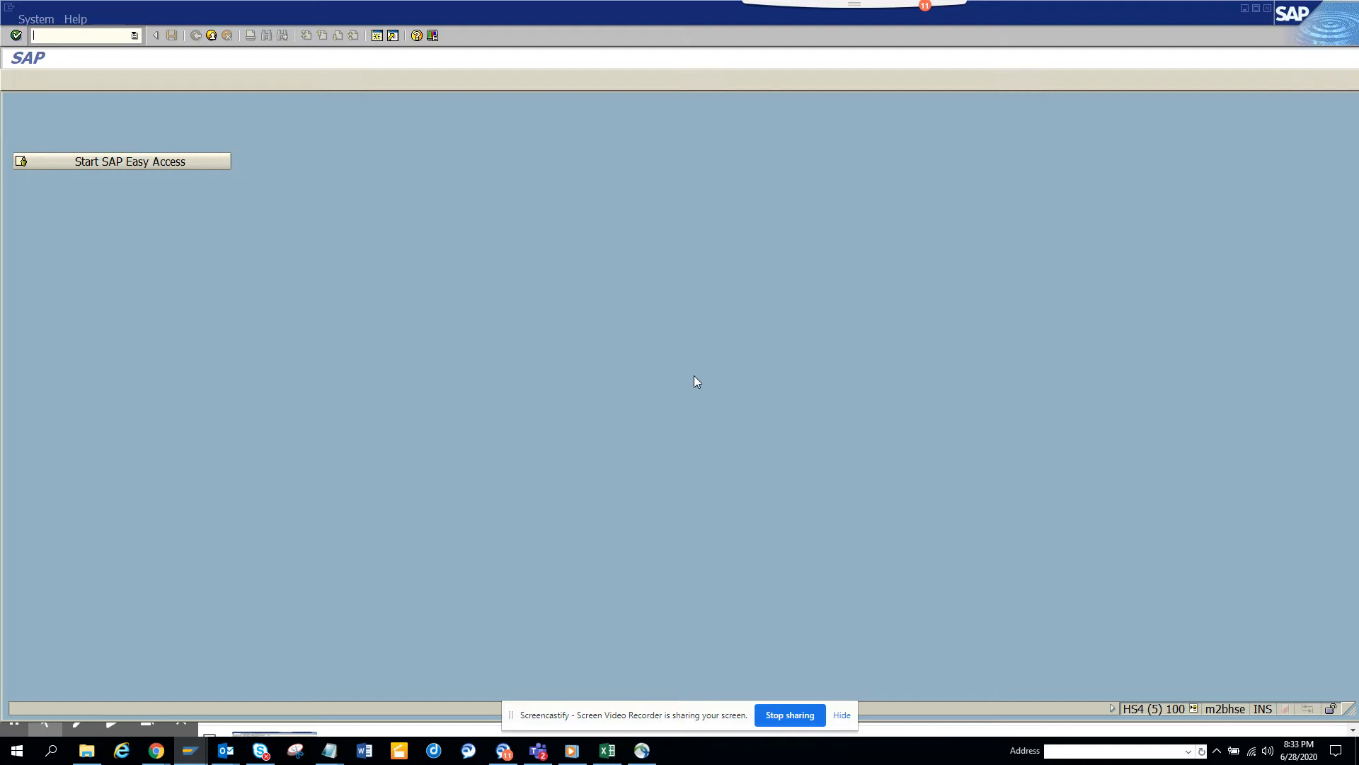
# Display business partner 17300082 in the Supplier (Fin. Accounting) role to view its payment data
pyautogui.write('bpl')
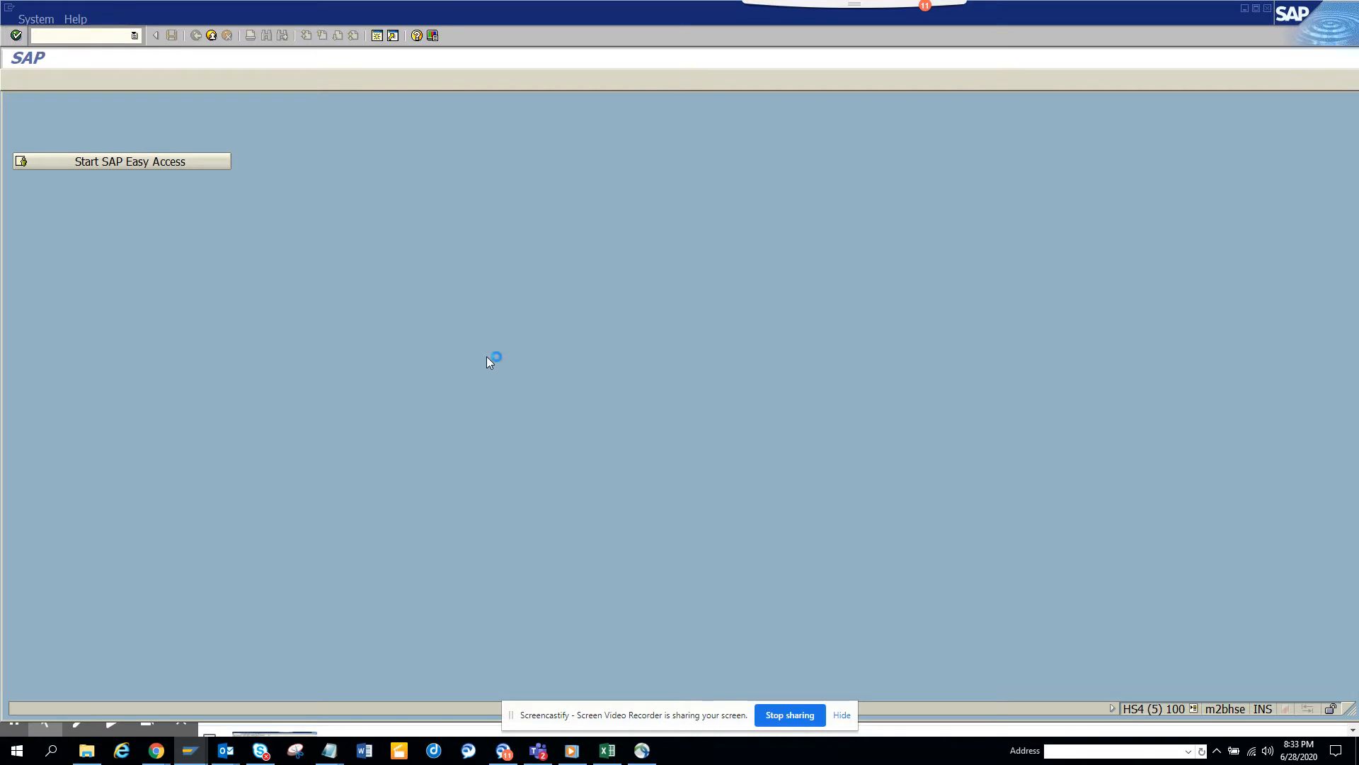
pyautogui.click(121, 162)
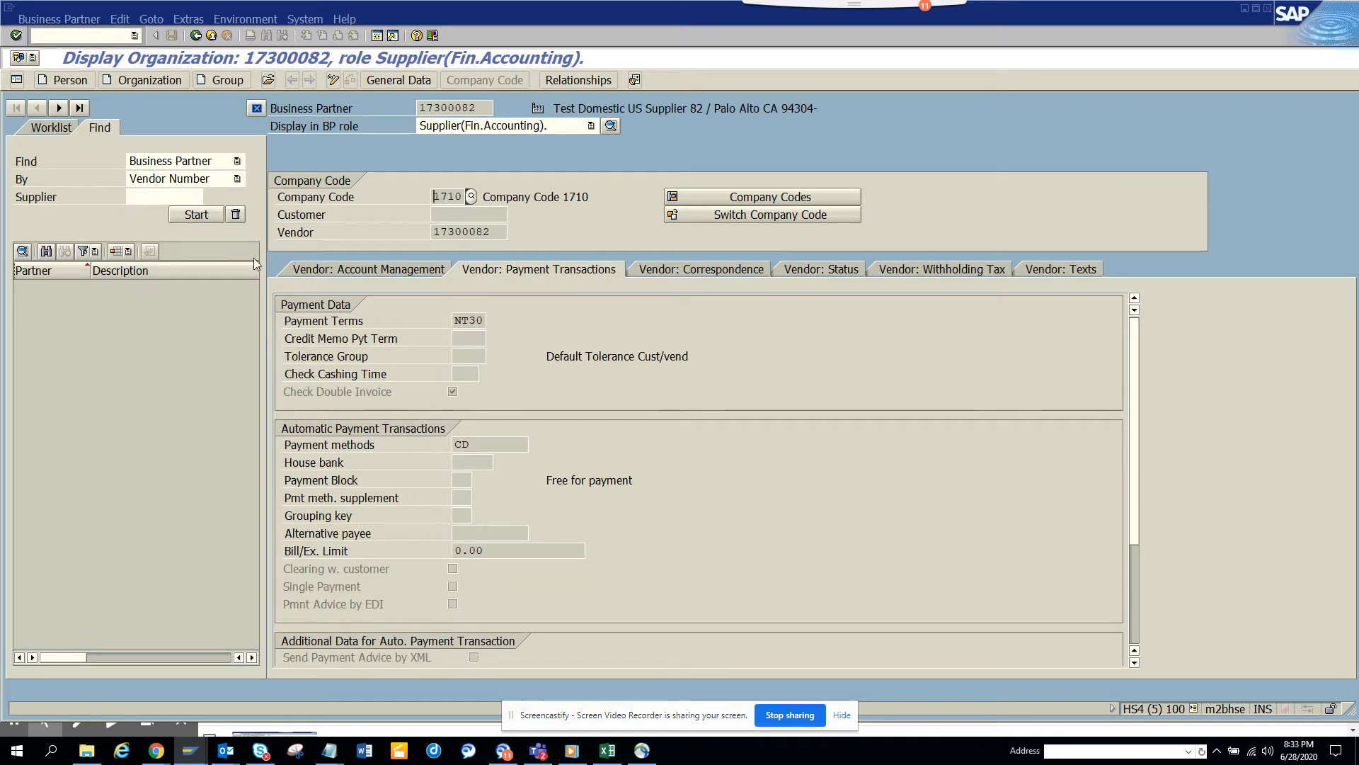
pyautogui.click(165, 196)
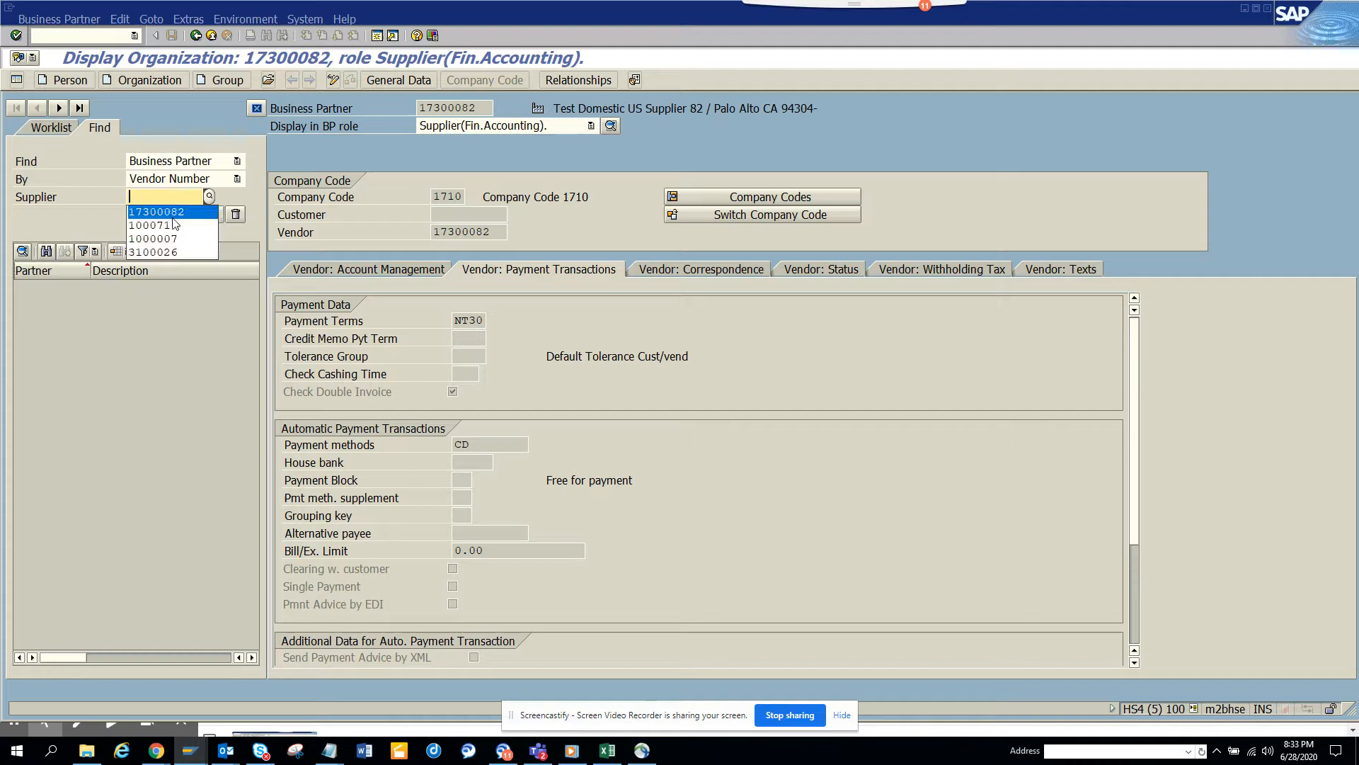
pyautogui.click(155, 212)
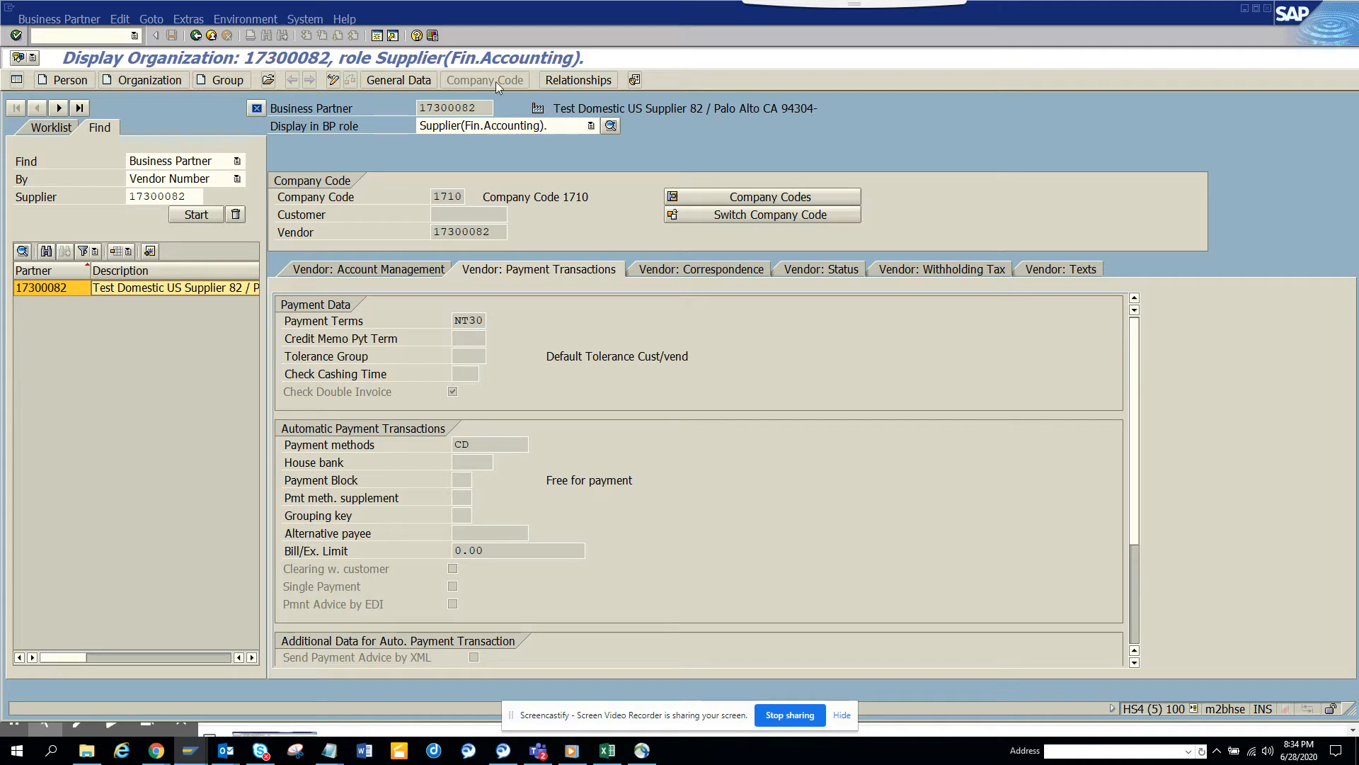
pyautogui.click(591, 126)
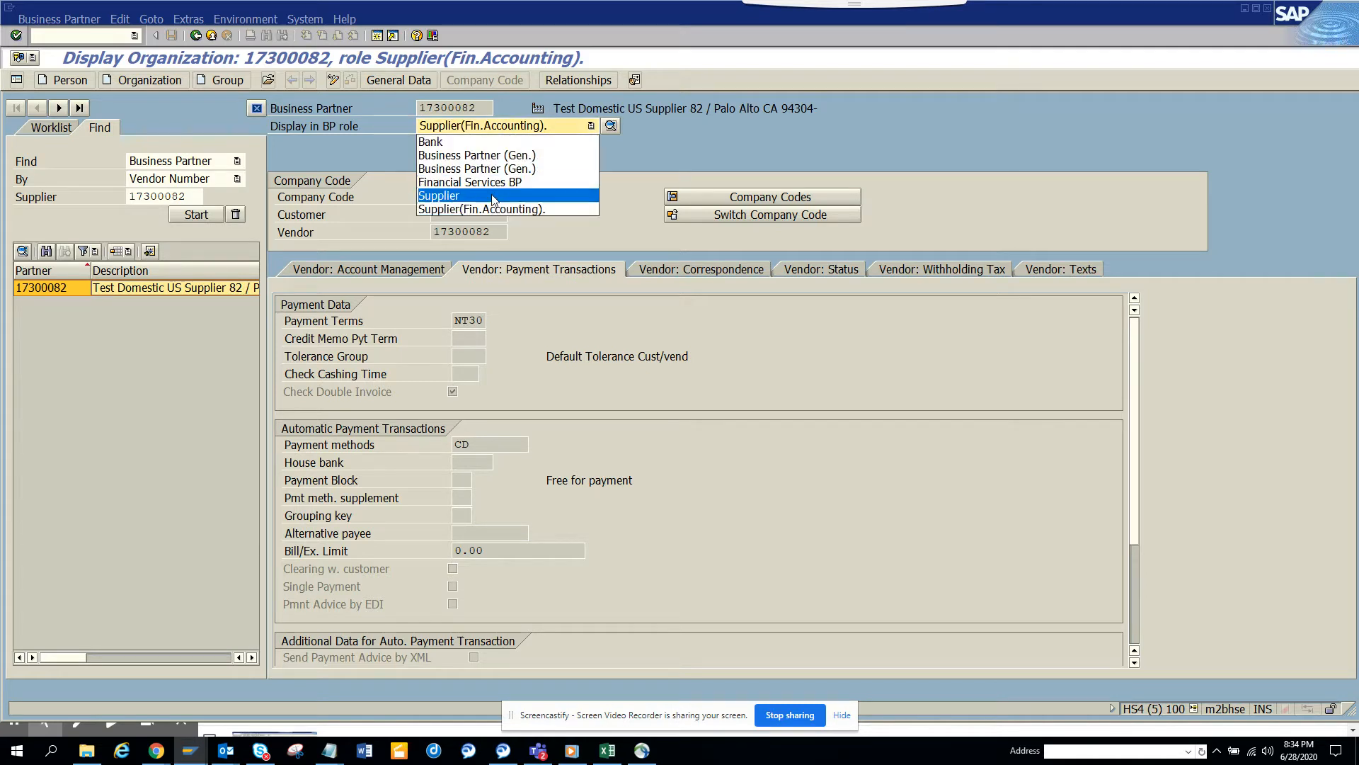
pyautogui.click(482, 195)
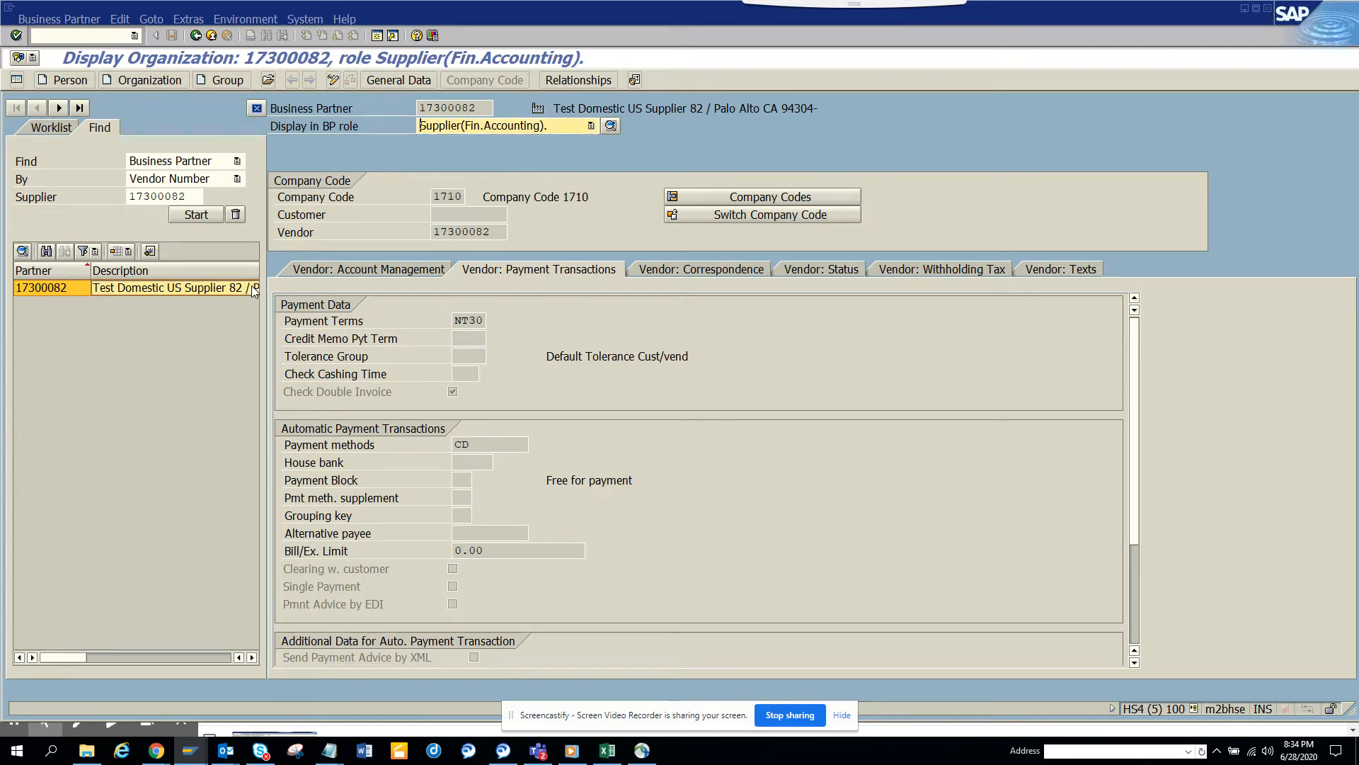
pyautogui.moveTo(1162, 397)
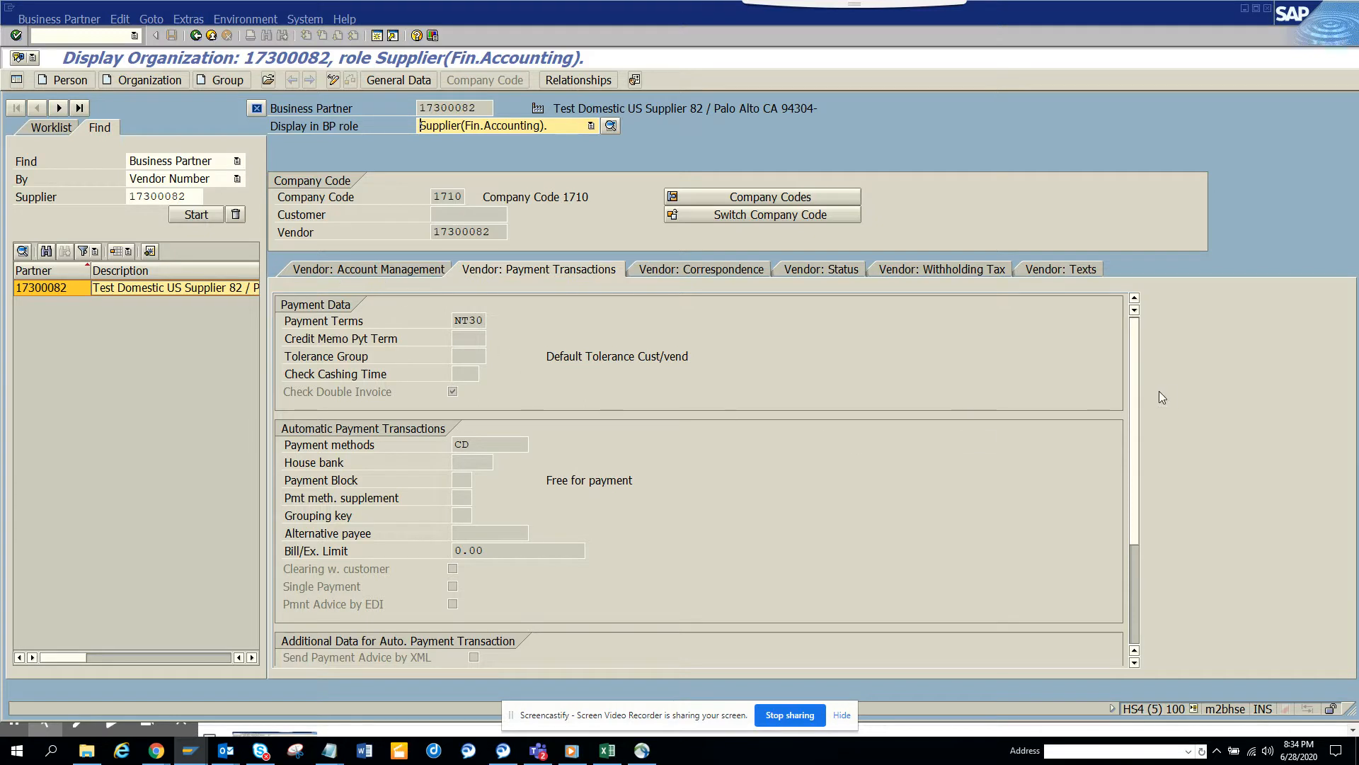
pyautogui.moveTo(1151, 421)
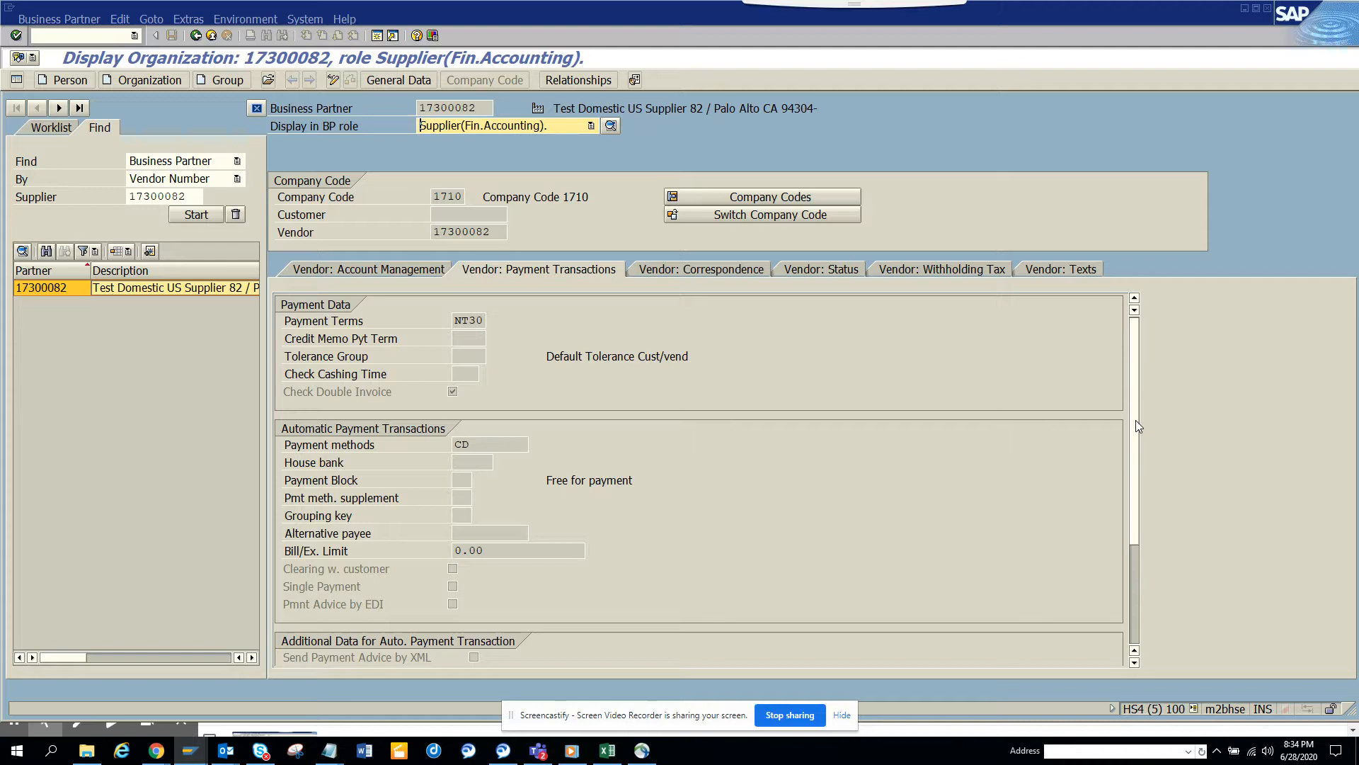
pyautogui.moveTo(452, 407)
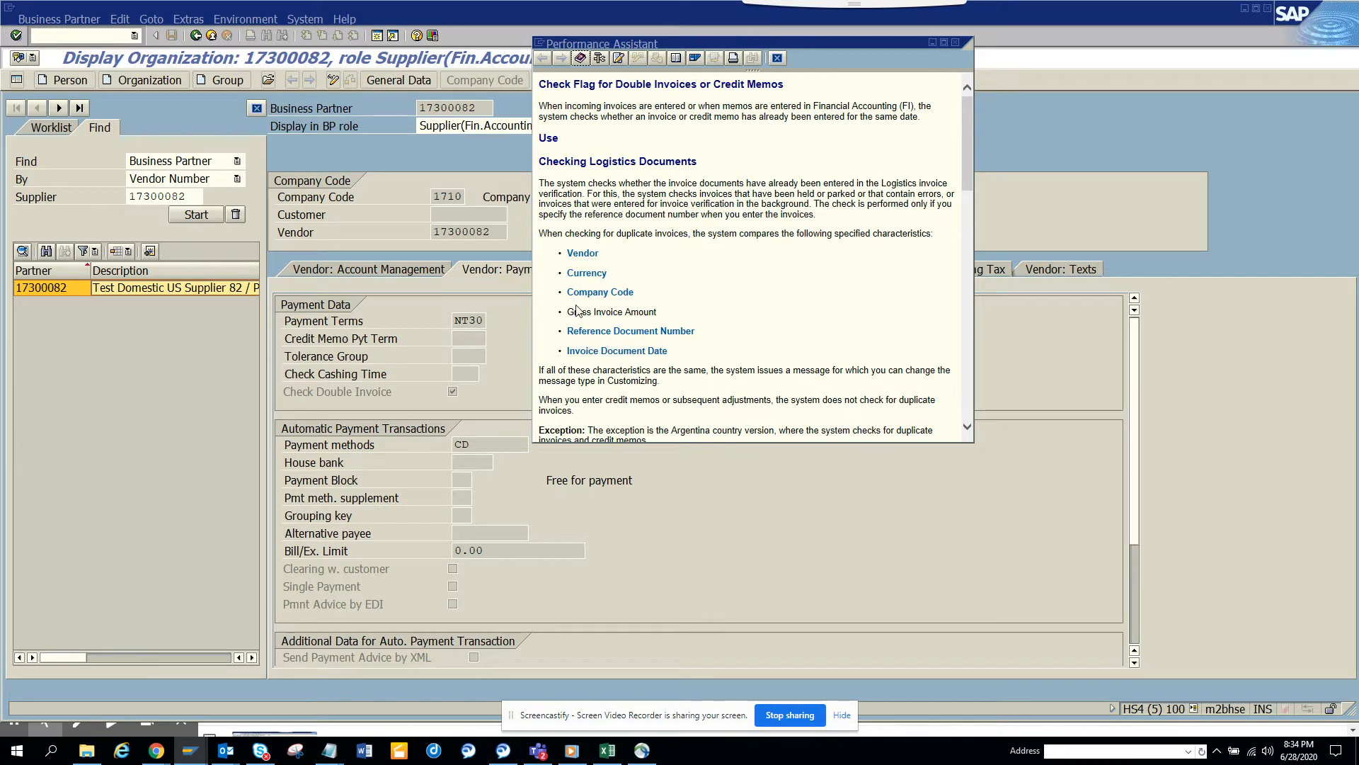
pyautogui.moveTo(633, 304)
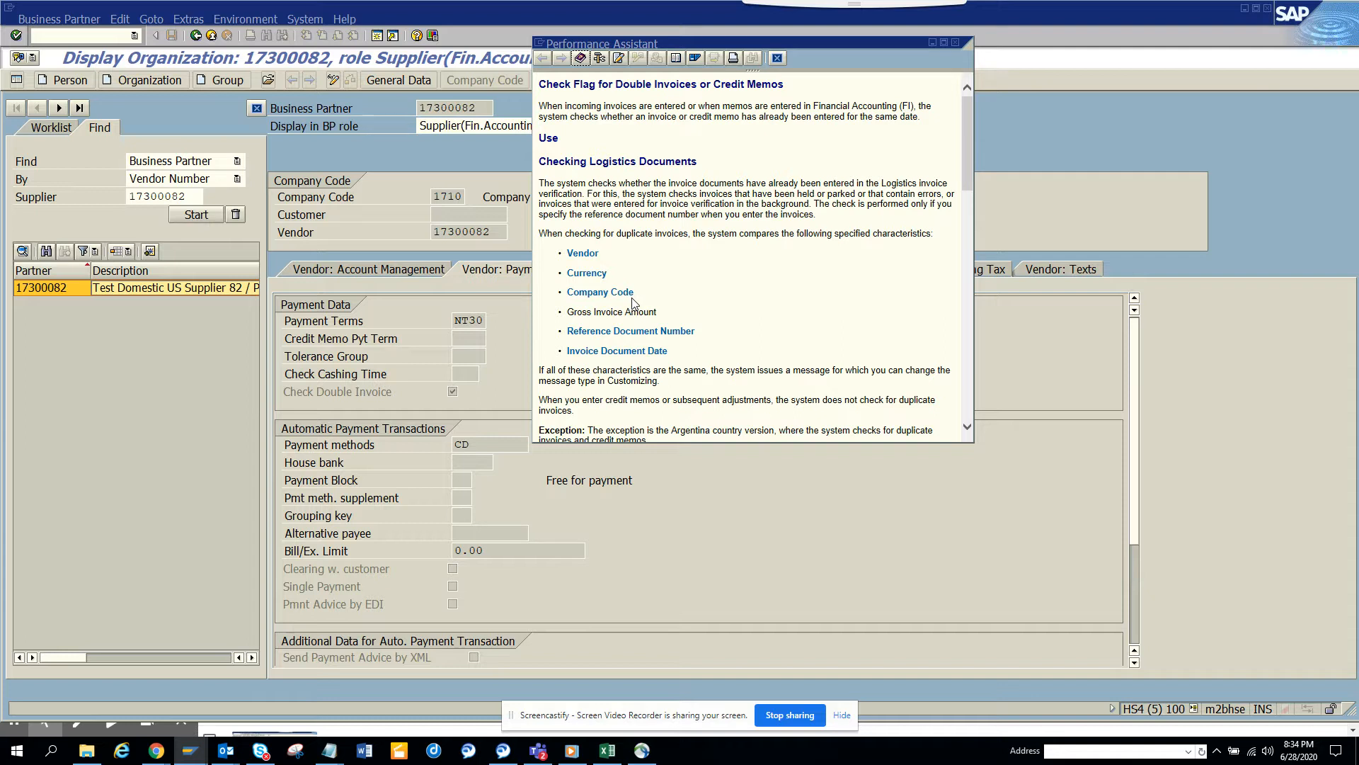
pyautogui.moveTo(839, 130)
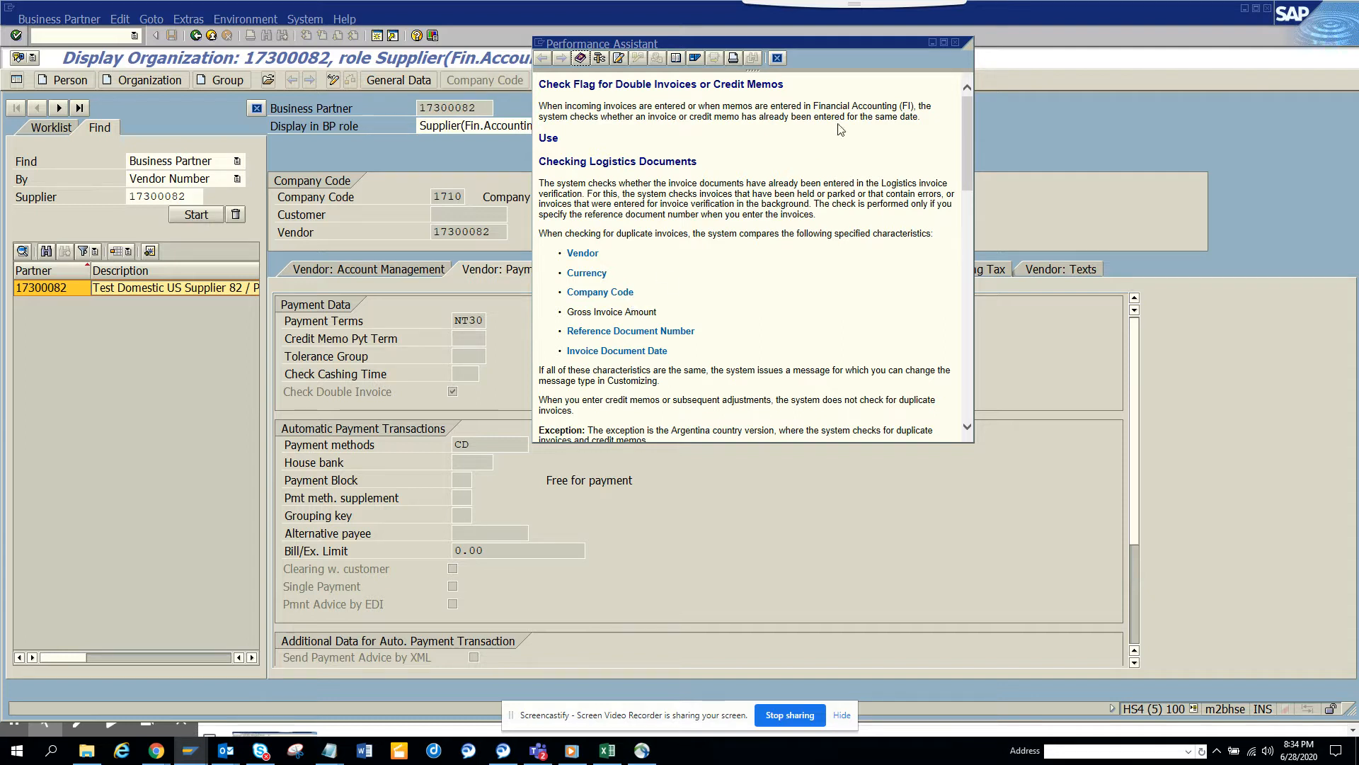
pyautogui.moveTo(778, 58)
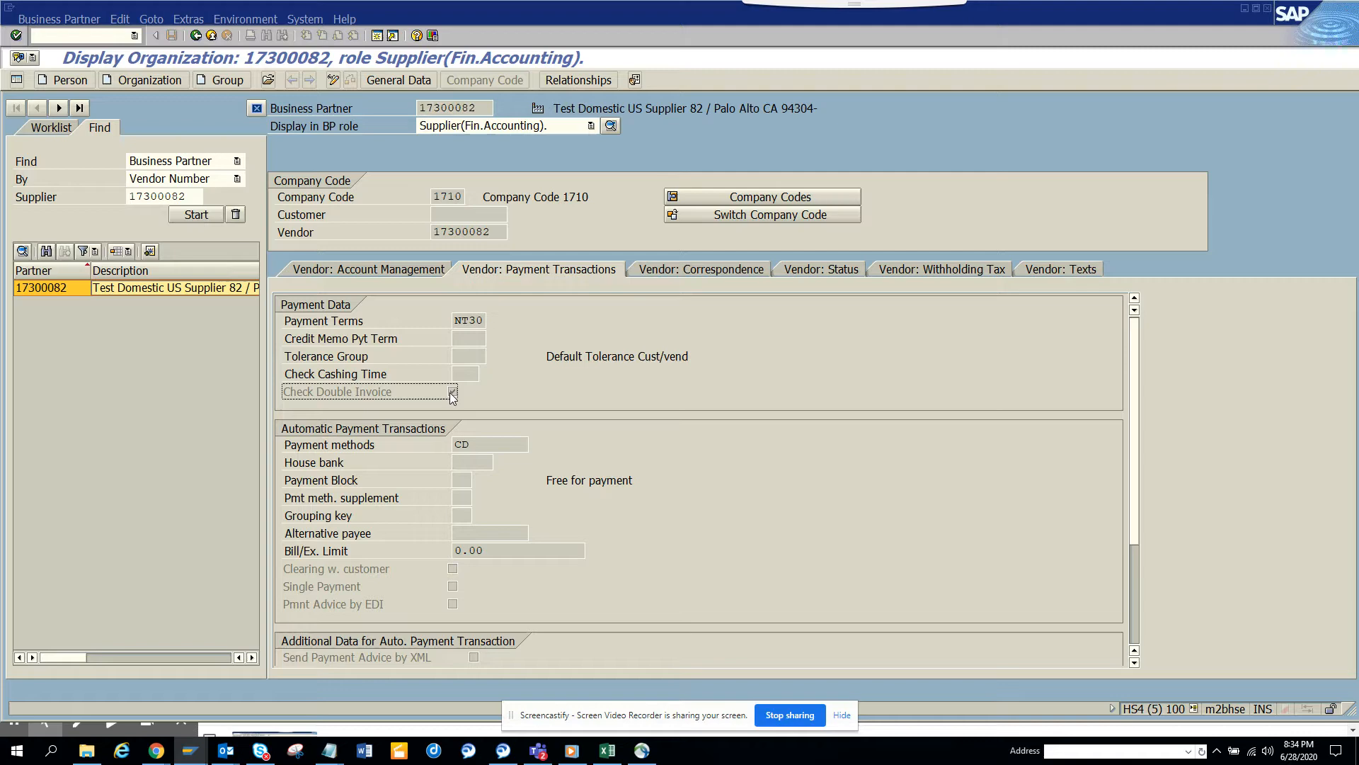
# Review company code 1710's duplicate check on company code, reference and invoice date
pyautogui.click(451, 391)
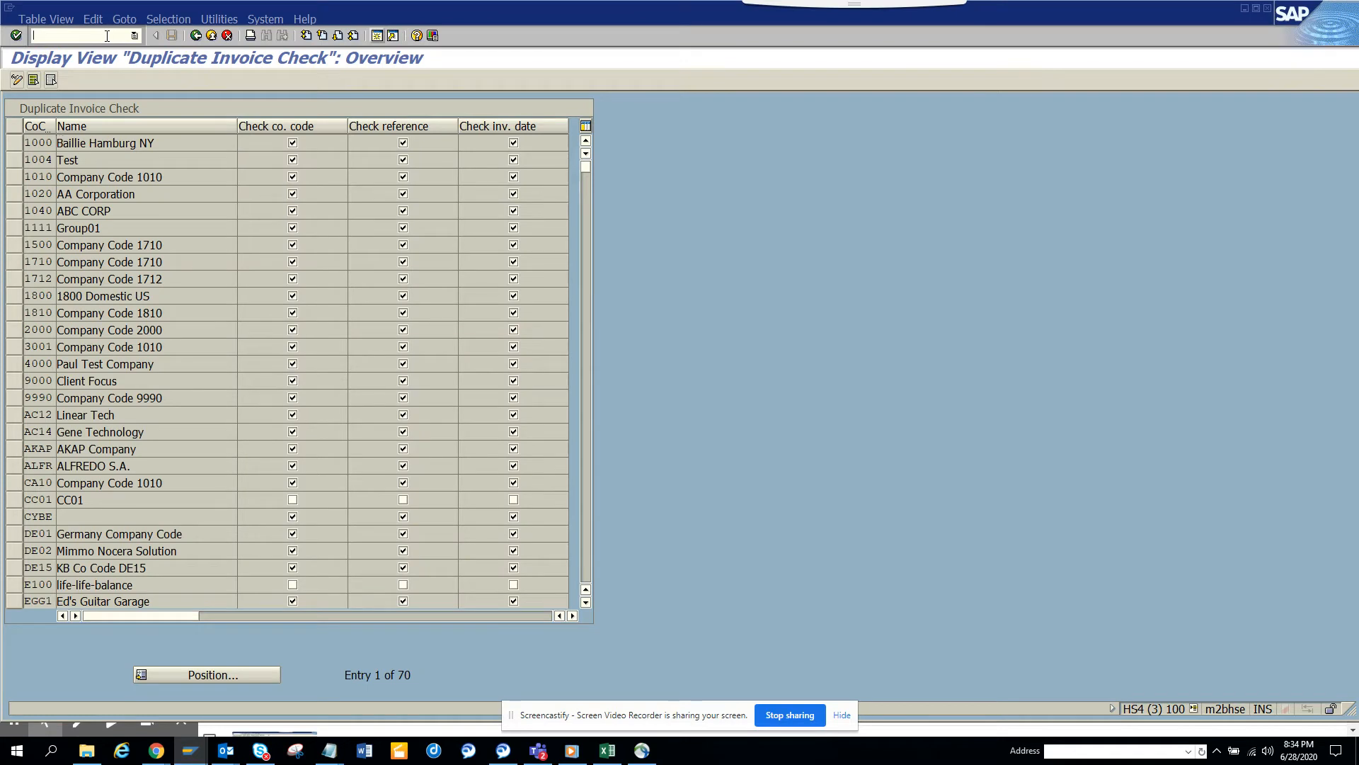
pyautogui.write('/n')
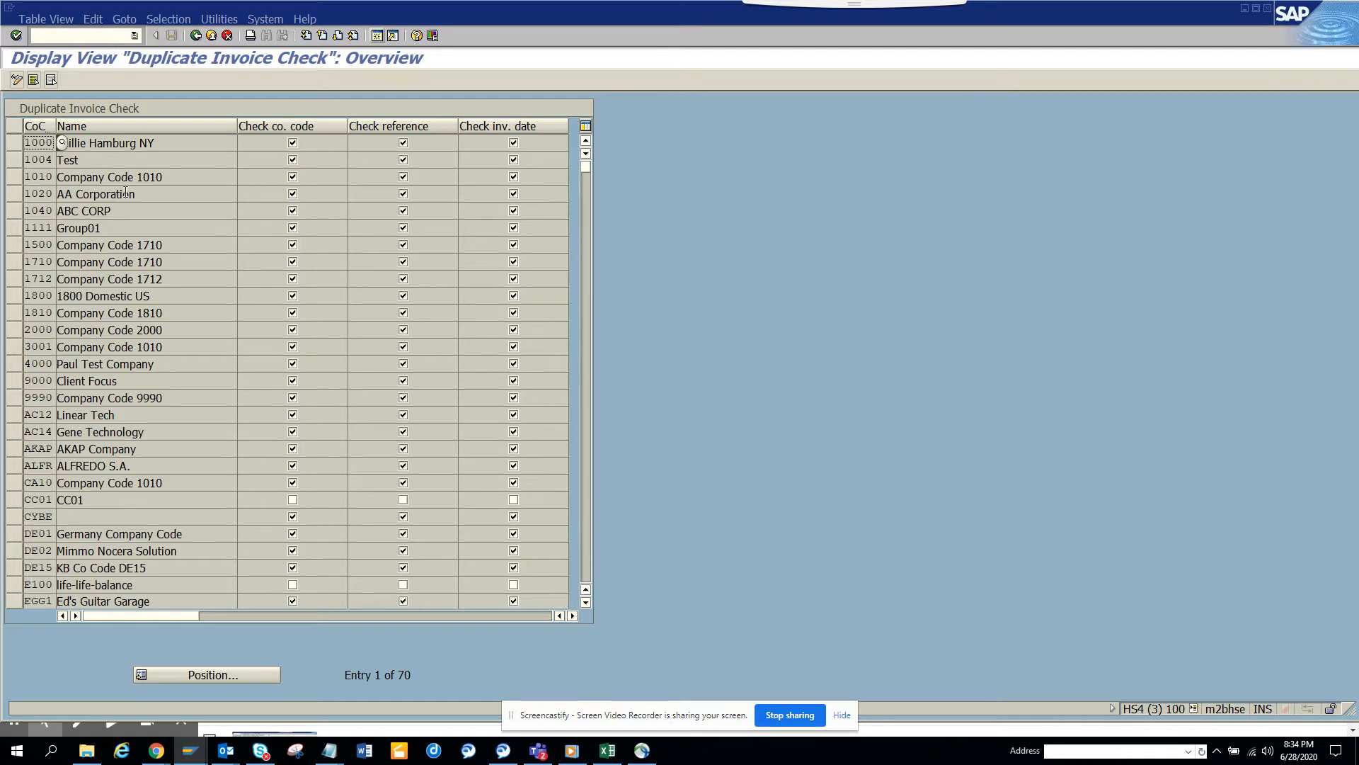
pyautogui.moveTo(305, 180)
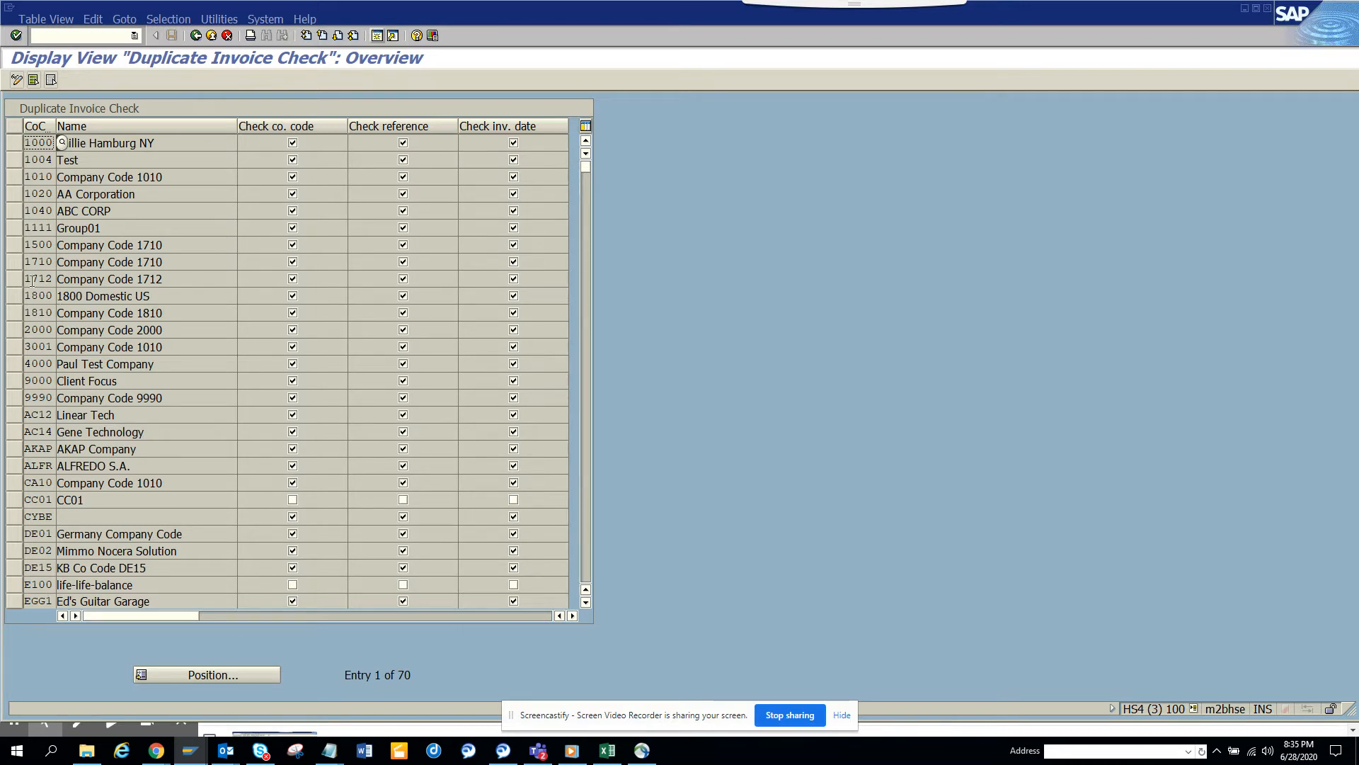
pyautogui.moveTo(495, 271)
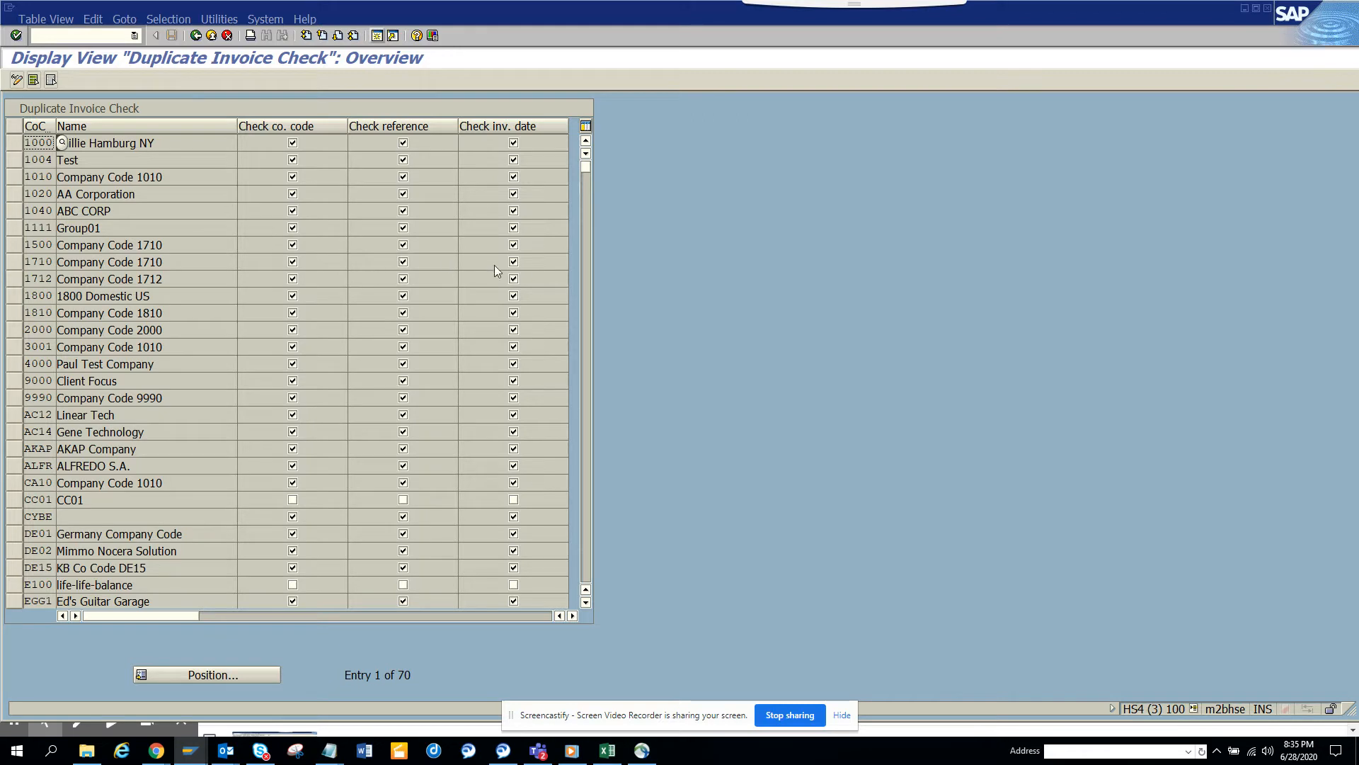
pyautogui.moveTo(202, 266)
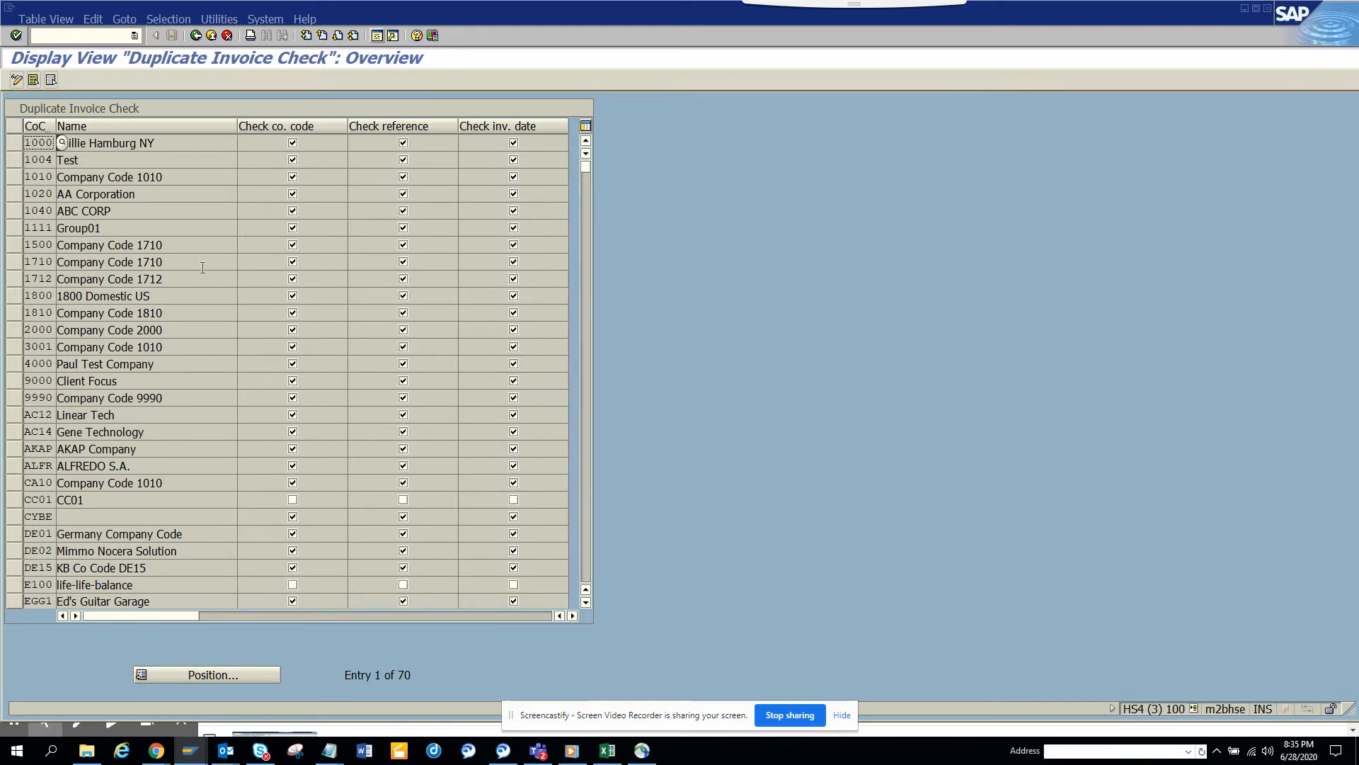
pyautogui.moveTo(213, 638)
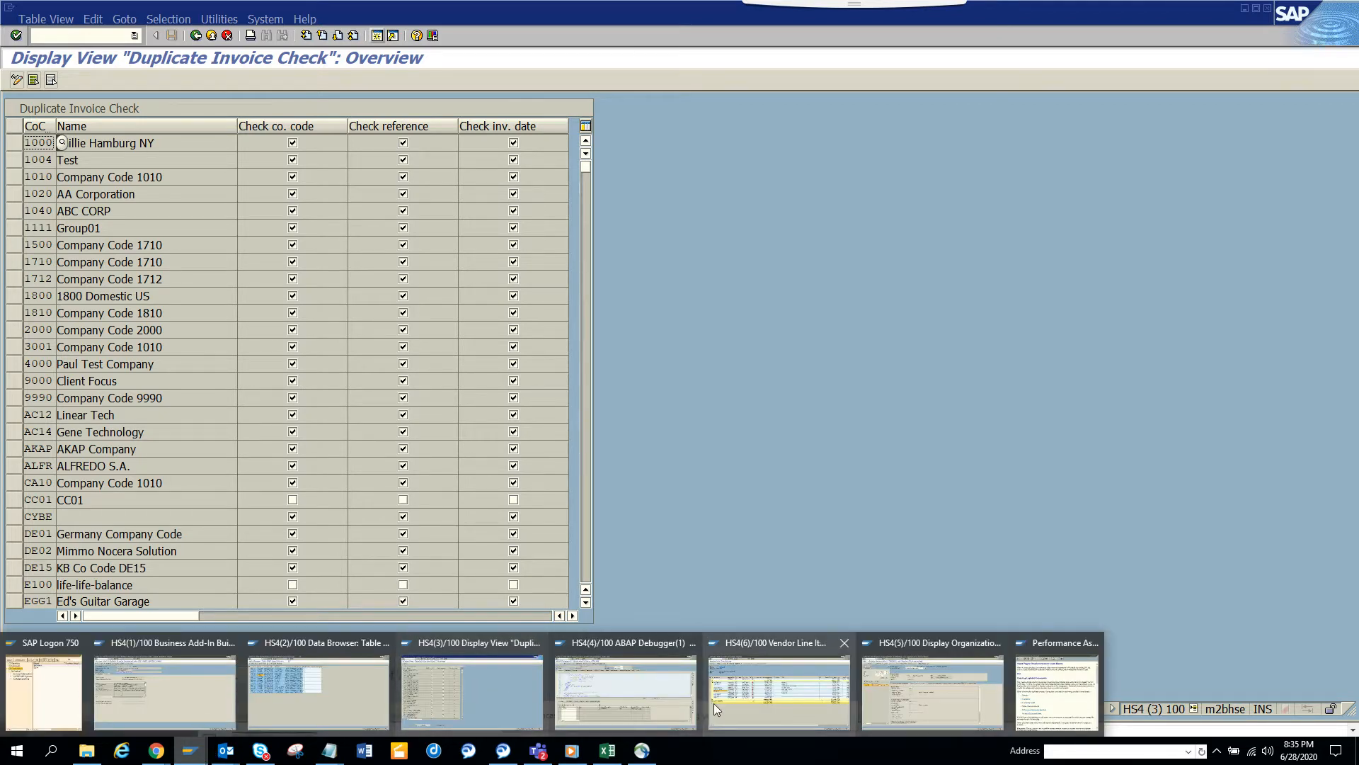
pyautogui.moveTo(942, 702)
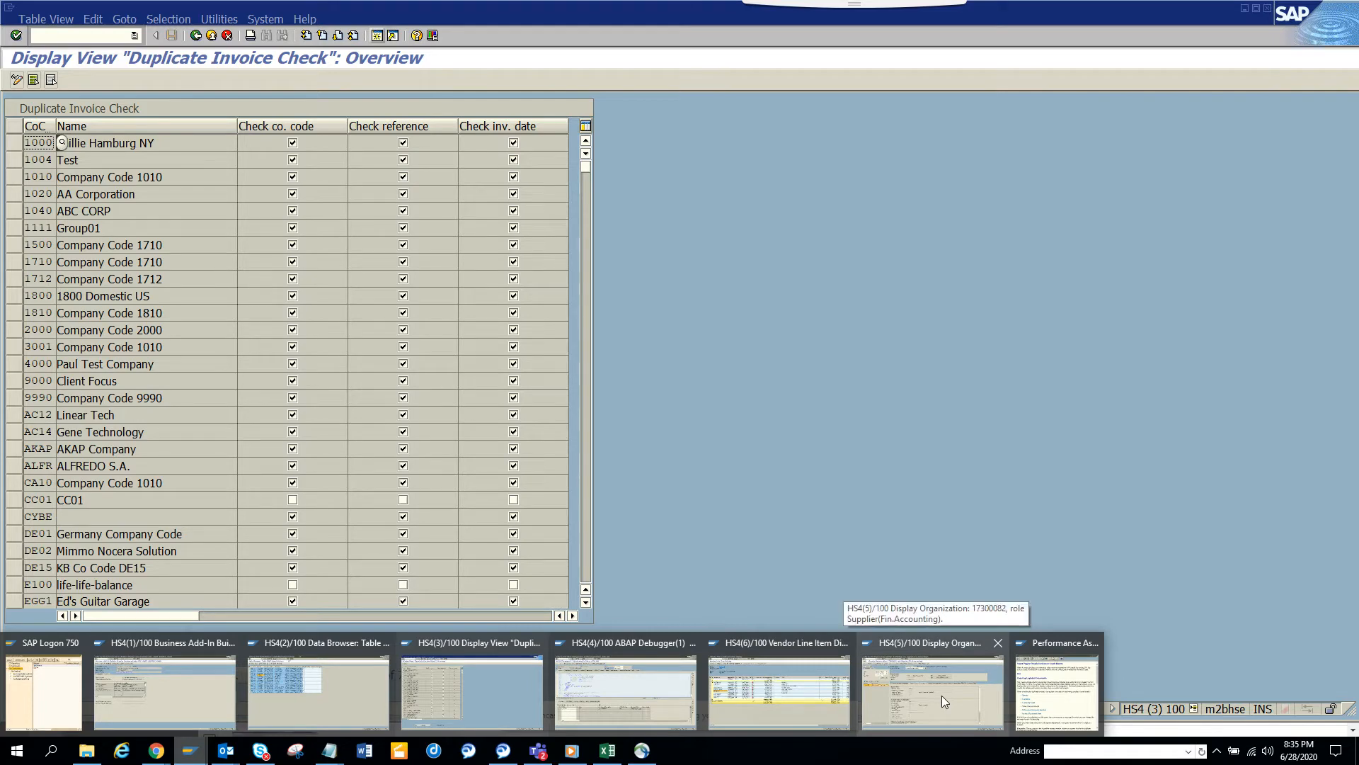
pyautogui.moveTo(839, 704)
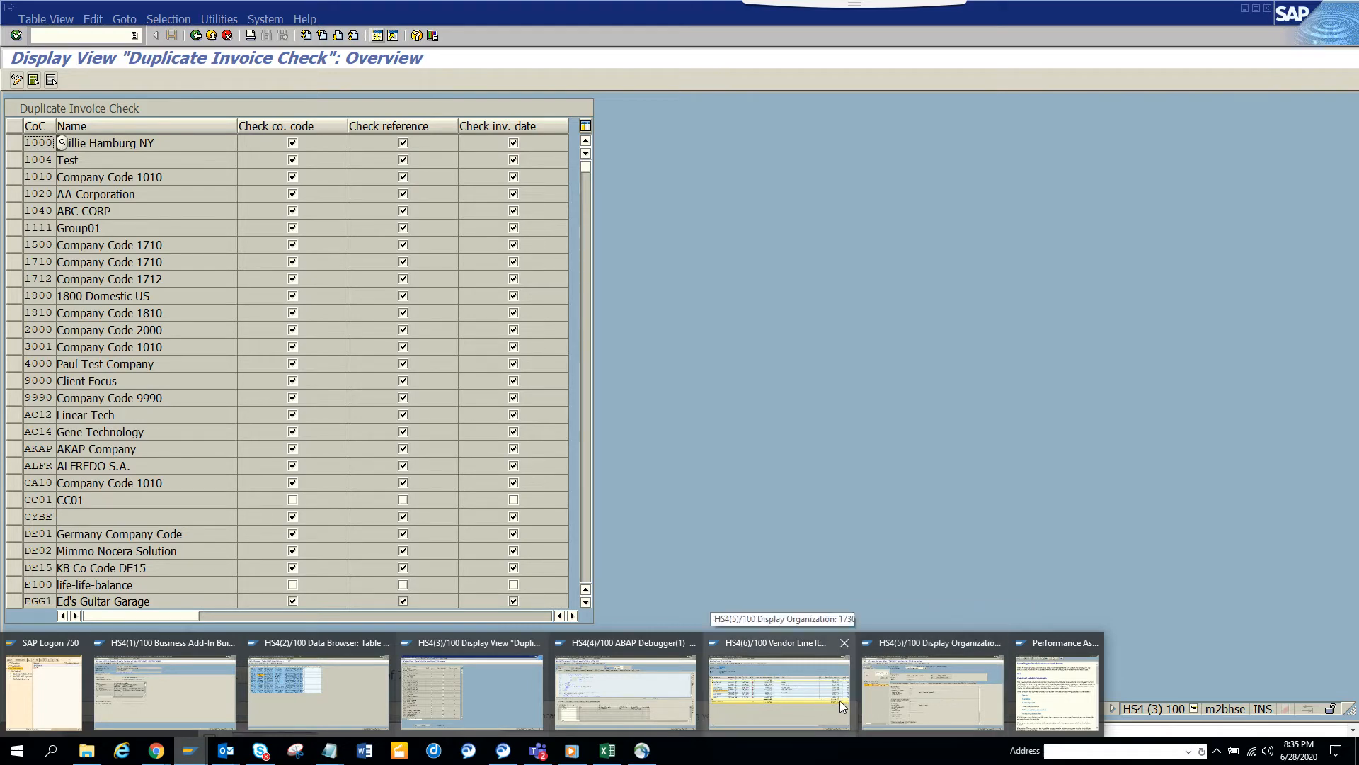
pyautogui.click(777, 689)
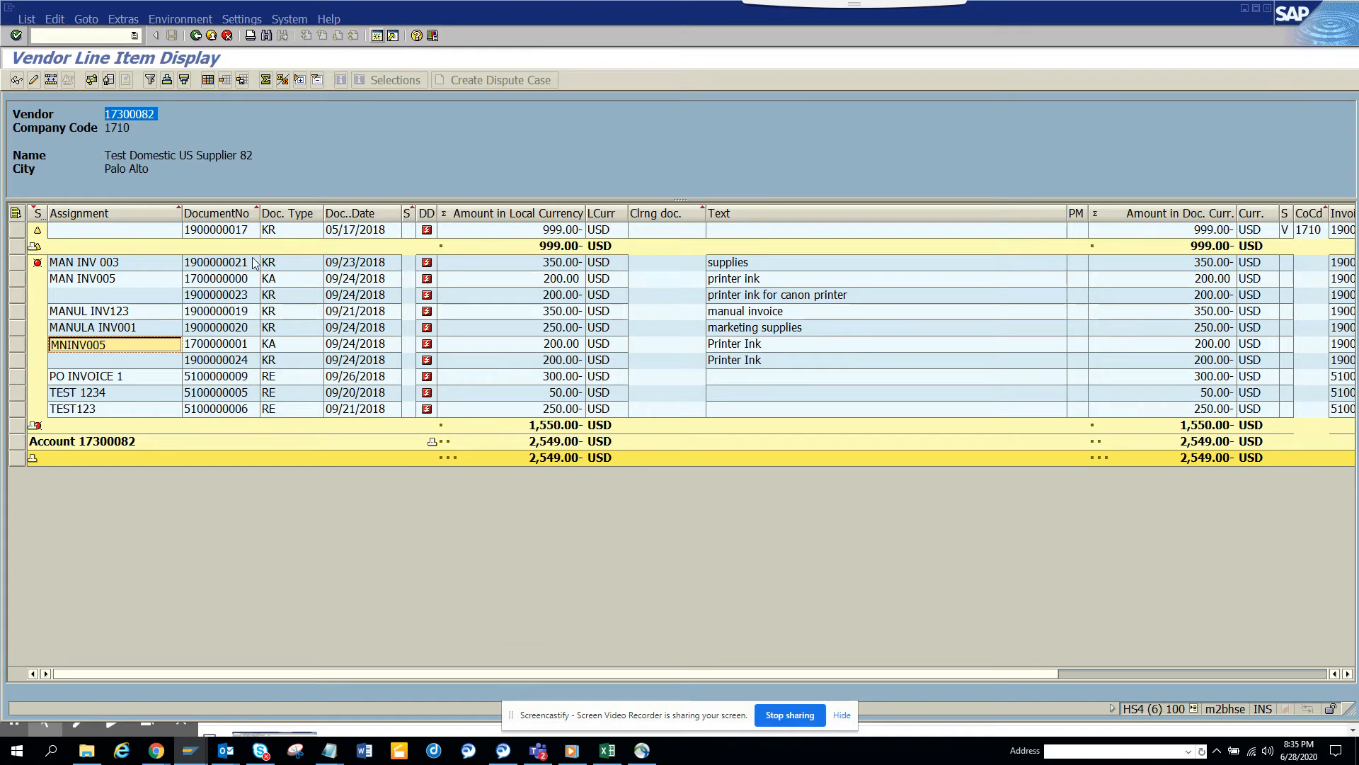
pyautogui.moveTo(170, 93)
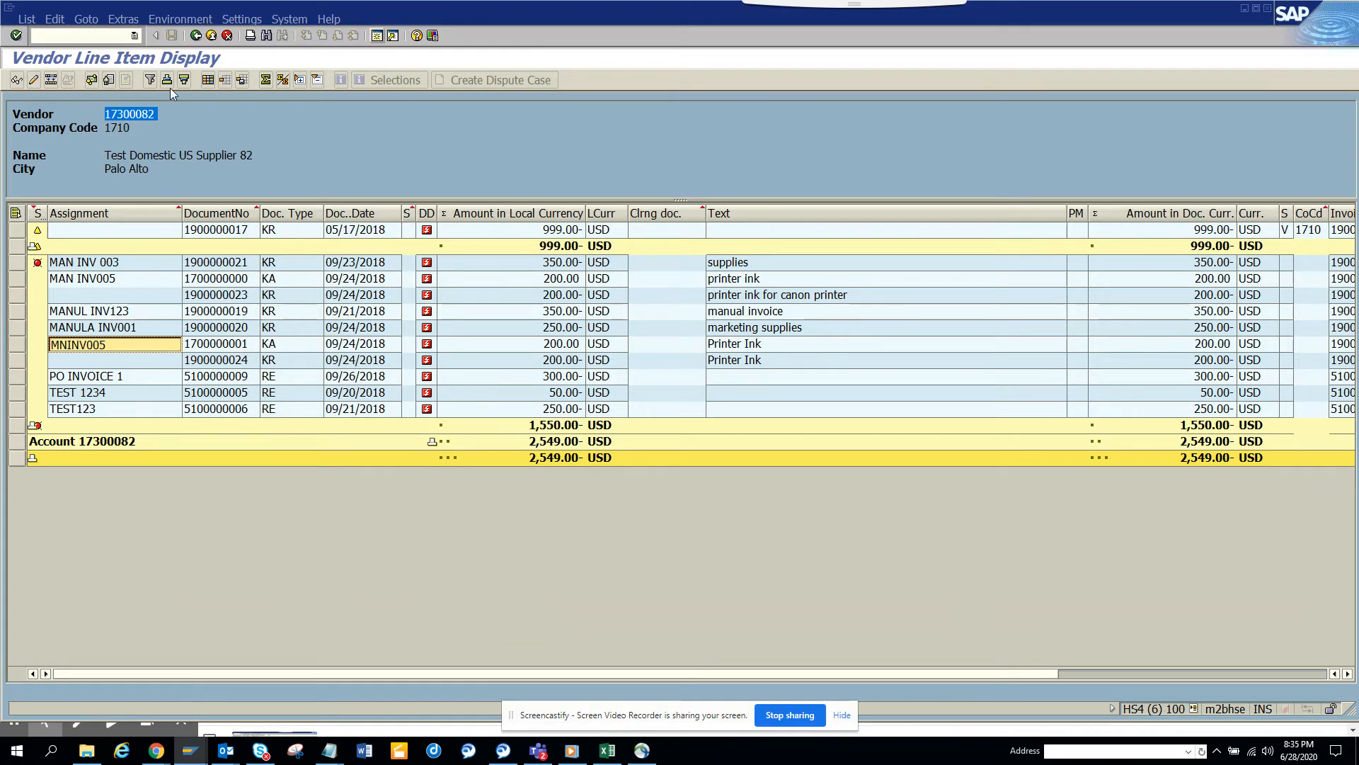
pyautogui.moveTo(286, 367)
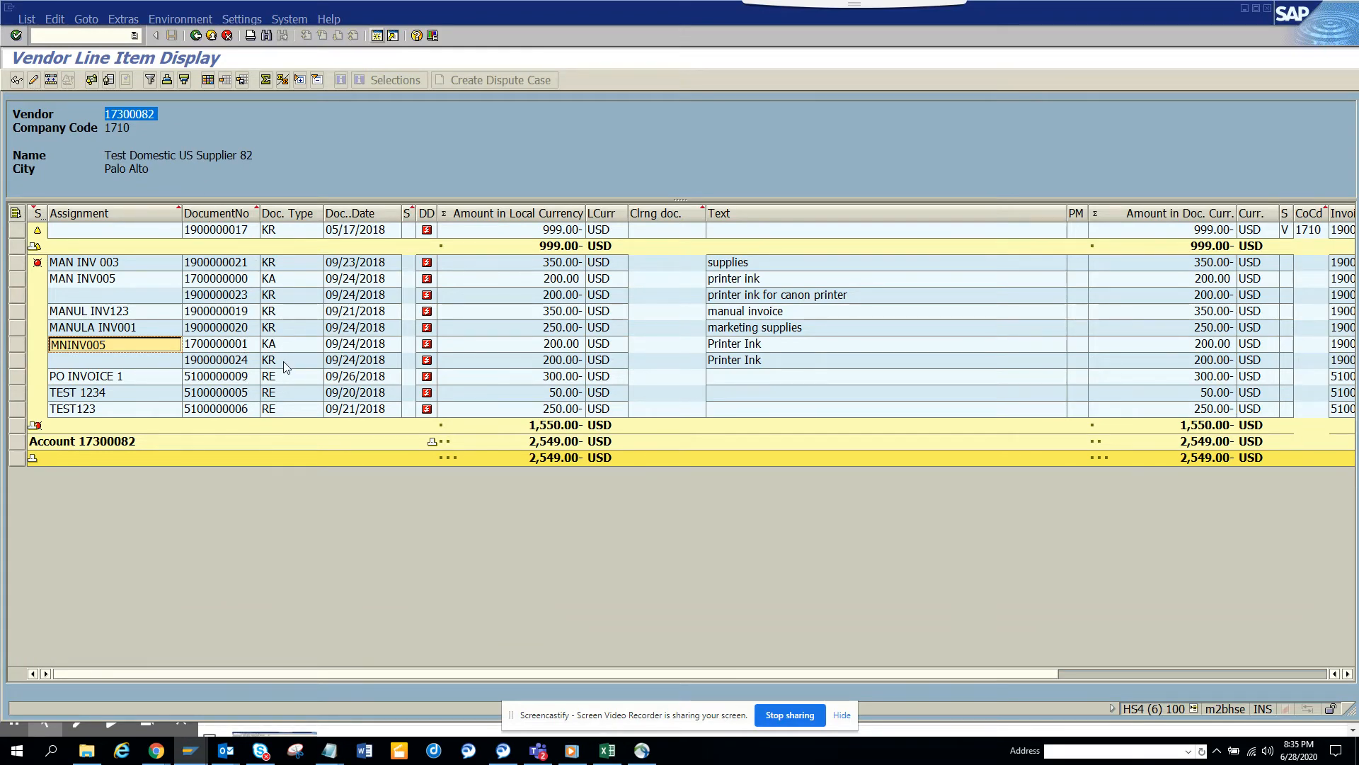
pyautogui.moveTo(293, 405)
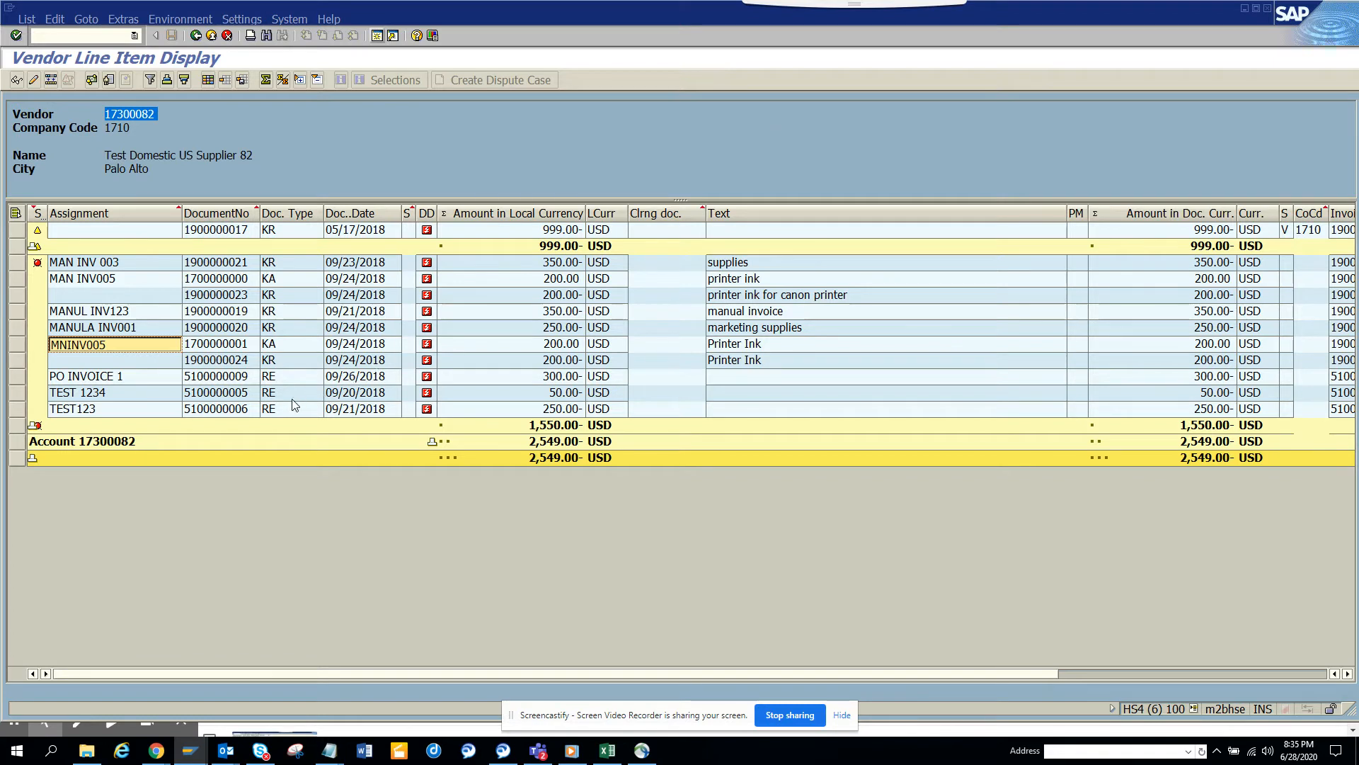
pyautogui.moveTo(363, 477)
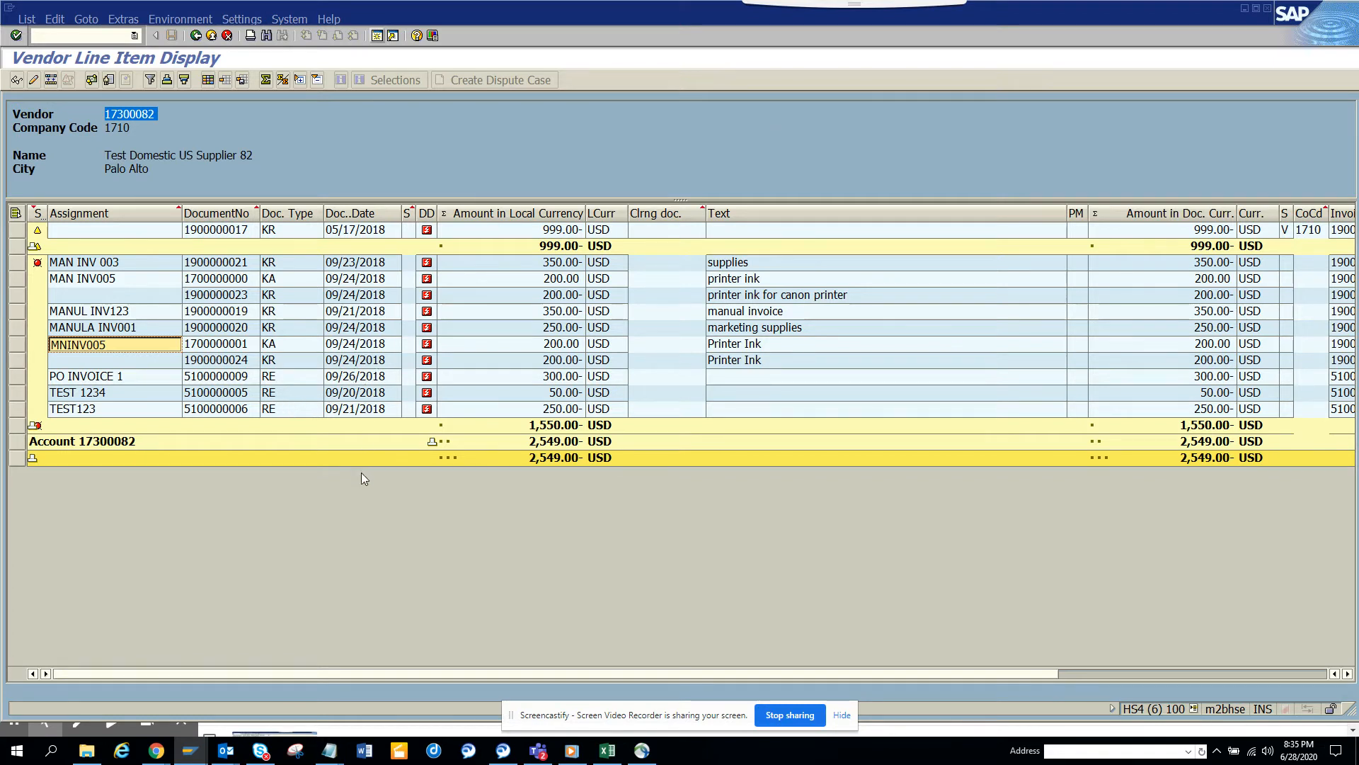
pyautogui.moveTo(180, 355)
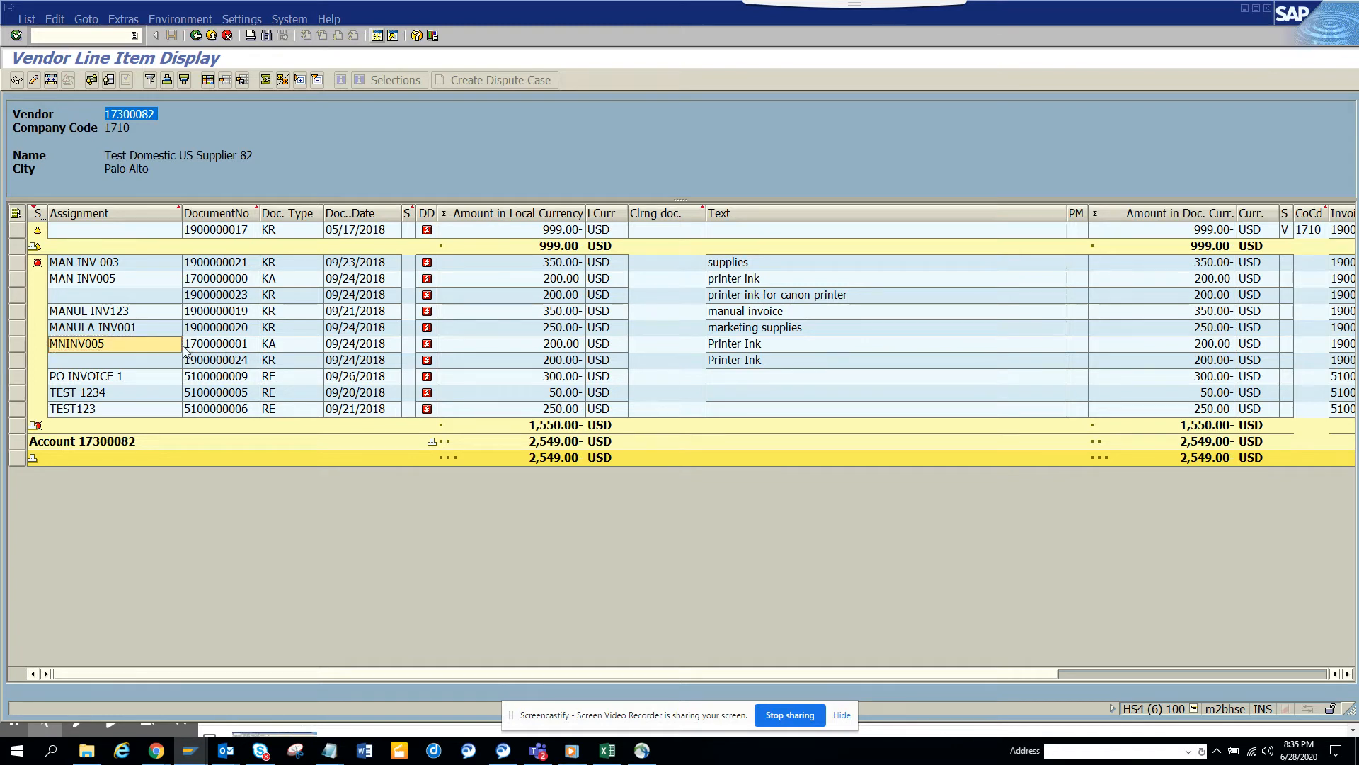
pyautogui.moveTo(297, 347)
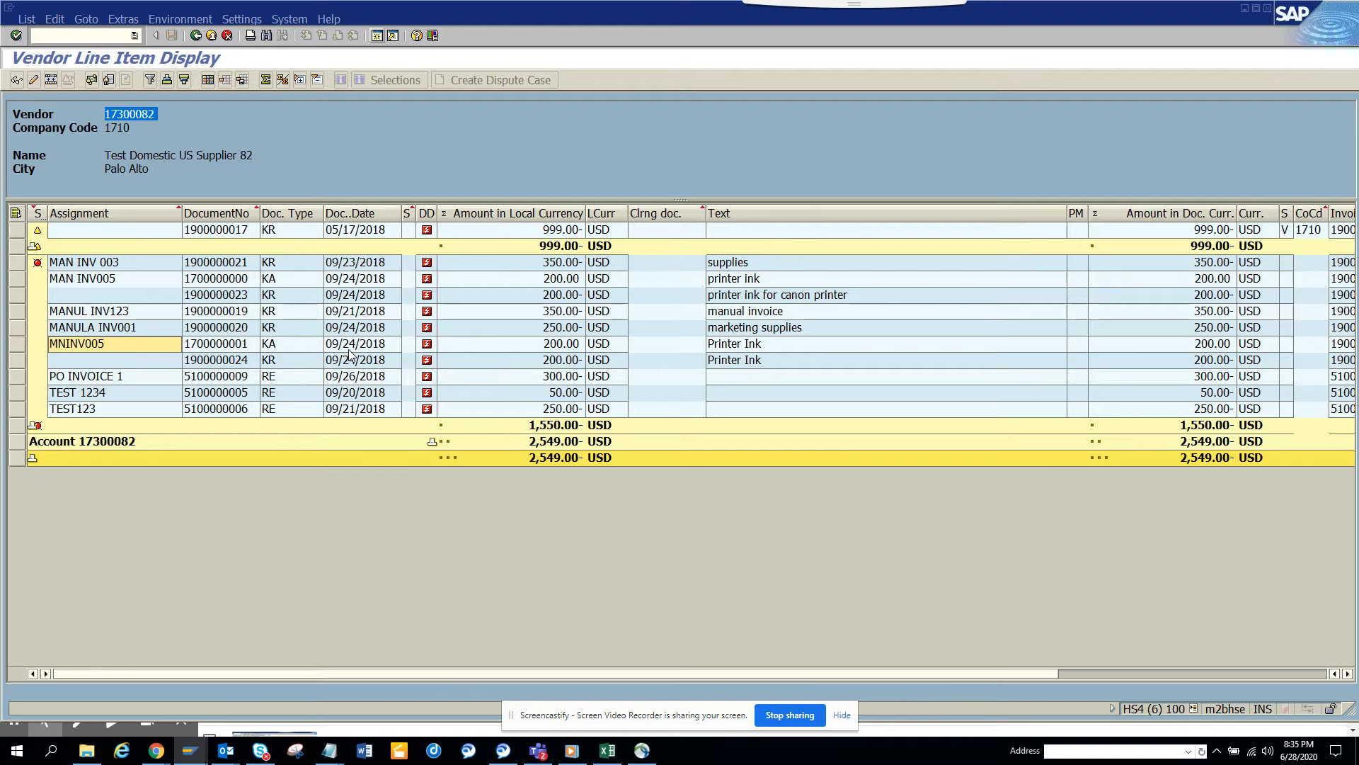
pyautogui.moveTo(273, 437)
pyautogui.write('/nfbl1n')
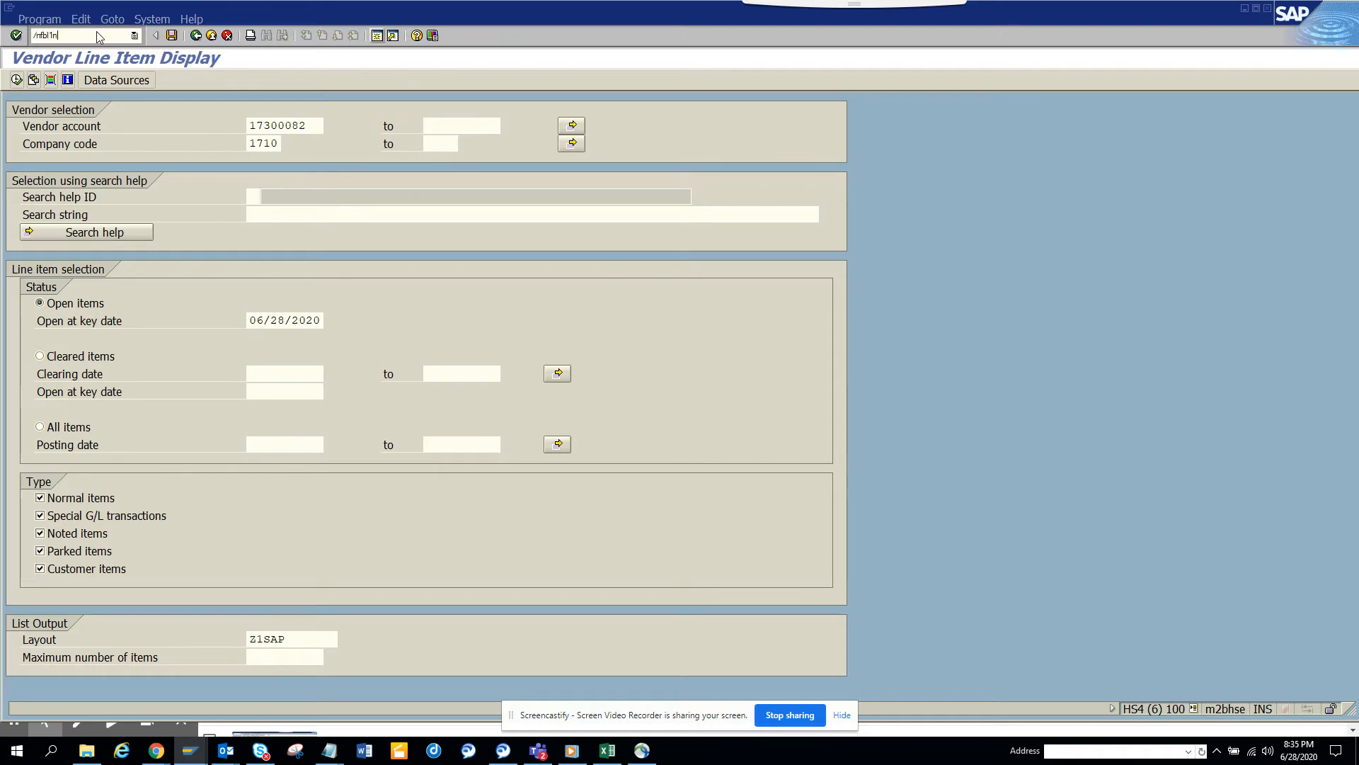
# Rerun the FBL1N line item report for vendor 17300082 in company code 1710
pyautogui.click(284, 125)
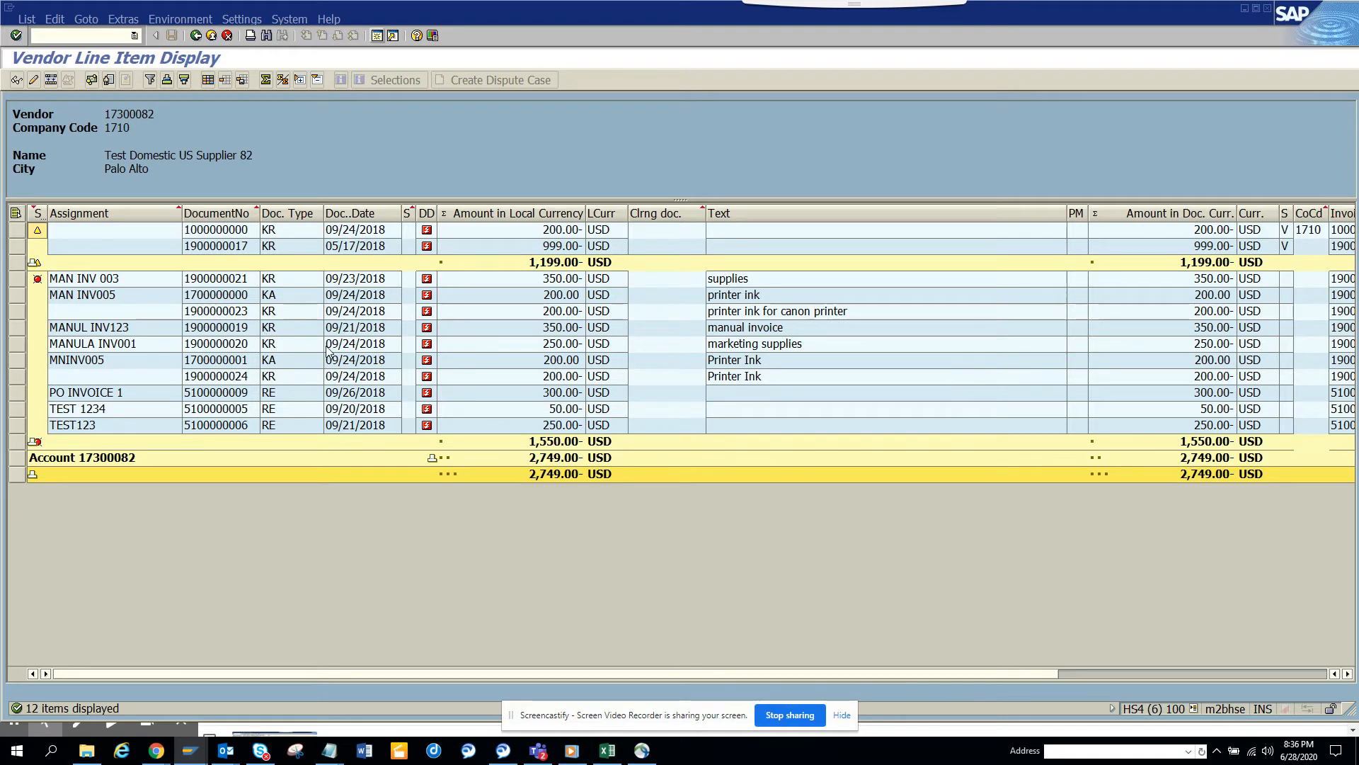
pyautogui.moveTo(365, 288)
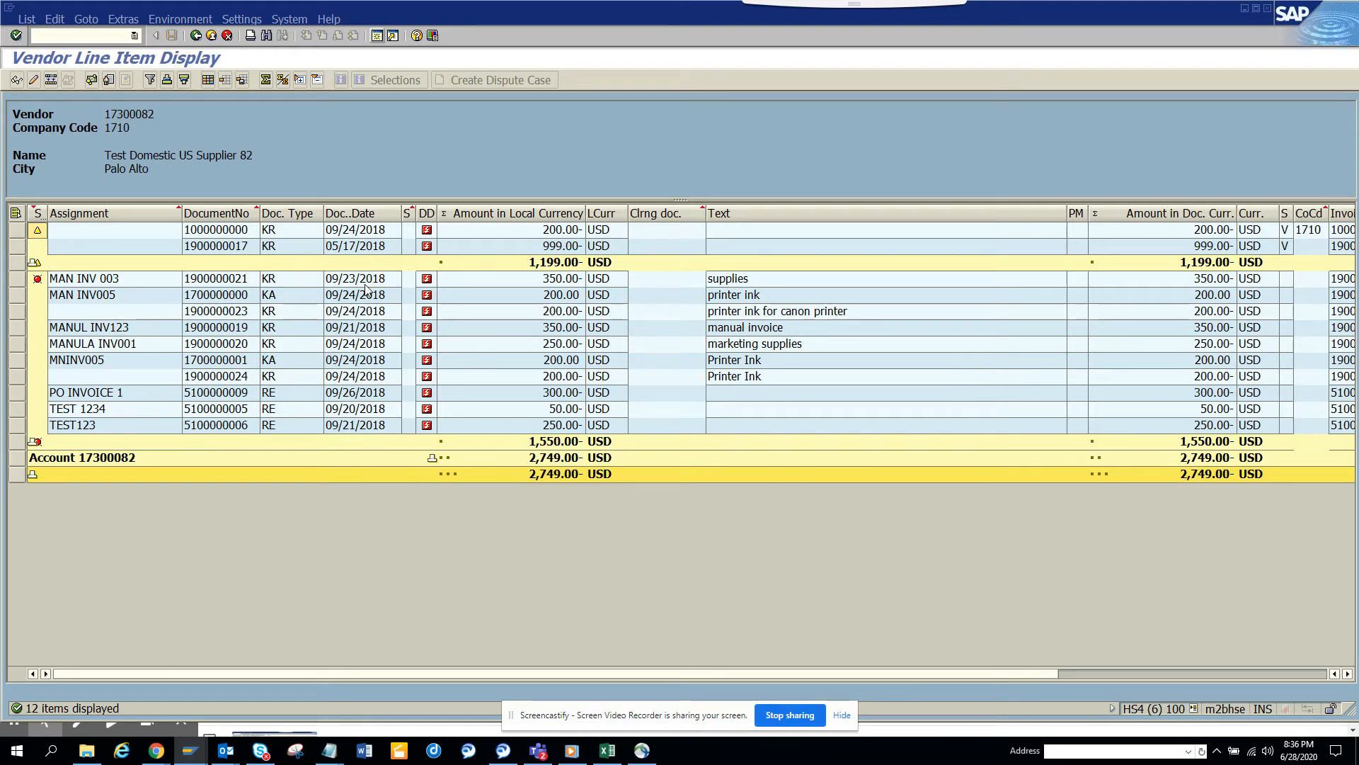
pyautogui.moveTo(488, 245)
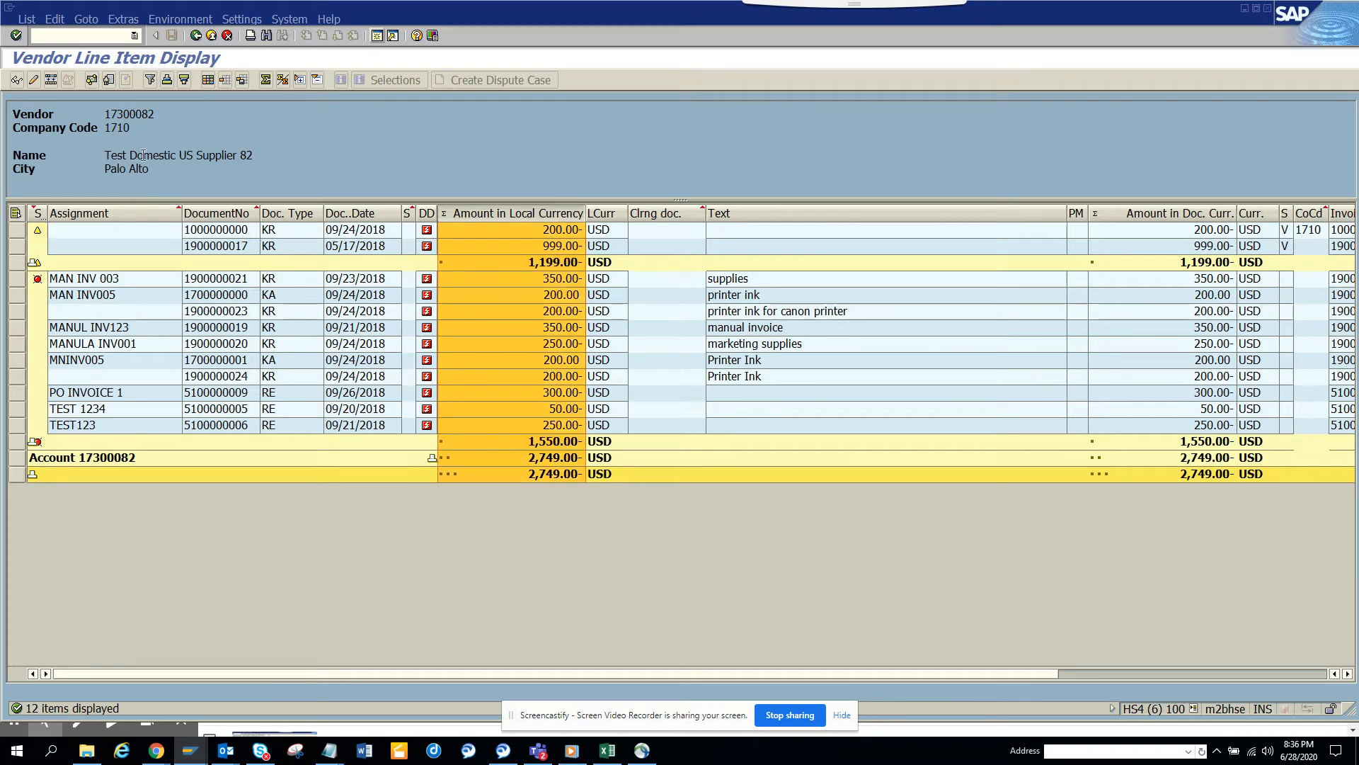
pyautogui.moveTo(251, 343)
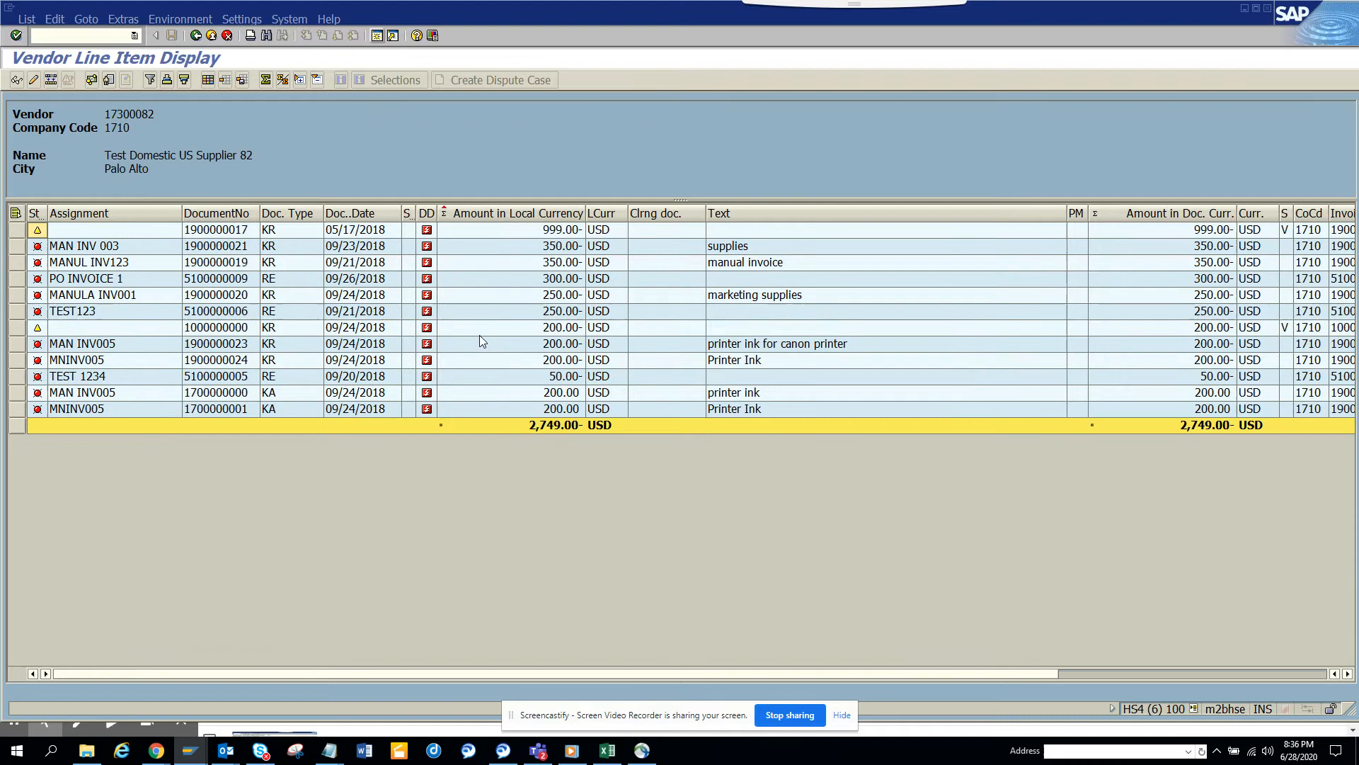
pyautogui.moveTo(505, 344)
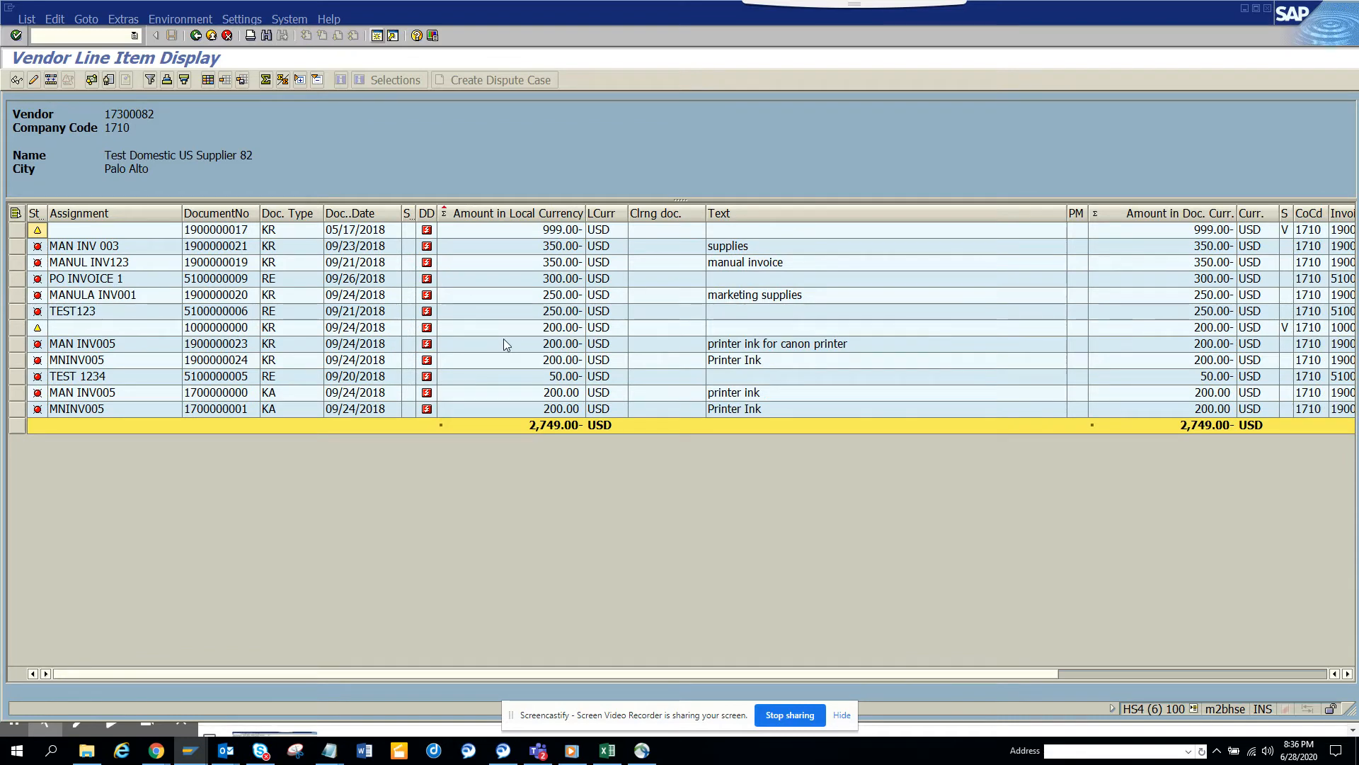
# Select the 200.00 printer-ink amount and switch to another open session window
pyautogui.click(520, 343)
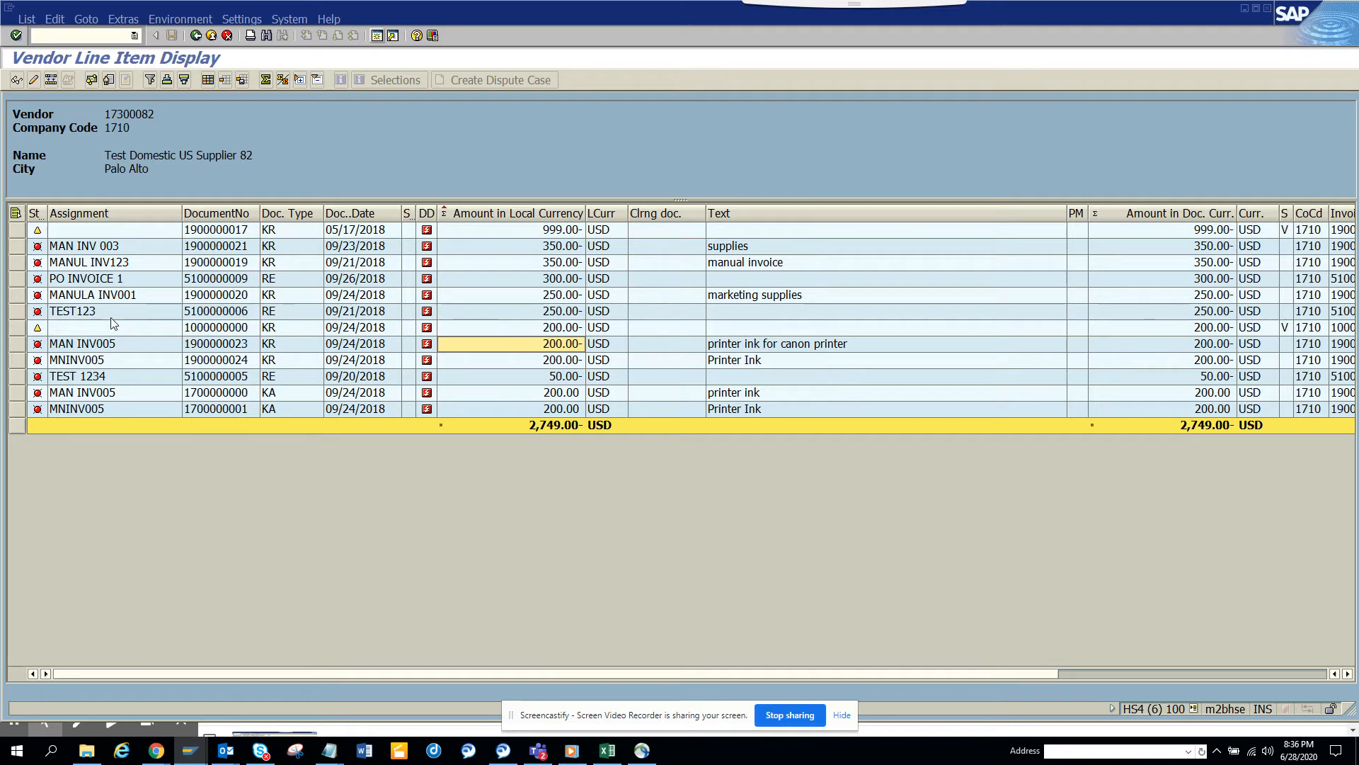
pyautogui.moveTo(112, 341)
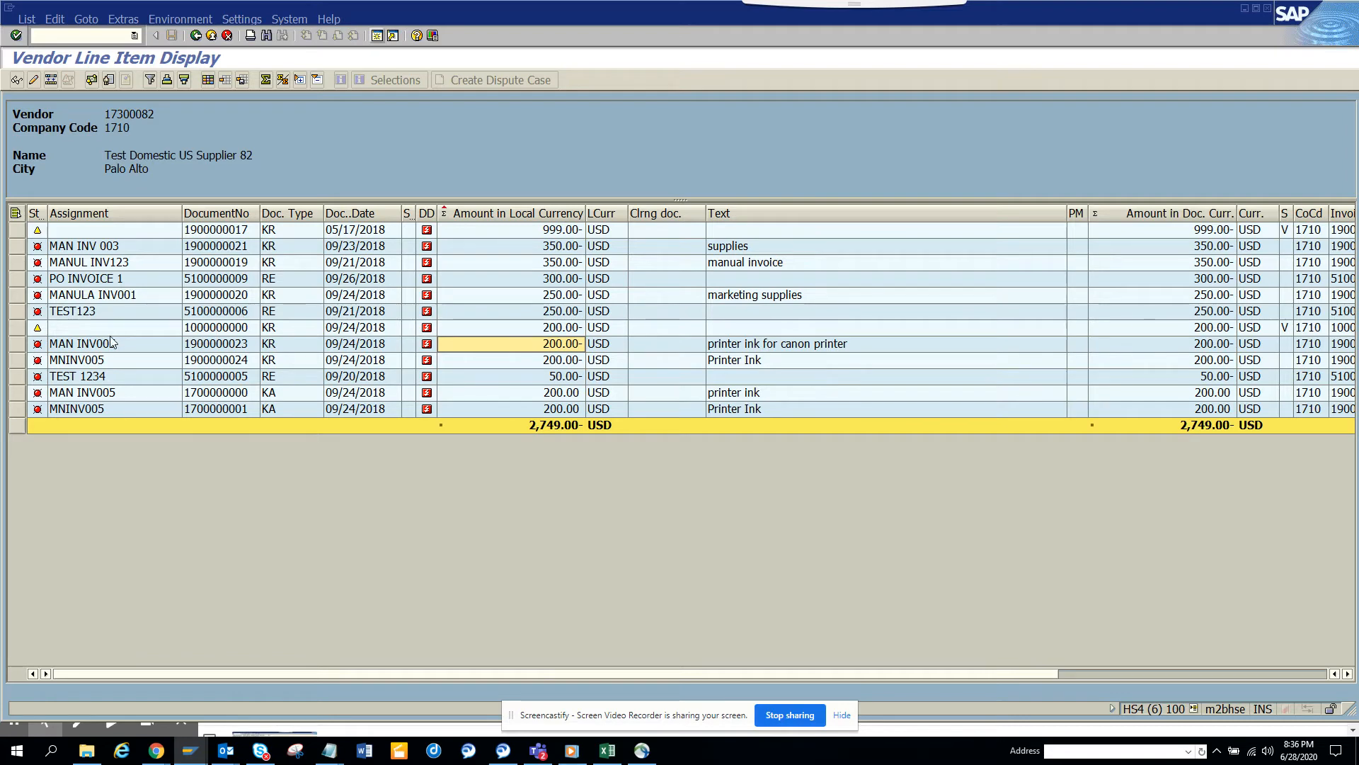
pyautogui.moveTo(169, 338)
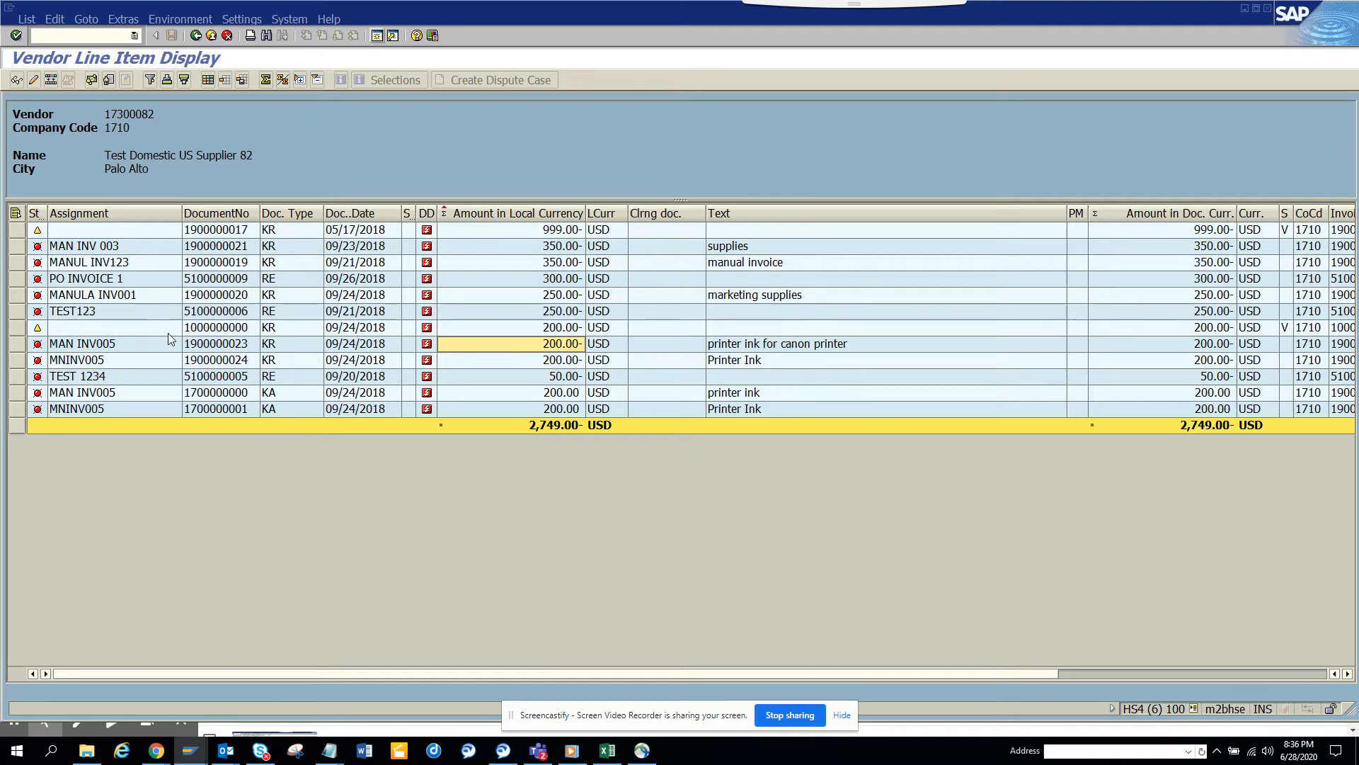
pyautogui.moveTo(275, 353)
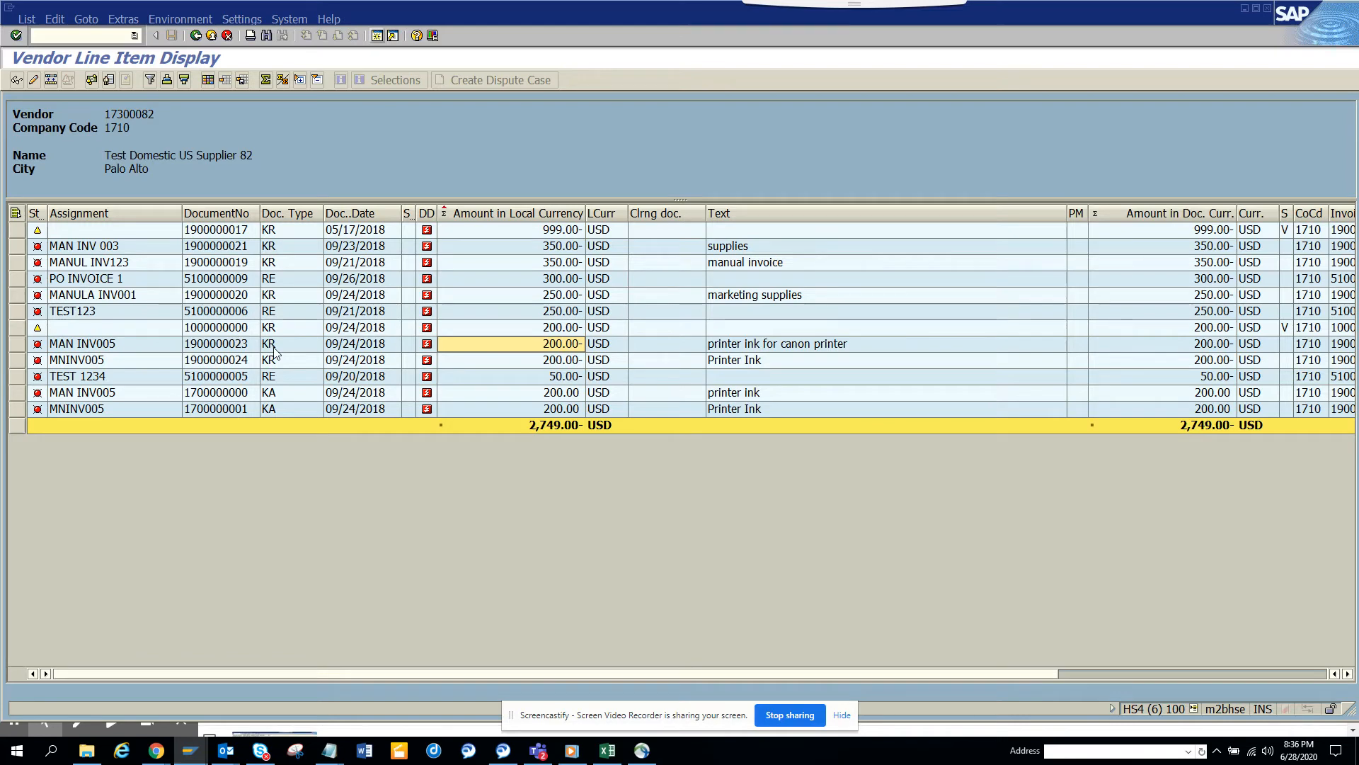
pyautogui.moveTo(332, 364)
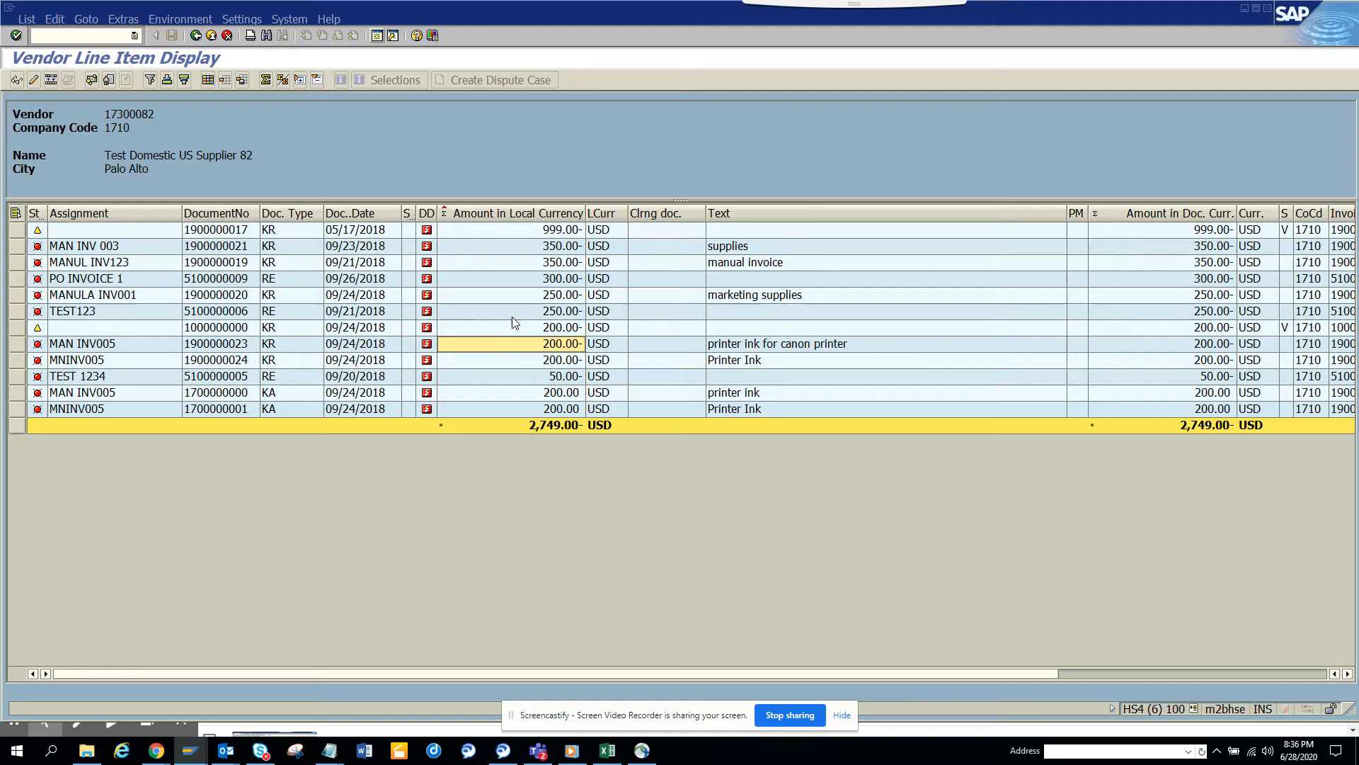
pyautogui.press('alt+tab')
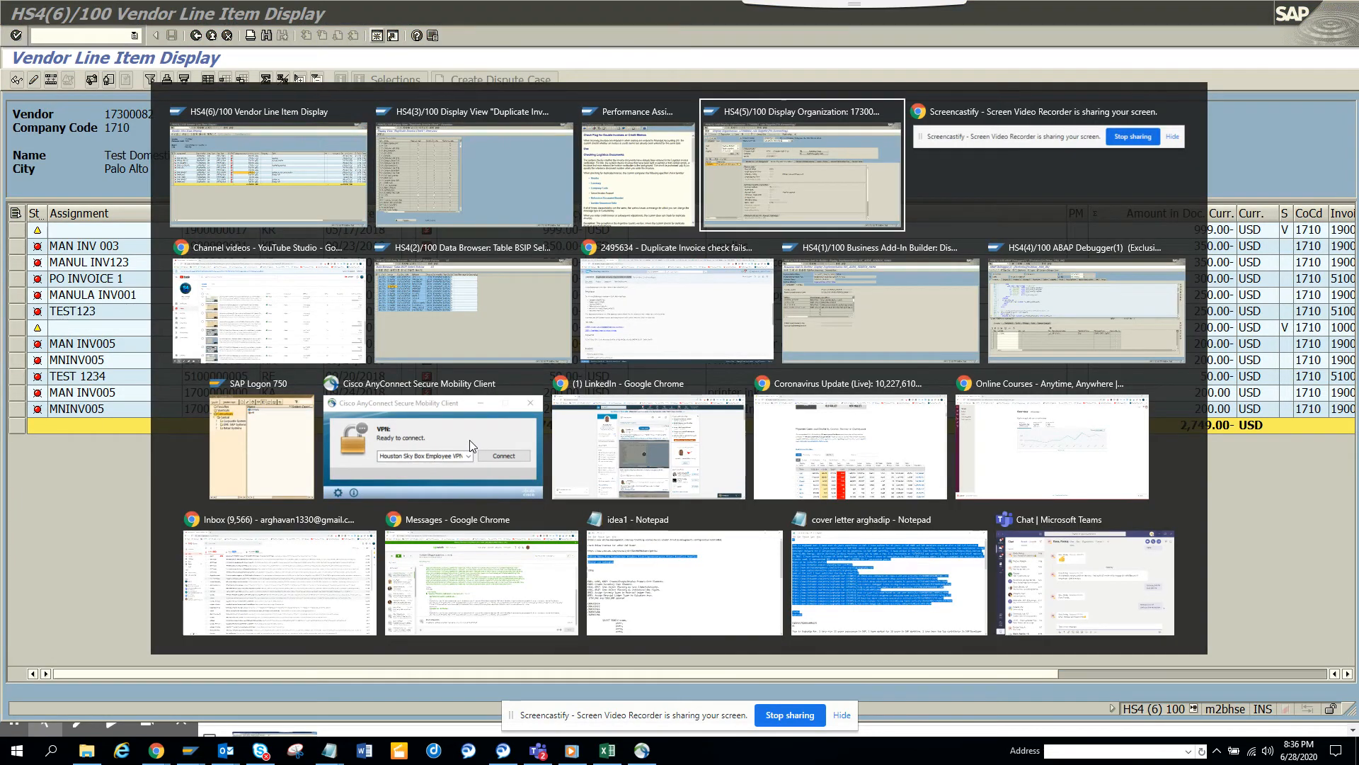
# Start FV60 Park Vendor Invoice for company code 1710
pyautogui.click(799, 165)
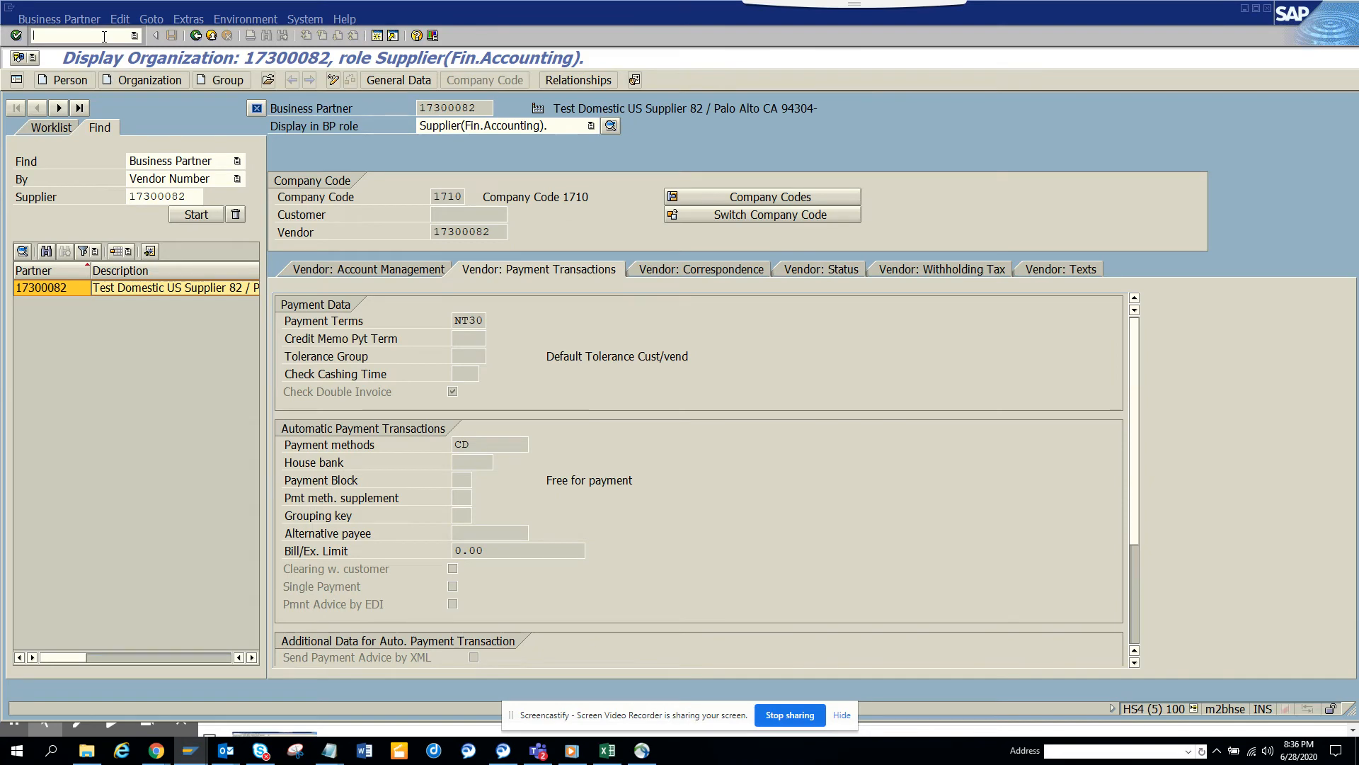
pyautogui.write('/nfv')
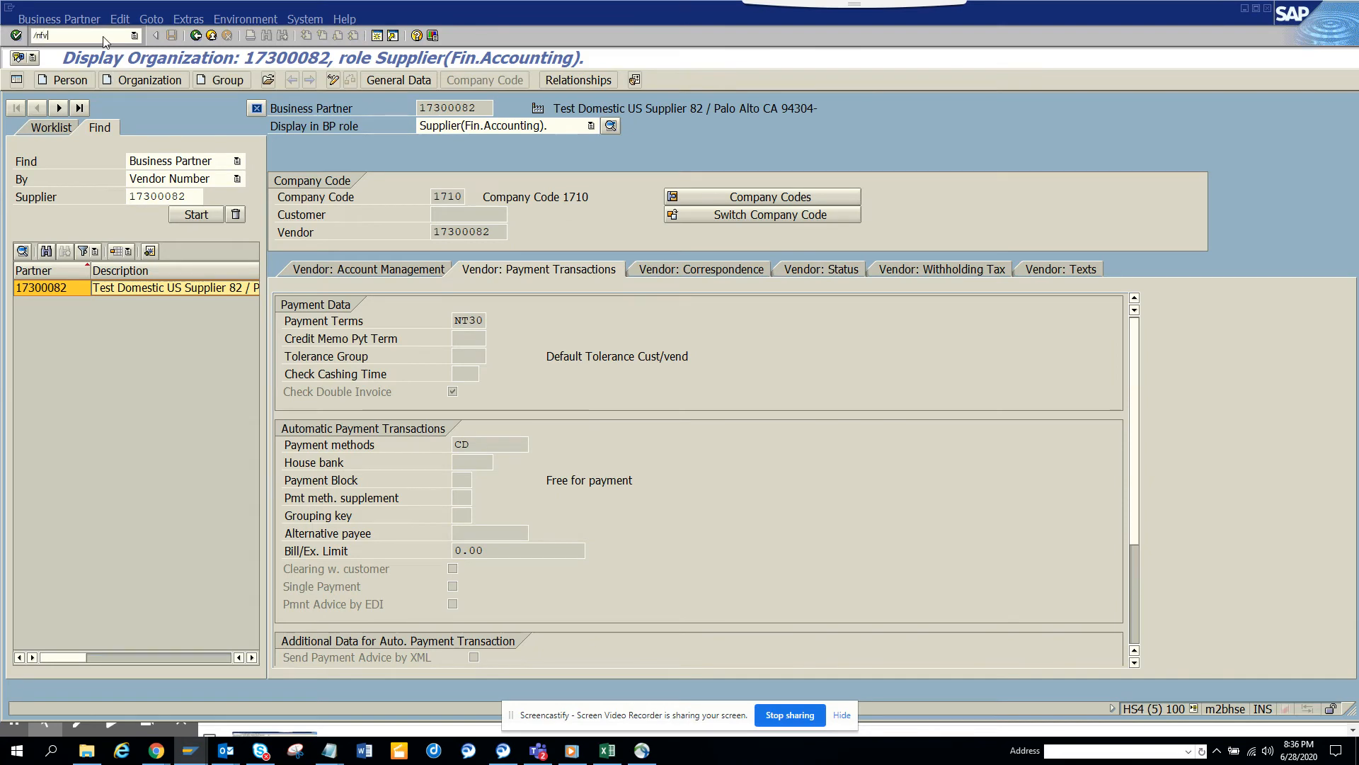
pyautogui.click(761, 214)
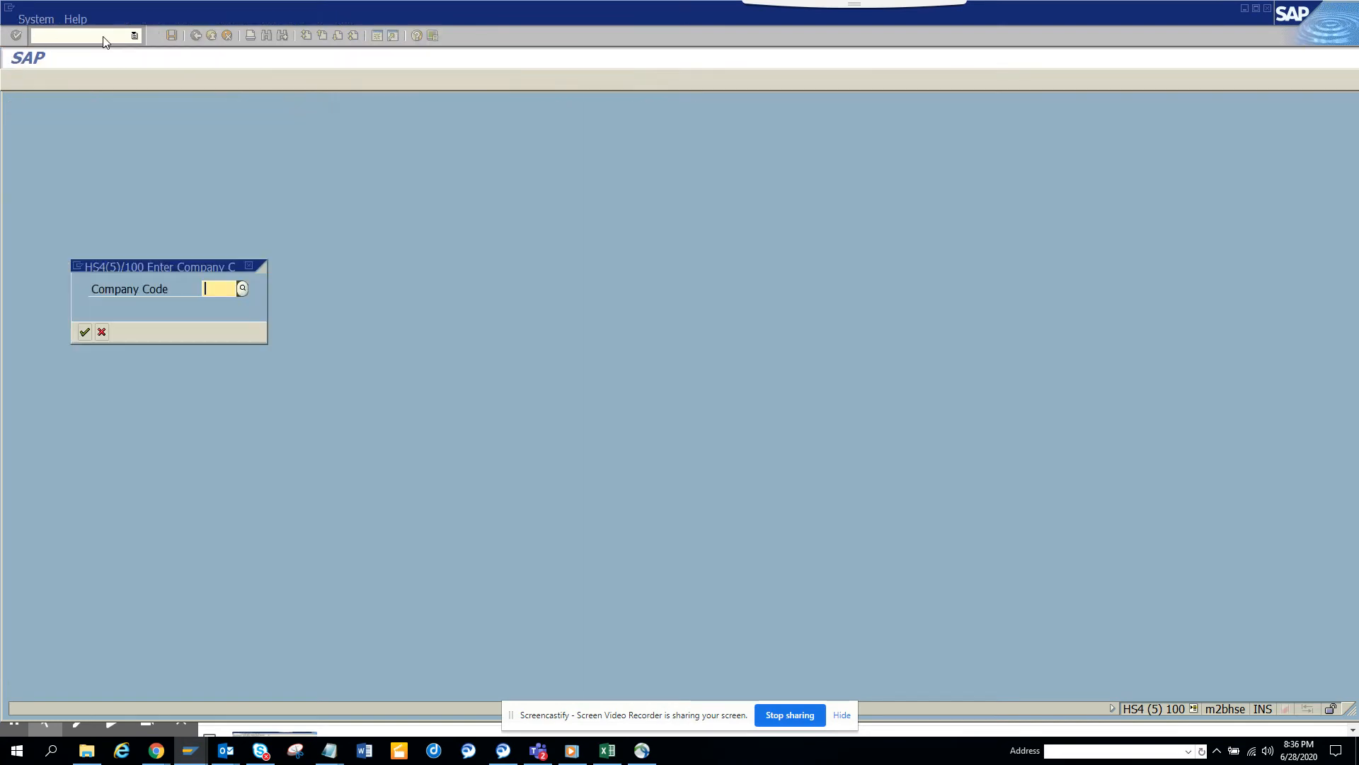
pyautogui.click(243, 288)
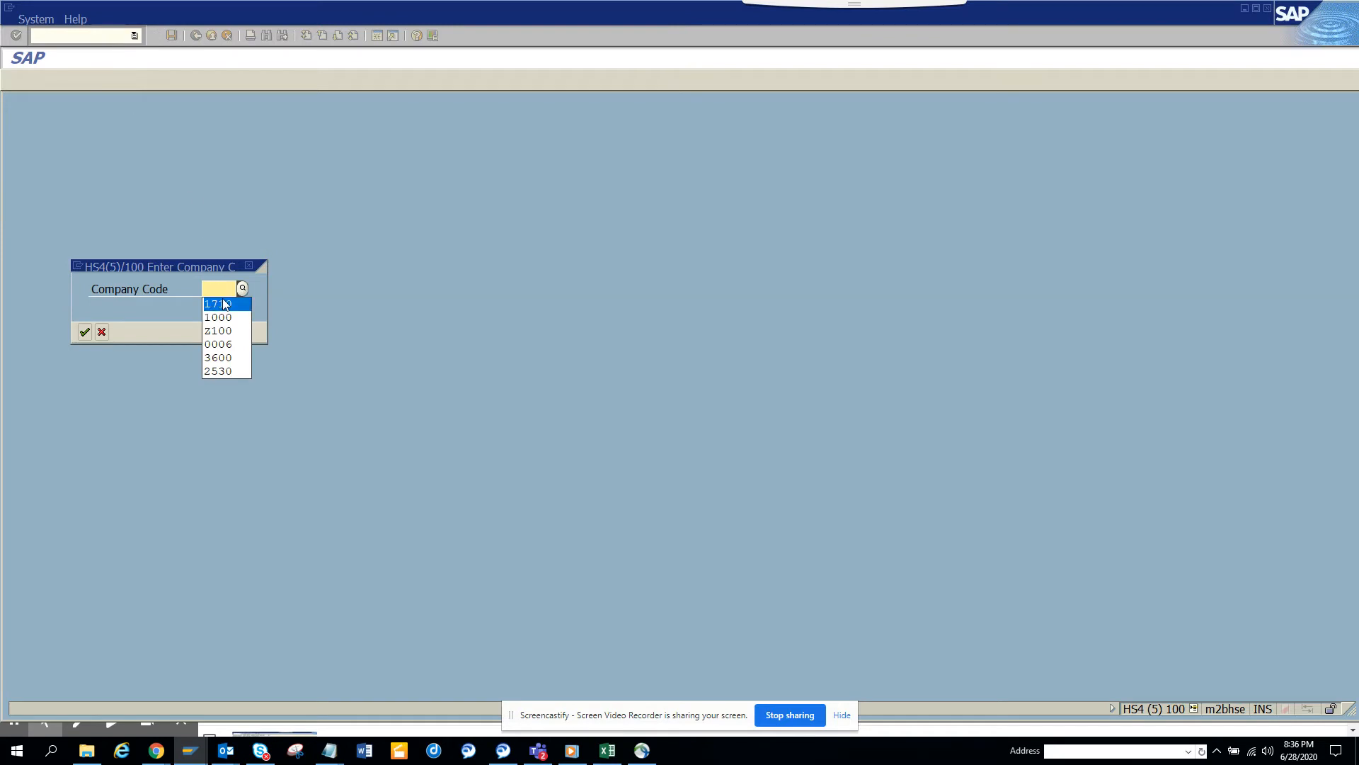
pyautogui.click(213, 304)
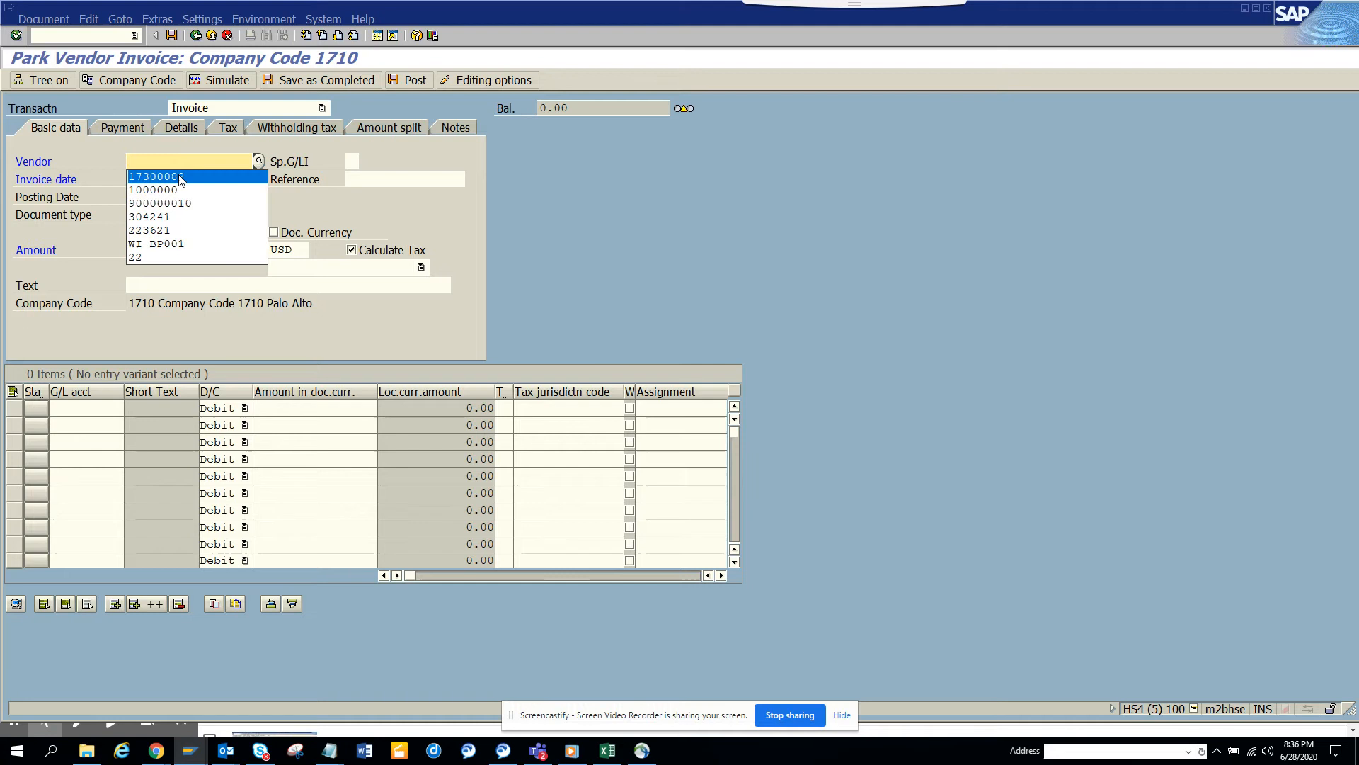
# Enter vendor 17300082, reference MNINV005, invoice date 09/24/2018 and amount 200.00
pyautogui.click(156, 176)
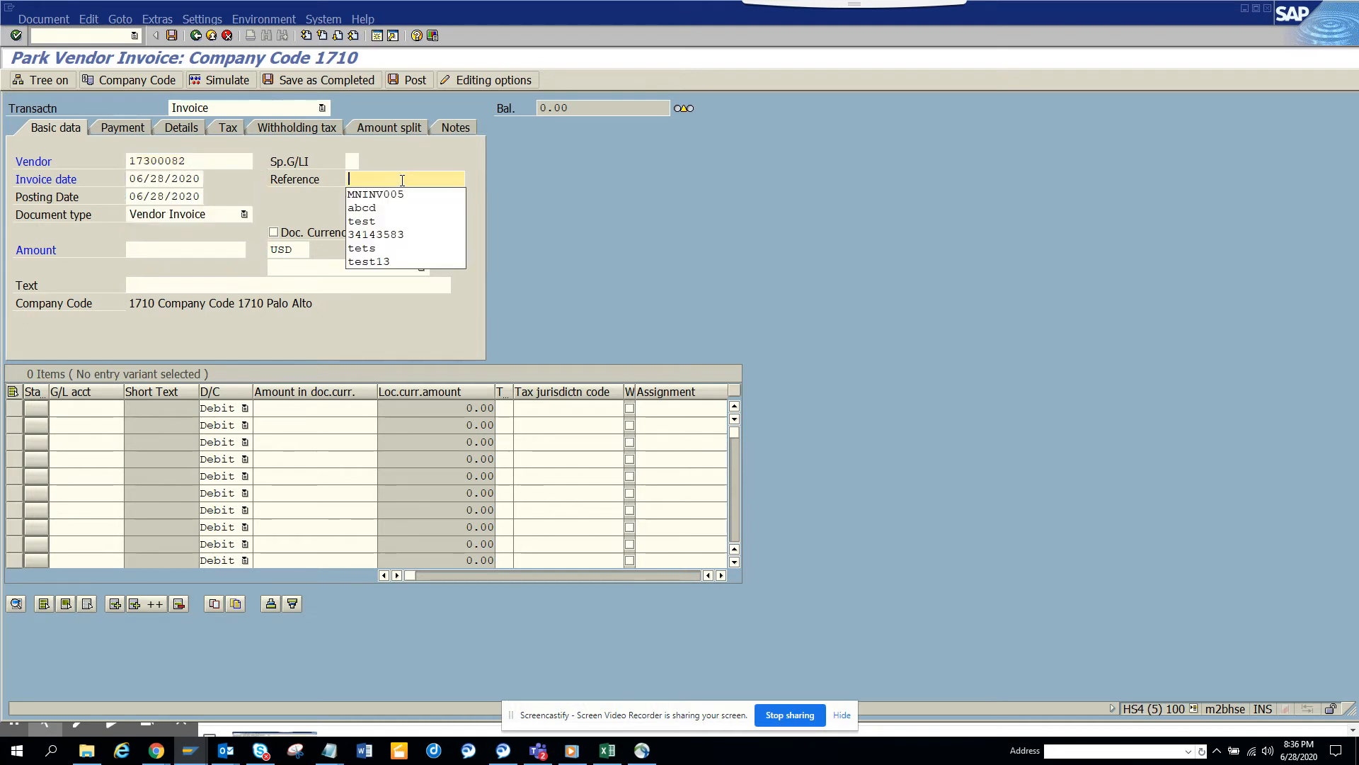
pyautogui.click(375, 194)
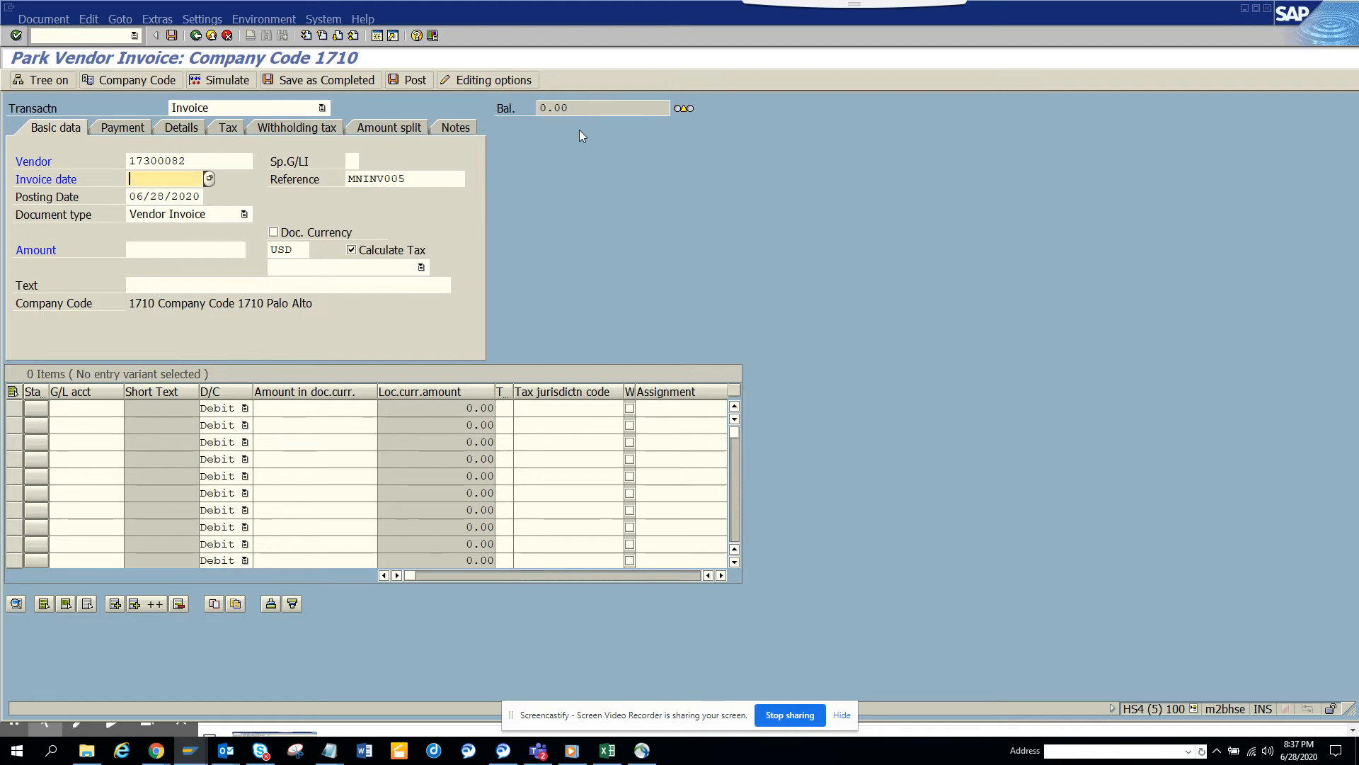
pyautogui.click(209, 179)
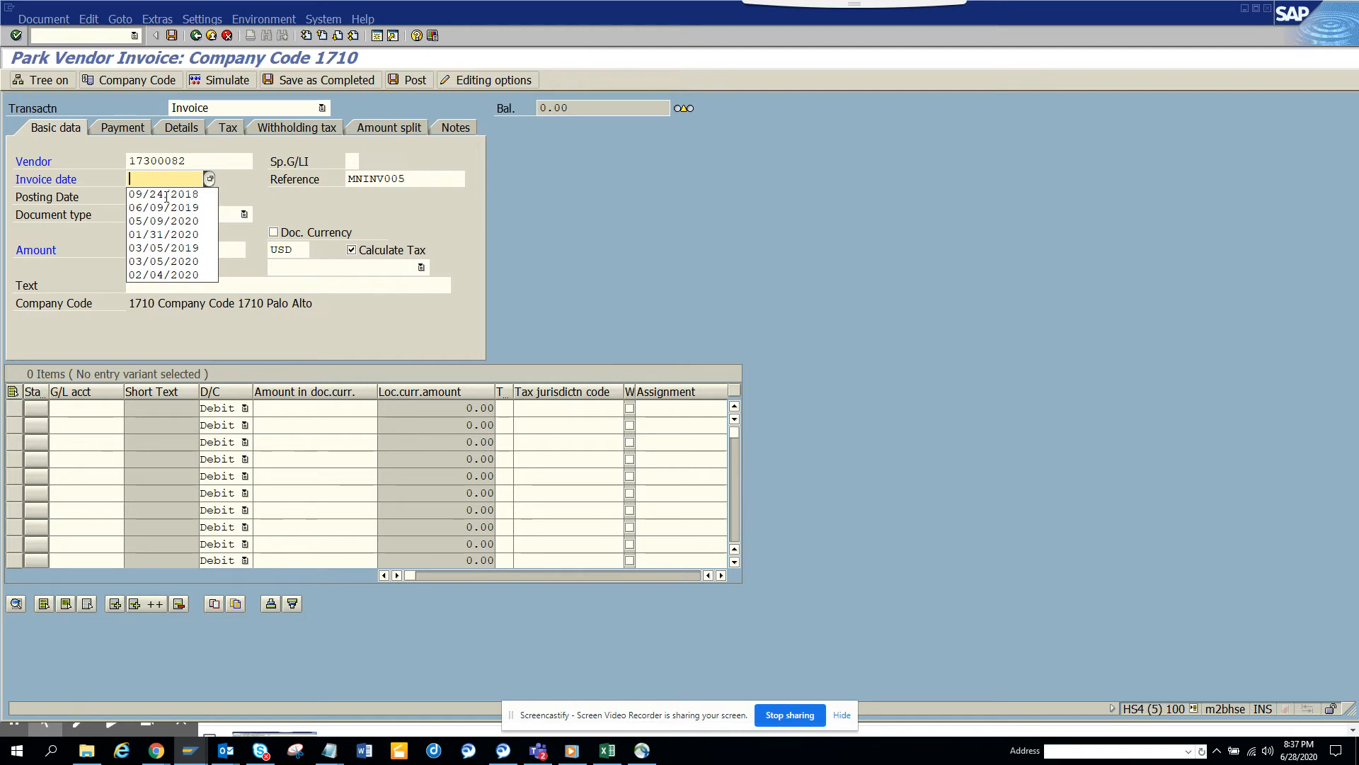
pyautogui.click(162, 194)
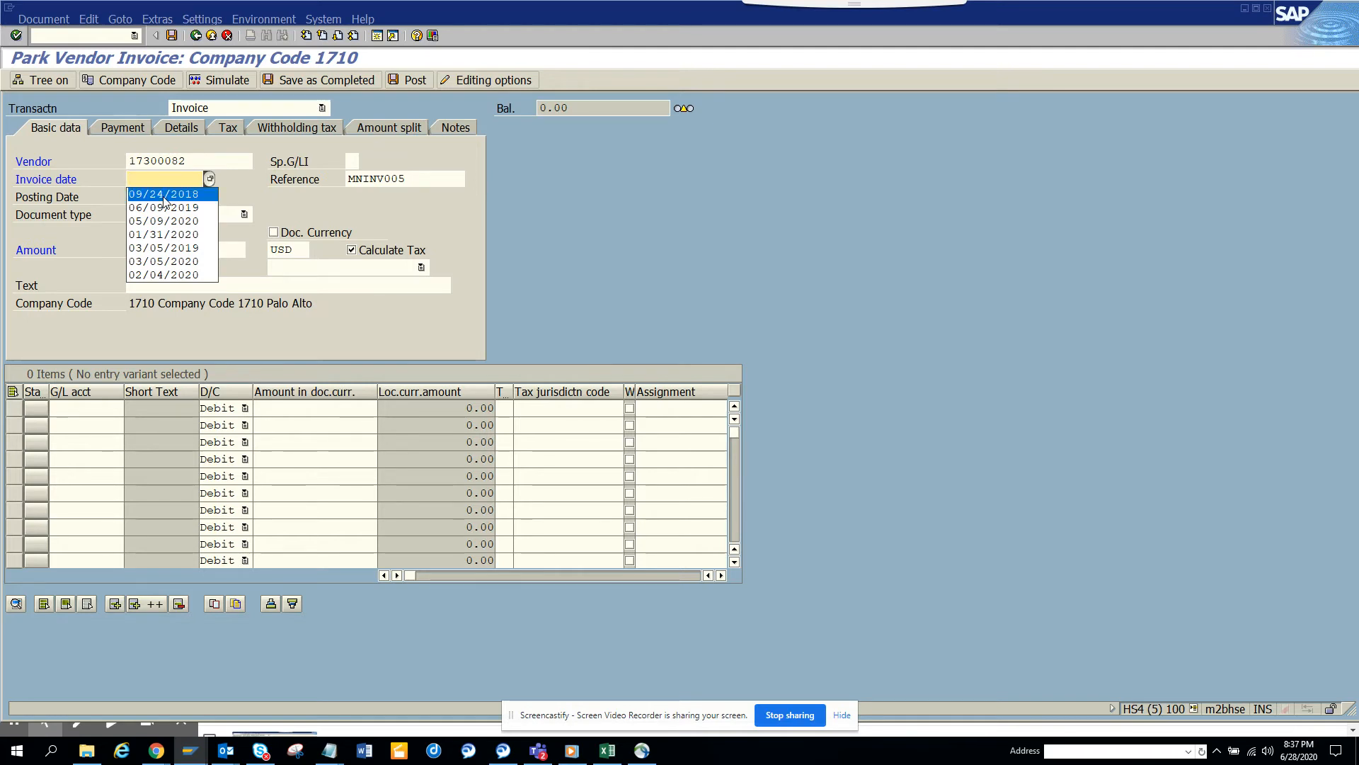
pyautogui.click(164, 194)
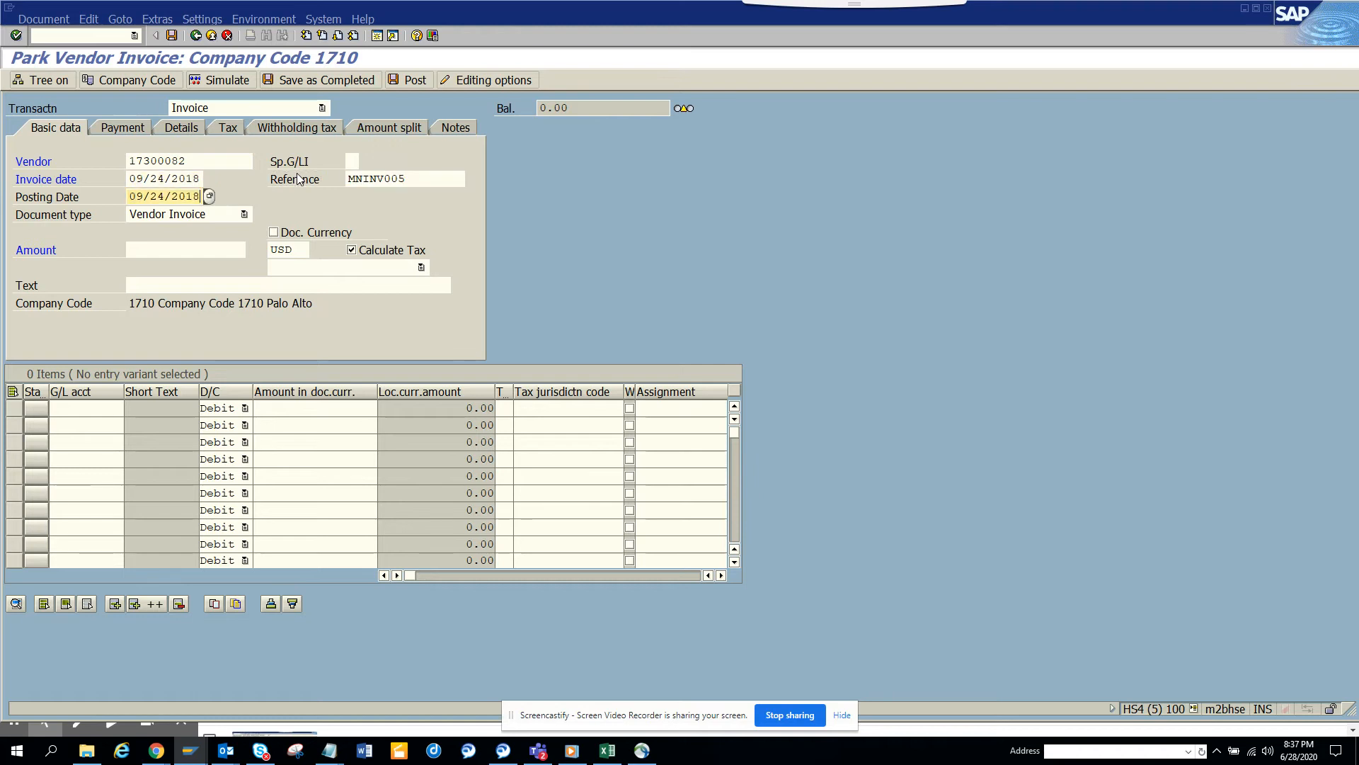
pyautogui.click(185, 250)
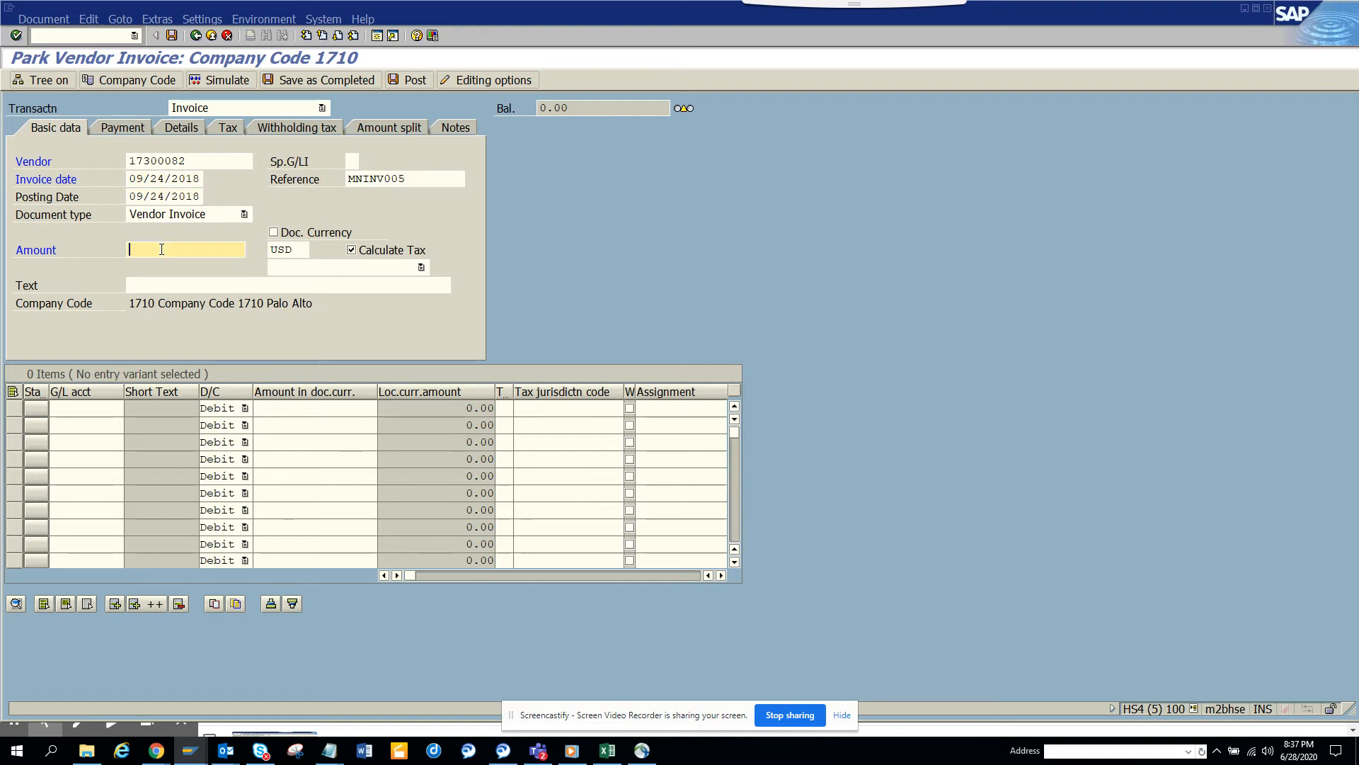
pyautogui.click(161, 250)
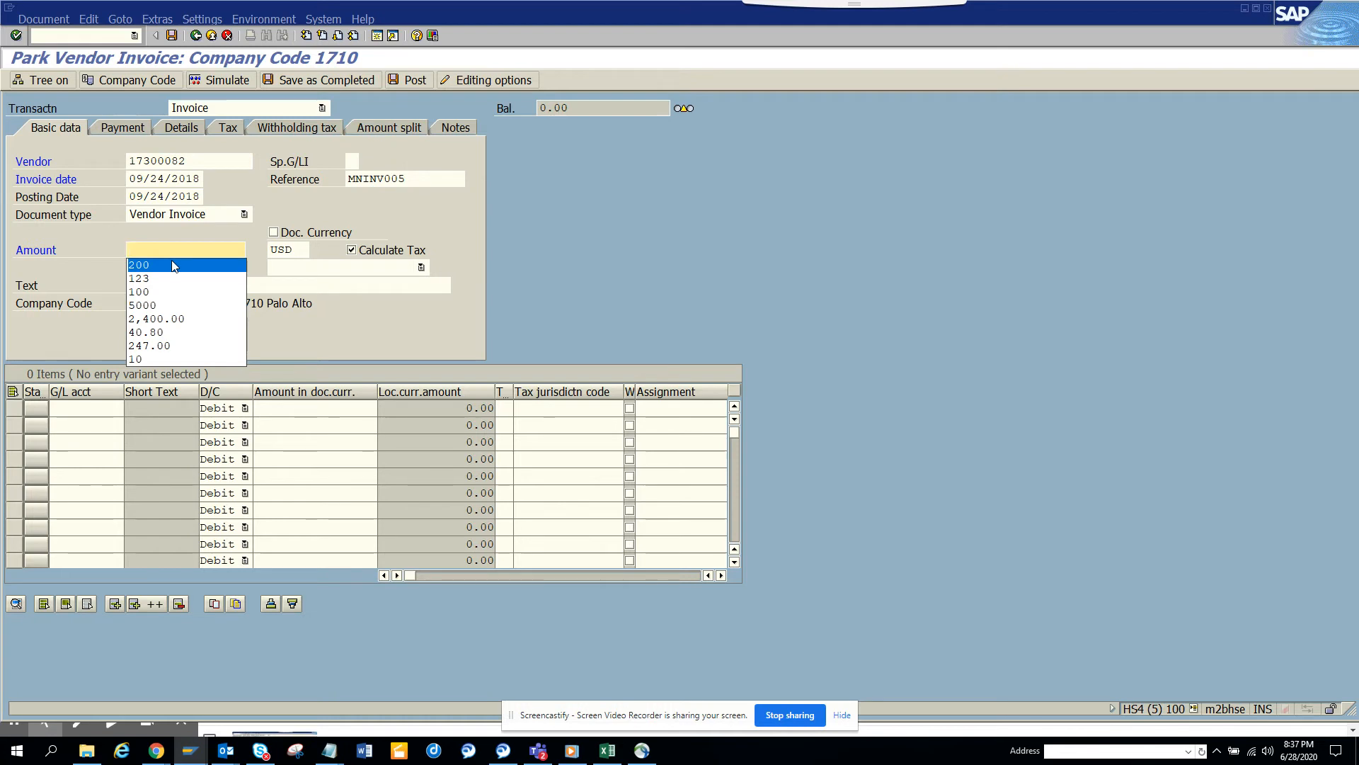
pyautogui.click(138, 264)
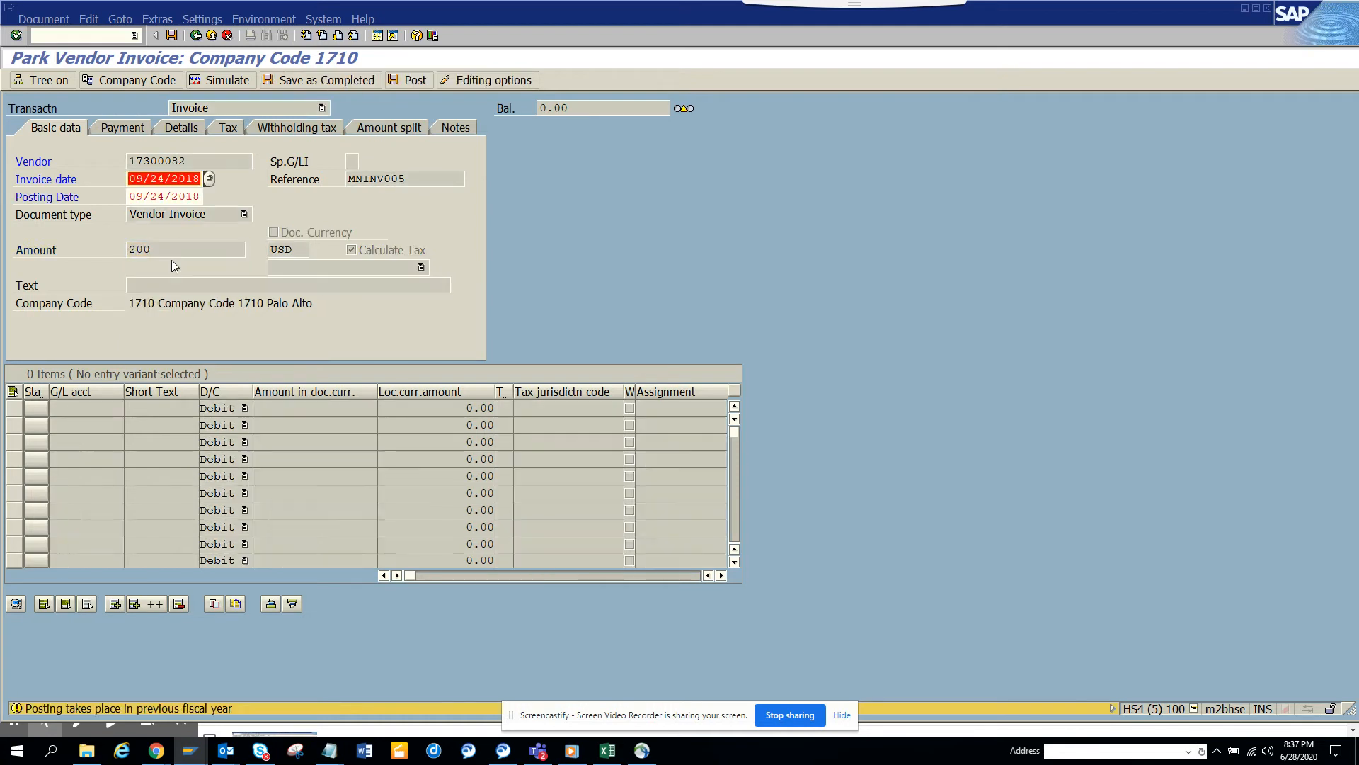
pyautogui.moveTo(193, 542)
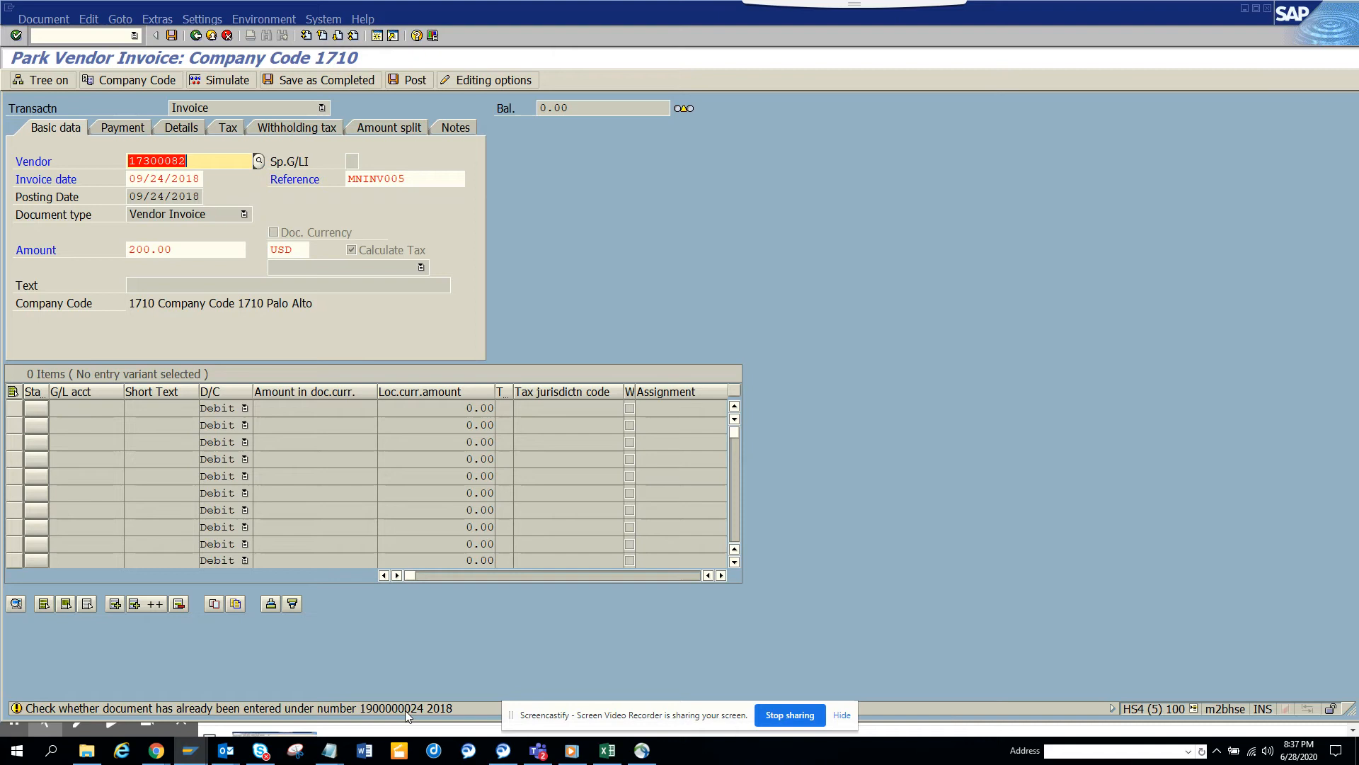
pyautogui.moveTo(246, 267)
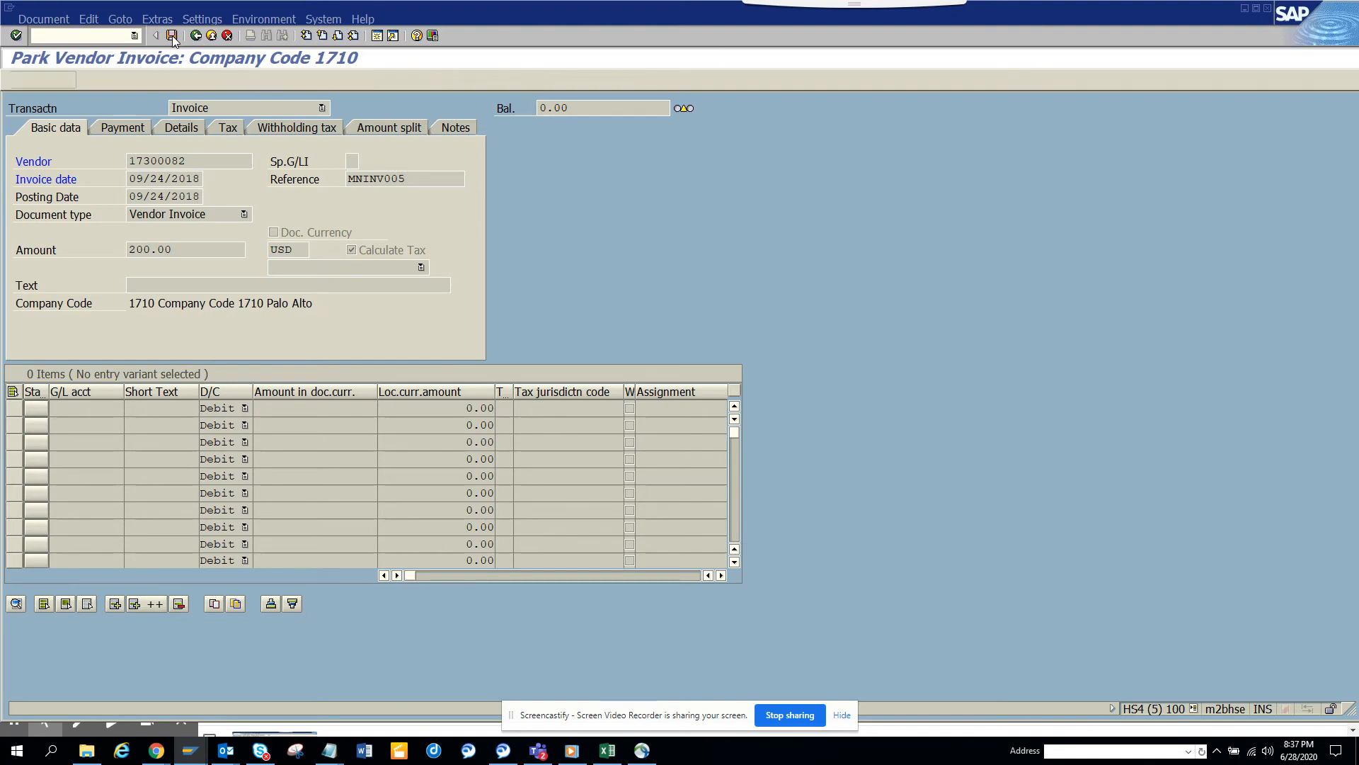
pyautogui.click(171, 35)
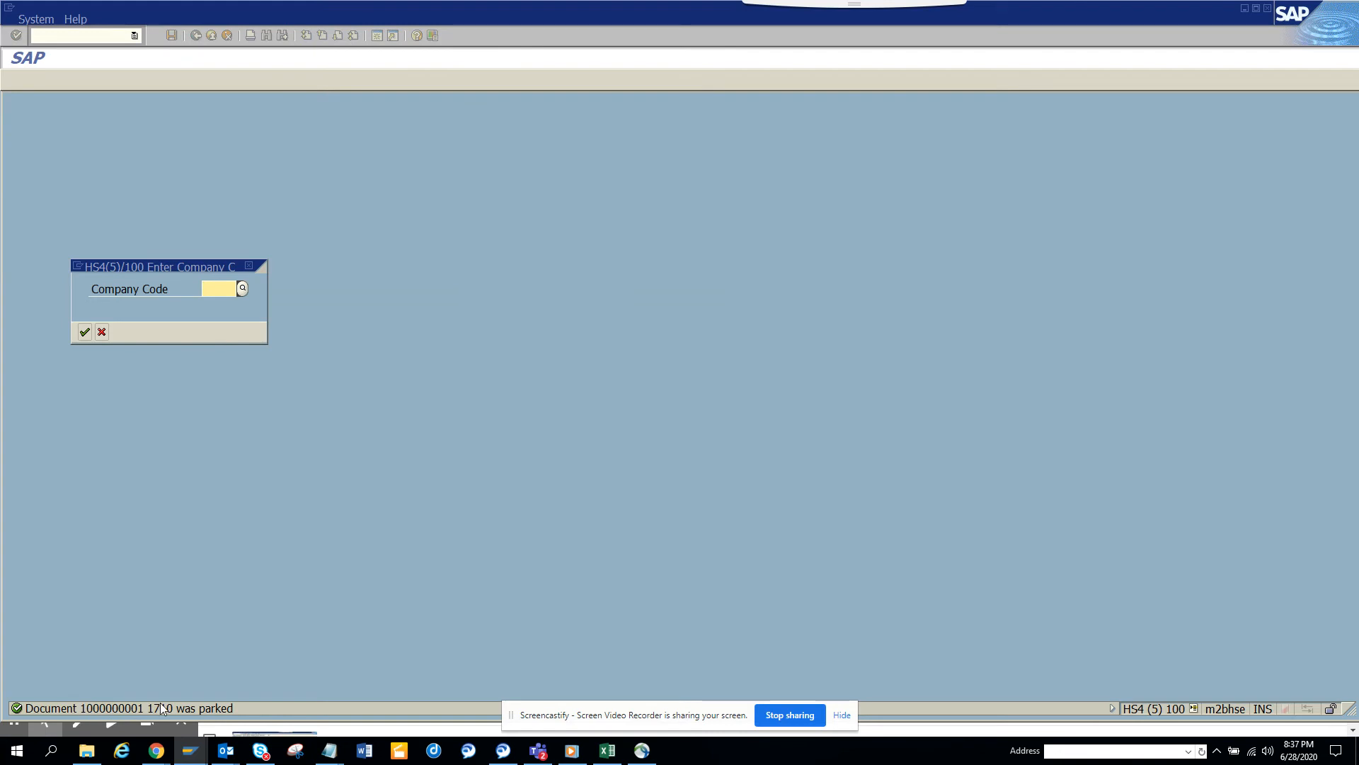
pyautogui.moveTo(205, 641)
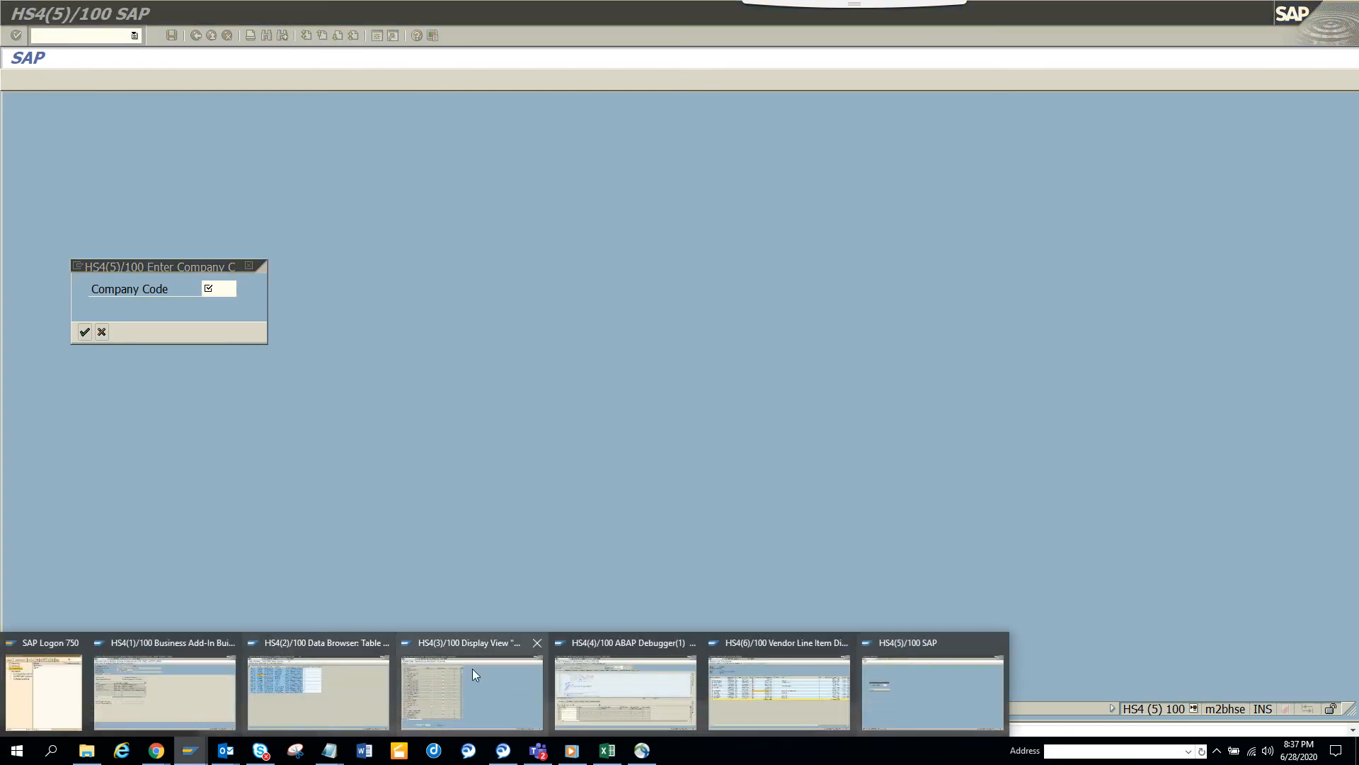
pyautogui.click(777, 689)
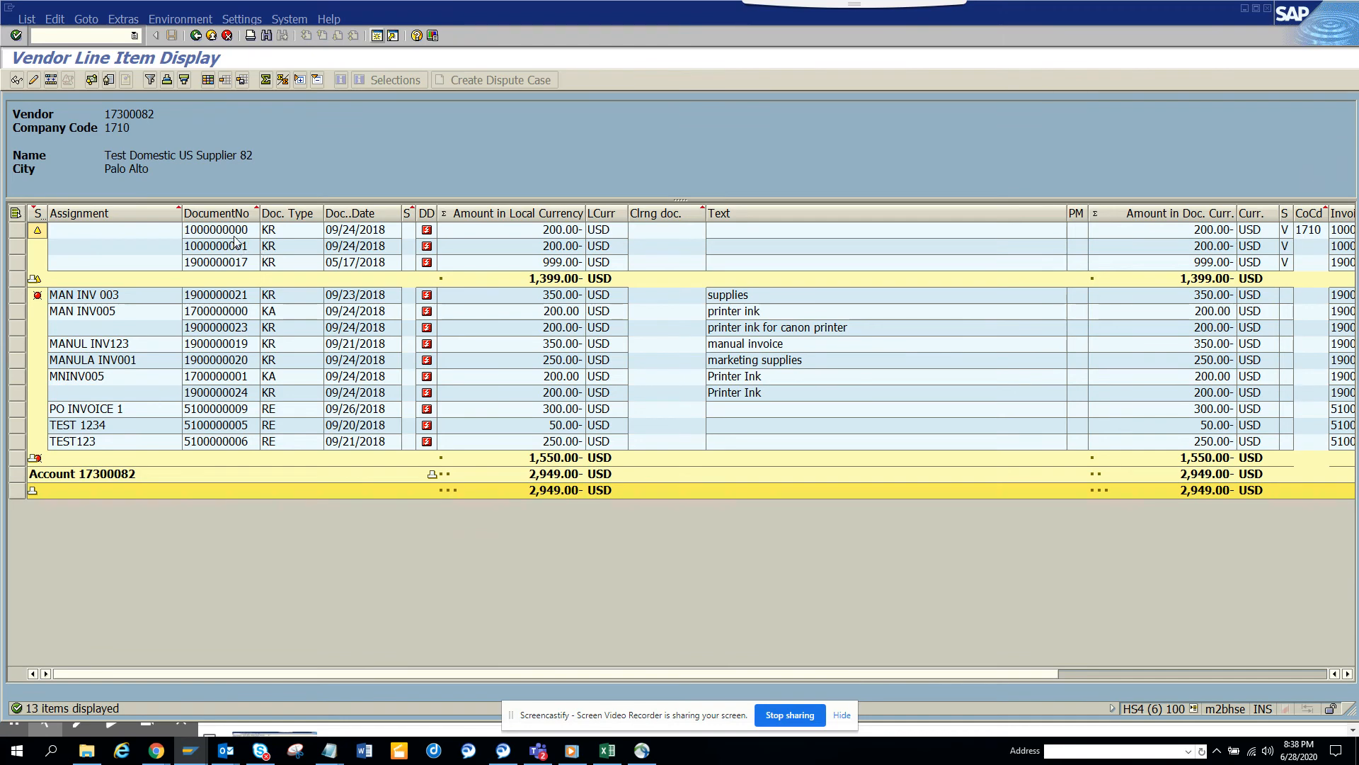
pyautogui.moveTo(150, 246)
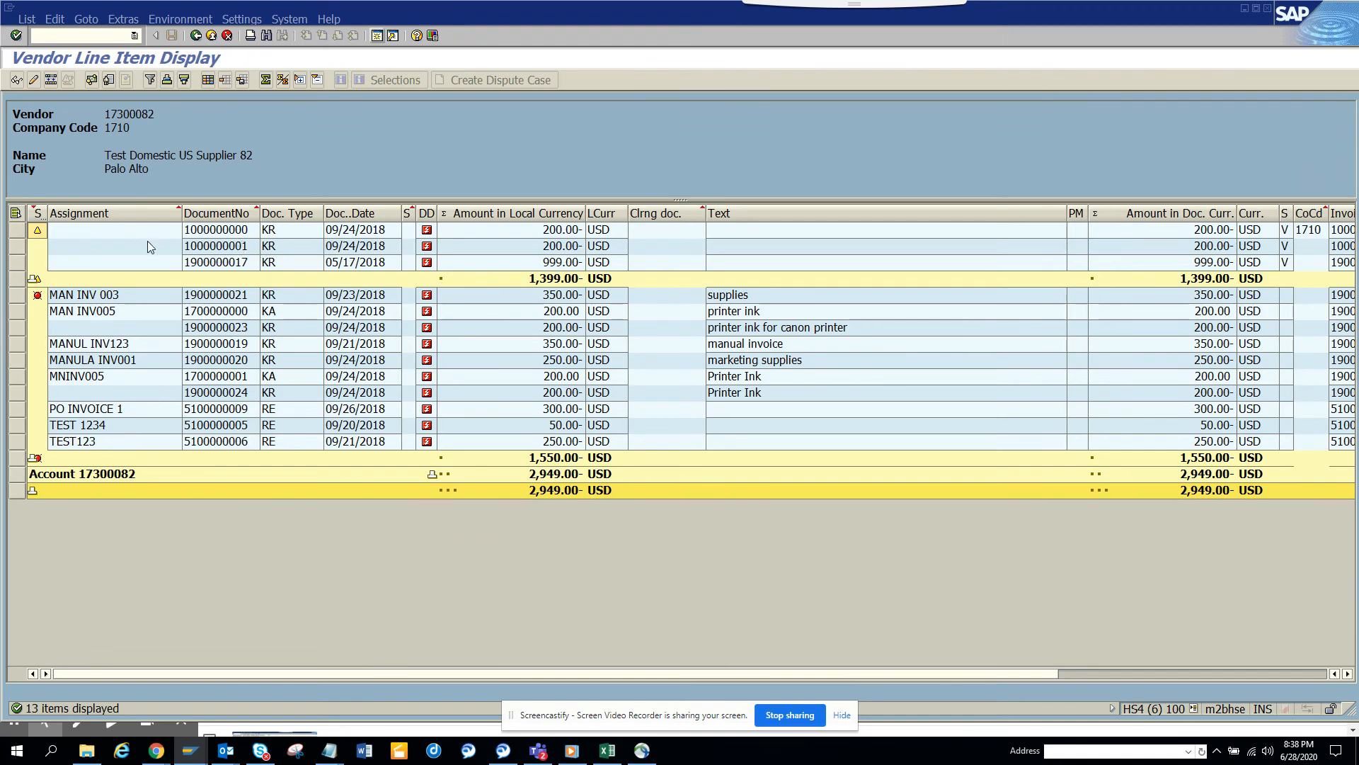
pyautogui.moveTo(178, 418)
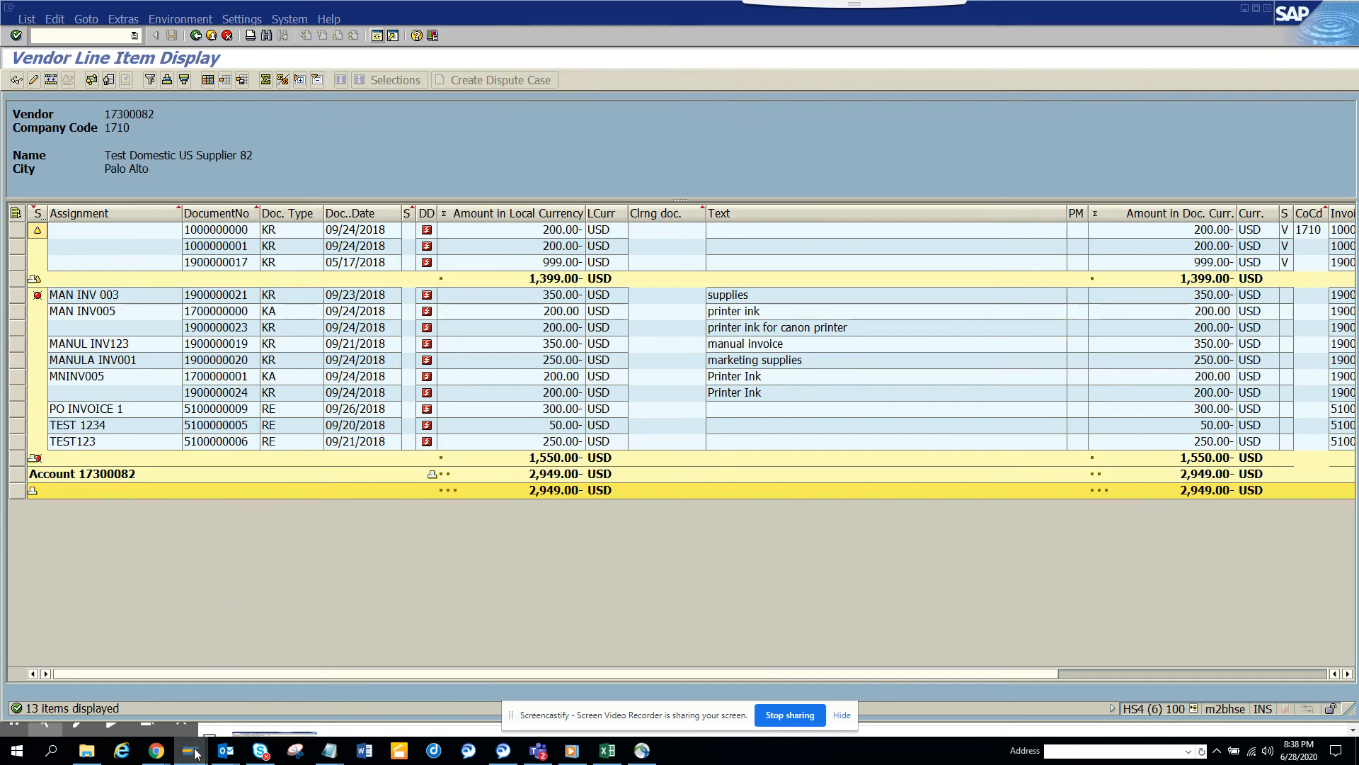
pyautogui.moveTo(190, 750)
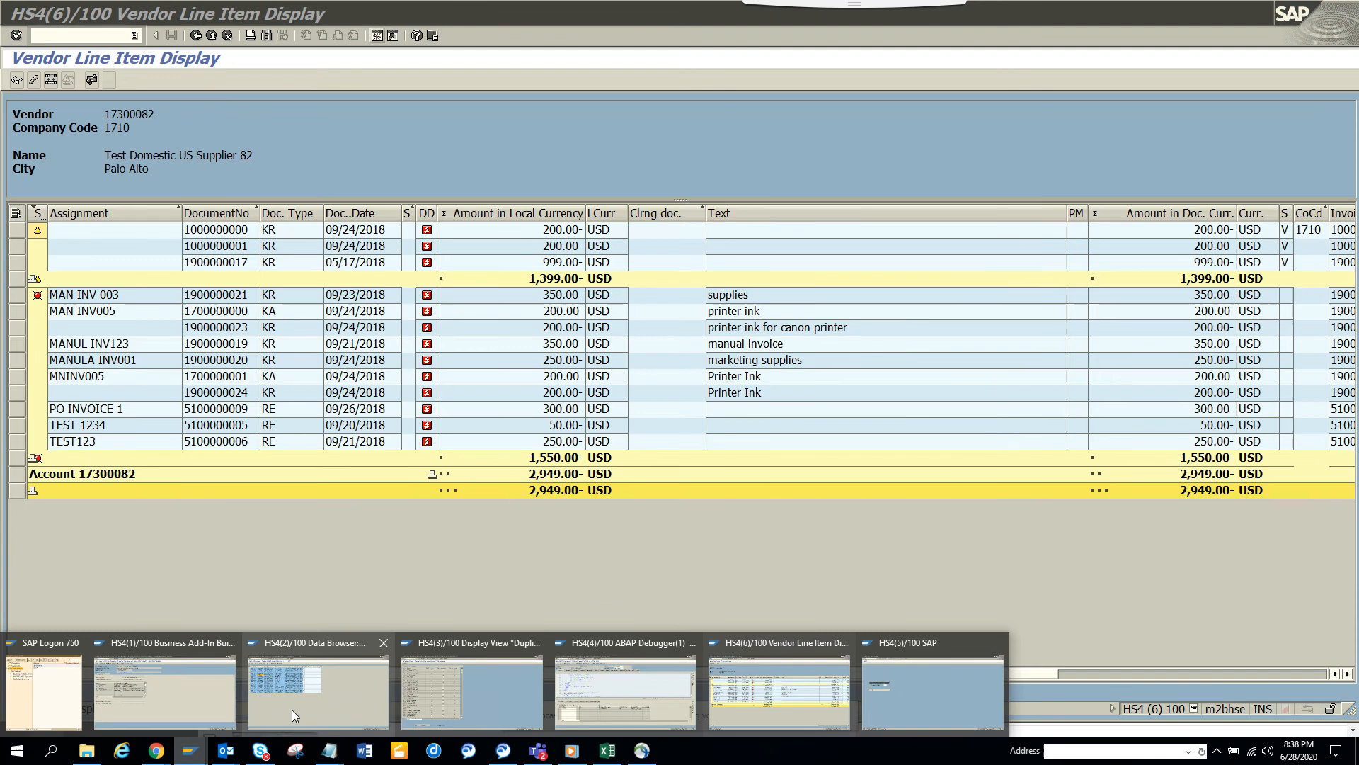
# Return to the Data Browser and reopen SE16 selection criteria for table BSIP
pyautogui.click(318, 688)
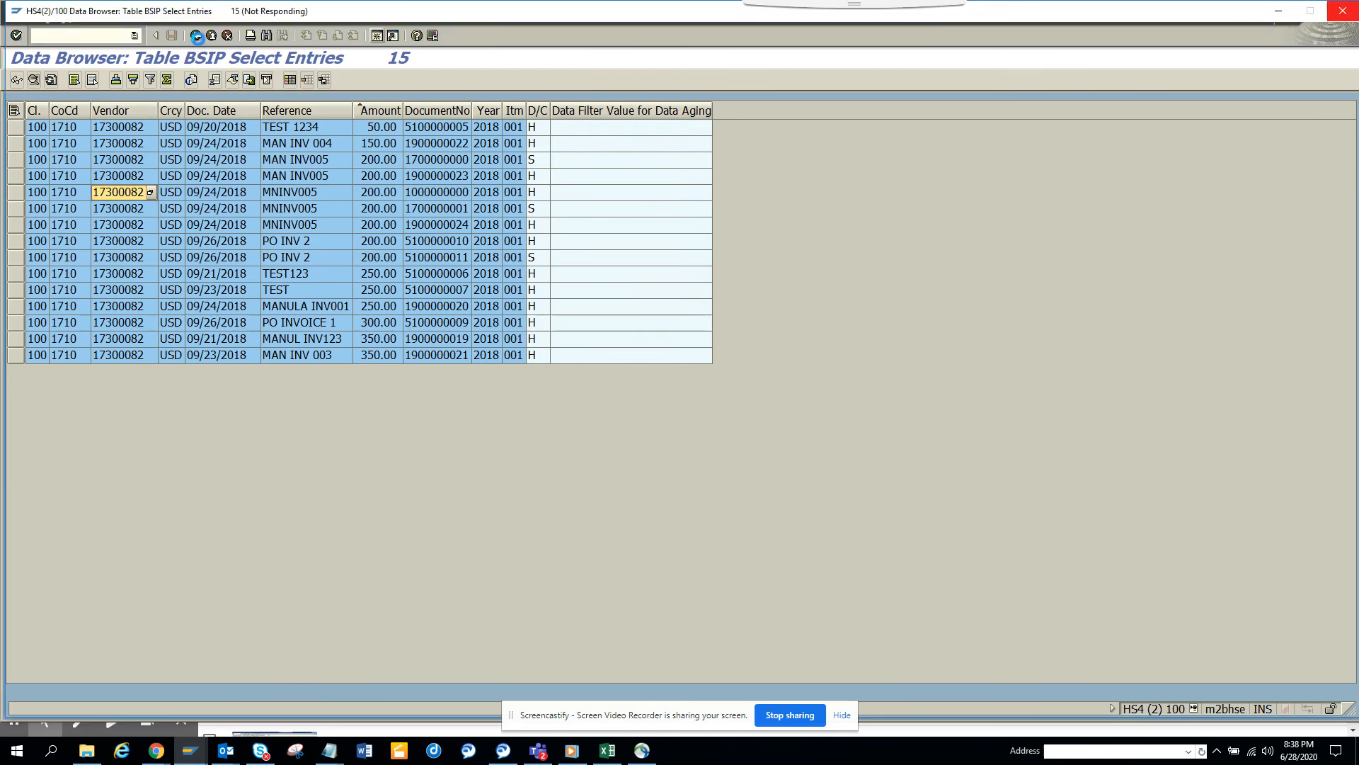
pyautogui.click(196, 35)
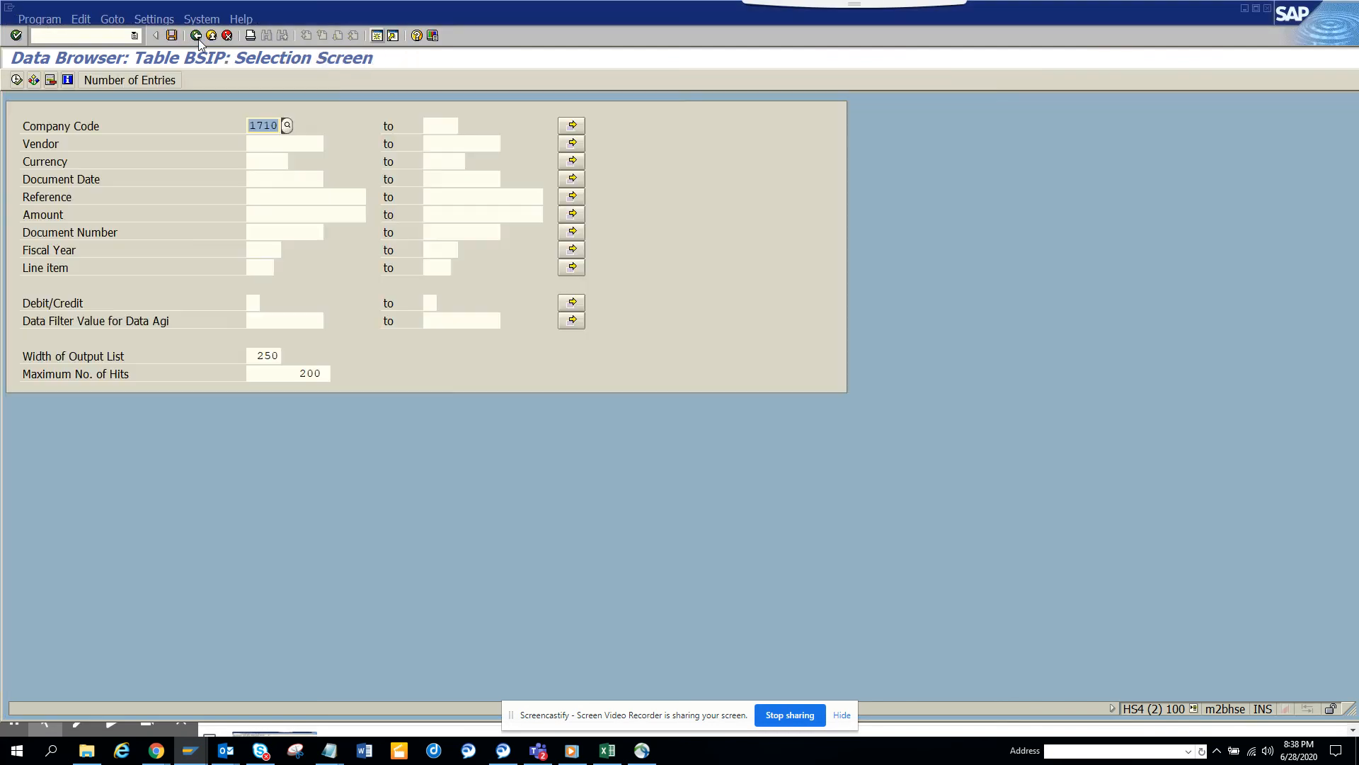
pyautogui.click(78, 35)
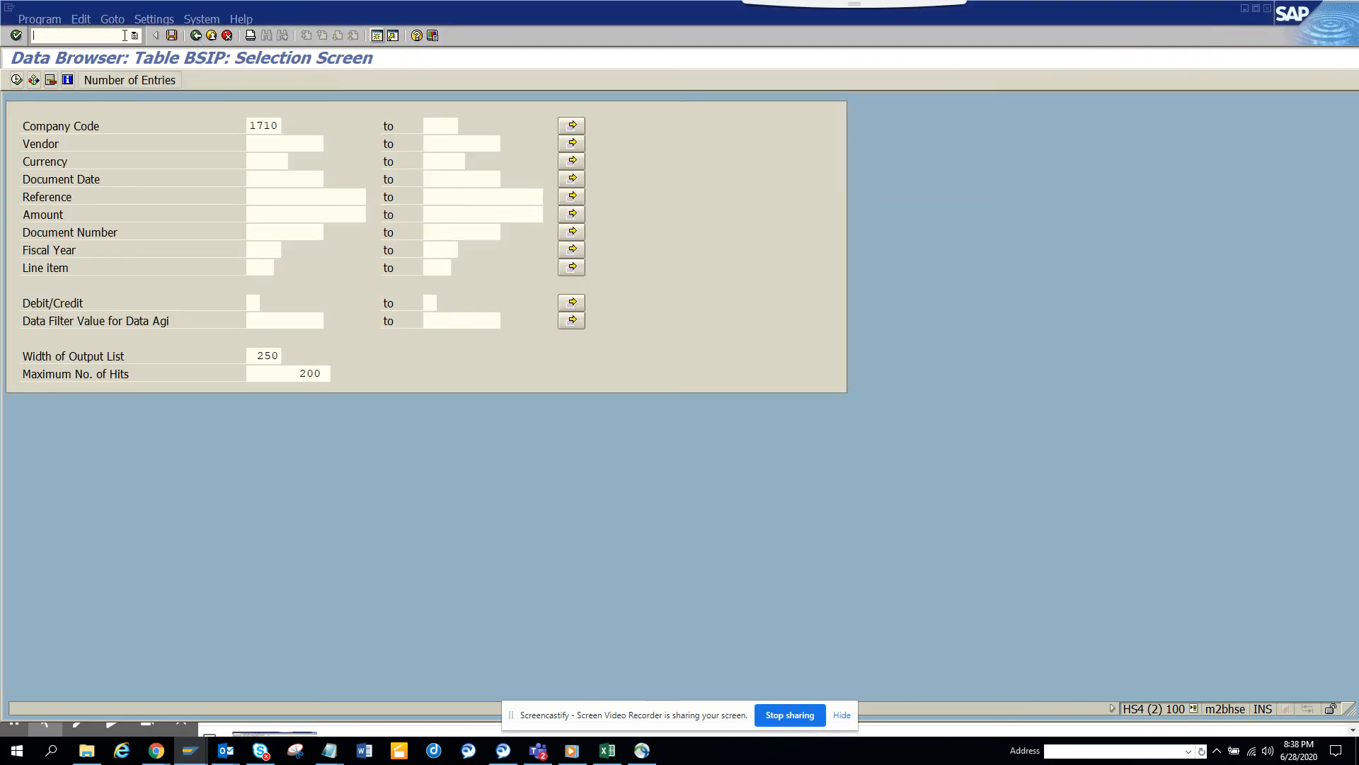
pyautogui.write('/nse1')
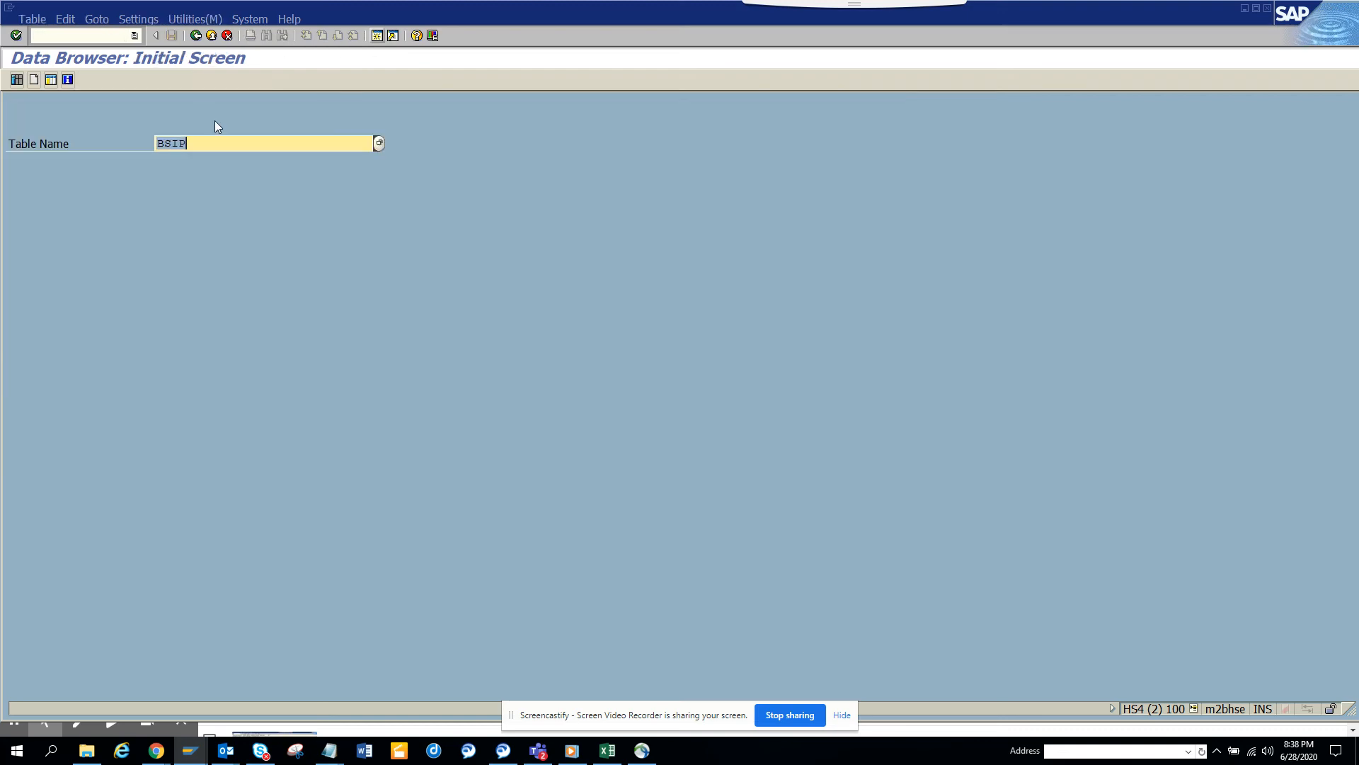
pyautogui.press('Return')
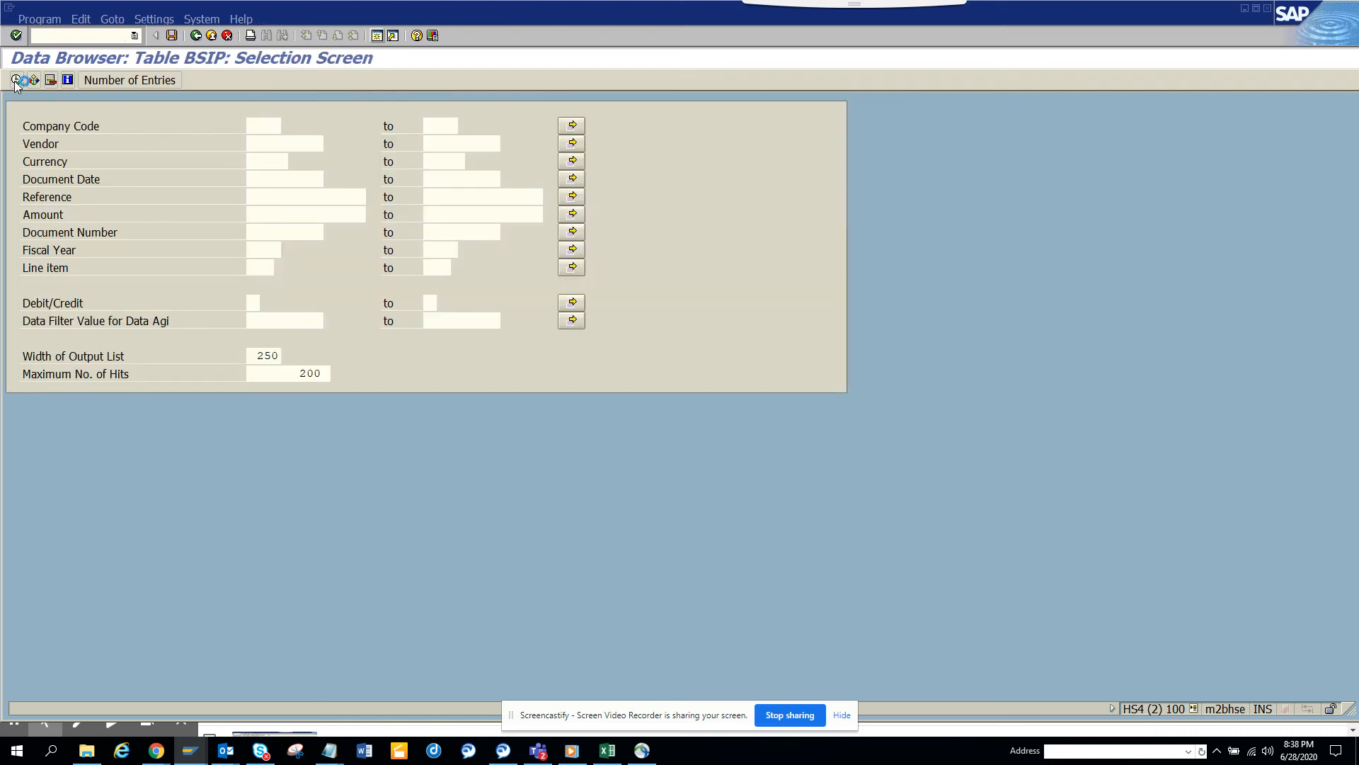
pyautogui.click(15, 80)
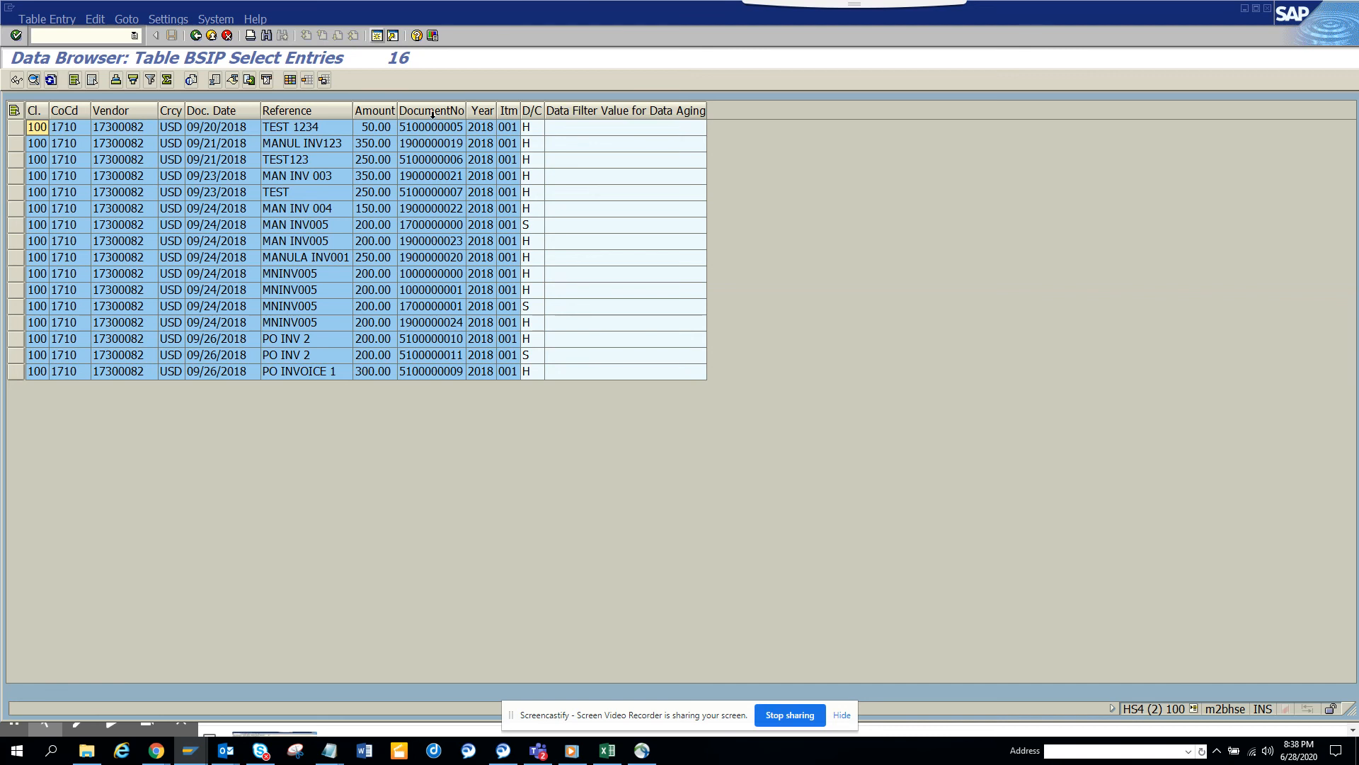
pyautogui.click(286, 111)
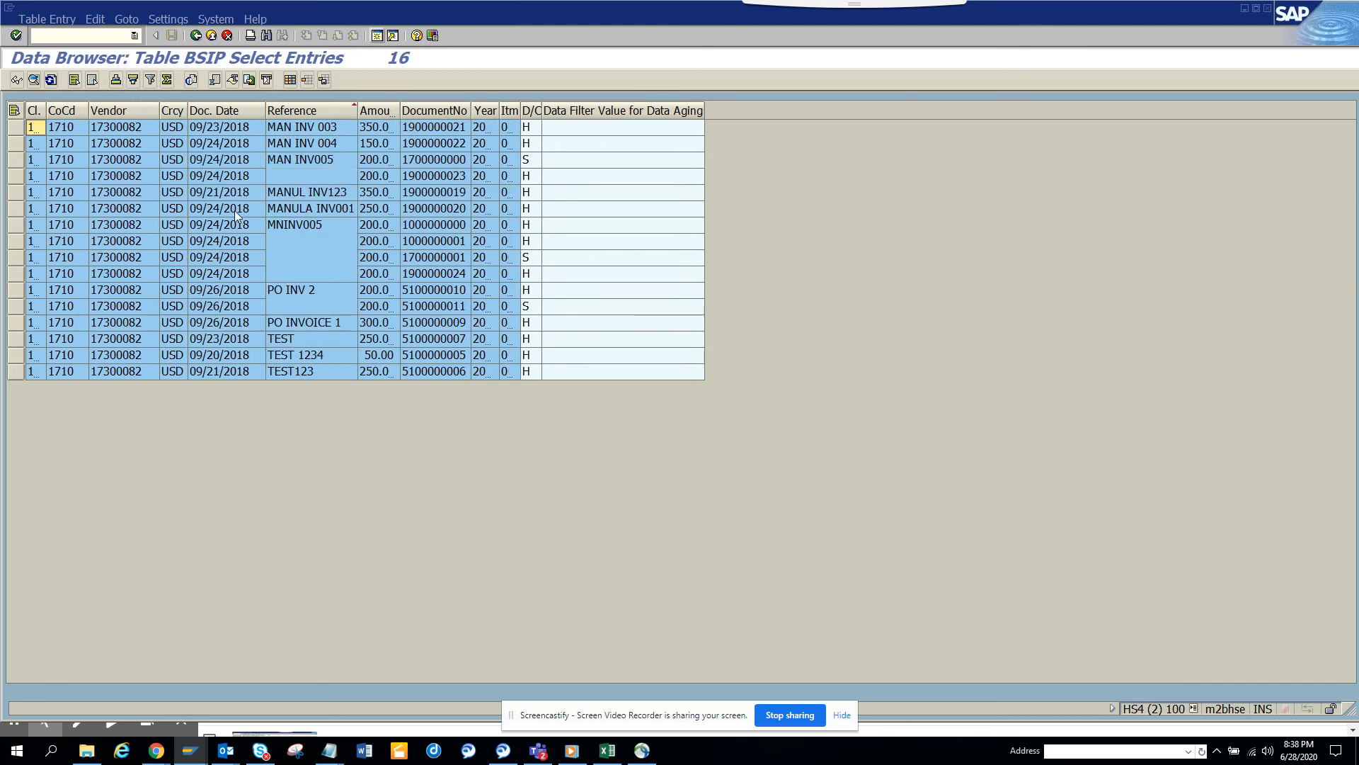
pyautogui.moveTo(460, 237)
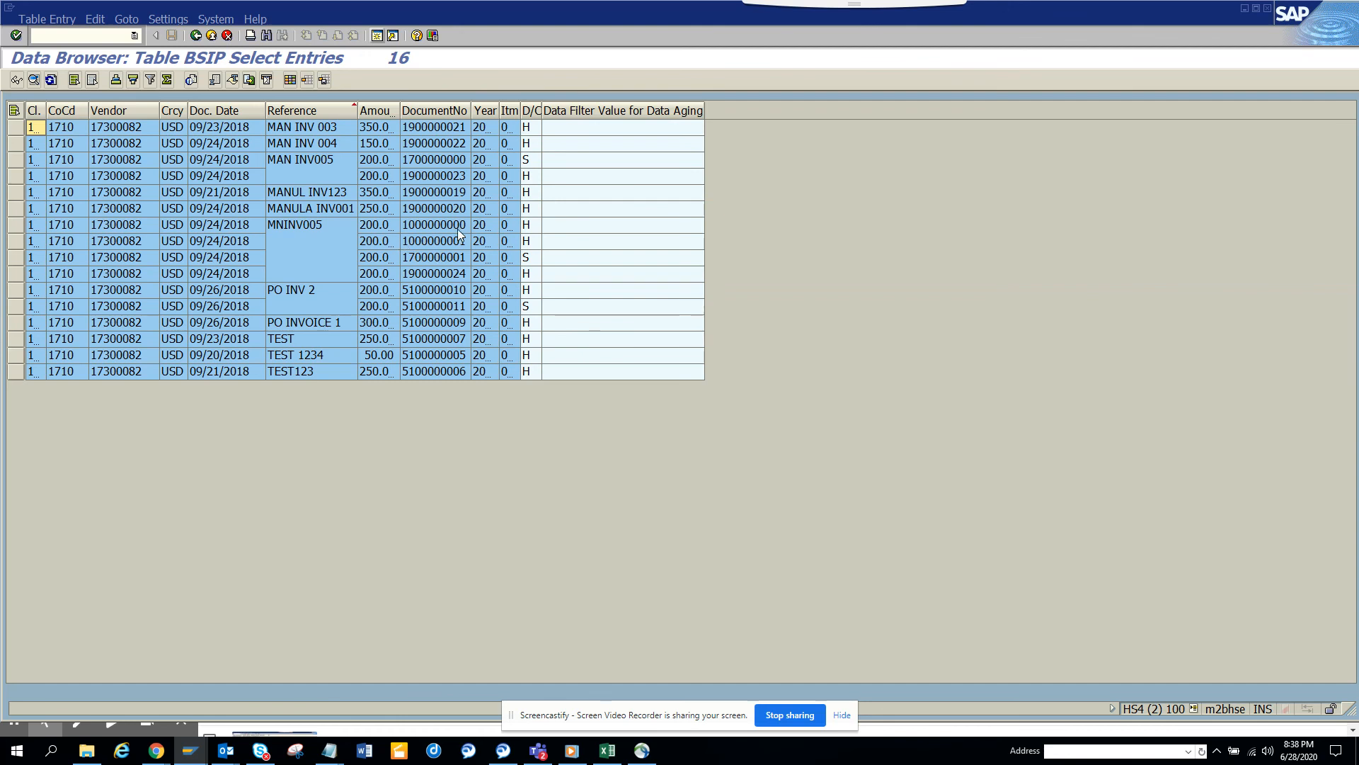
pyautogui.click(433, 241)
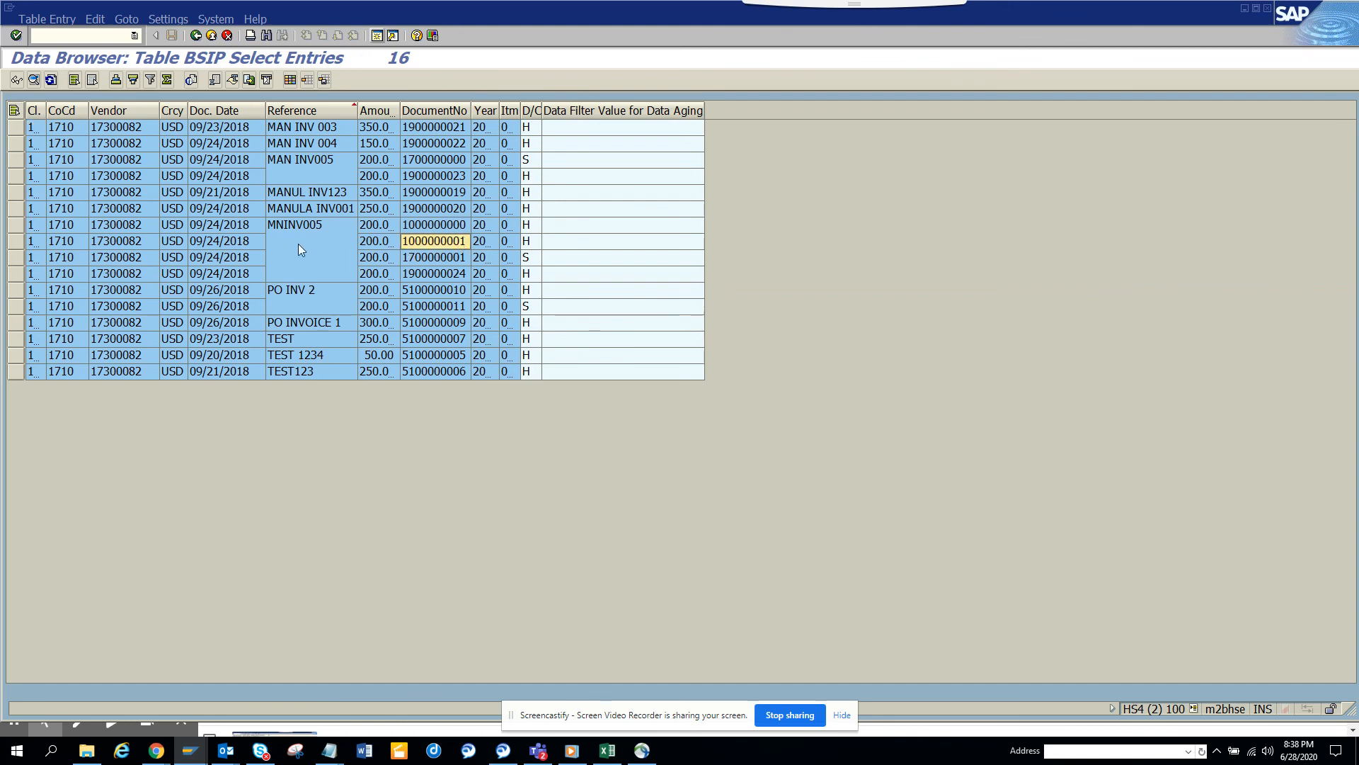
pyautogui.moveTo(296, 264)
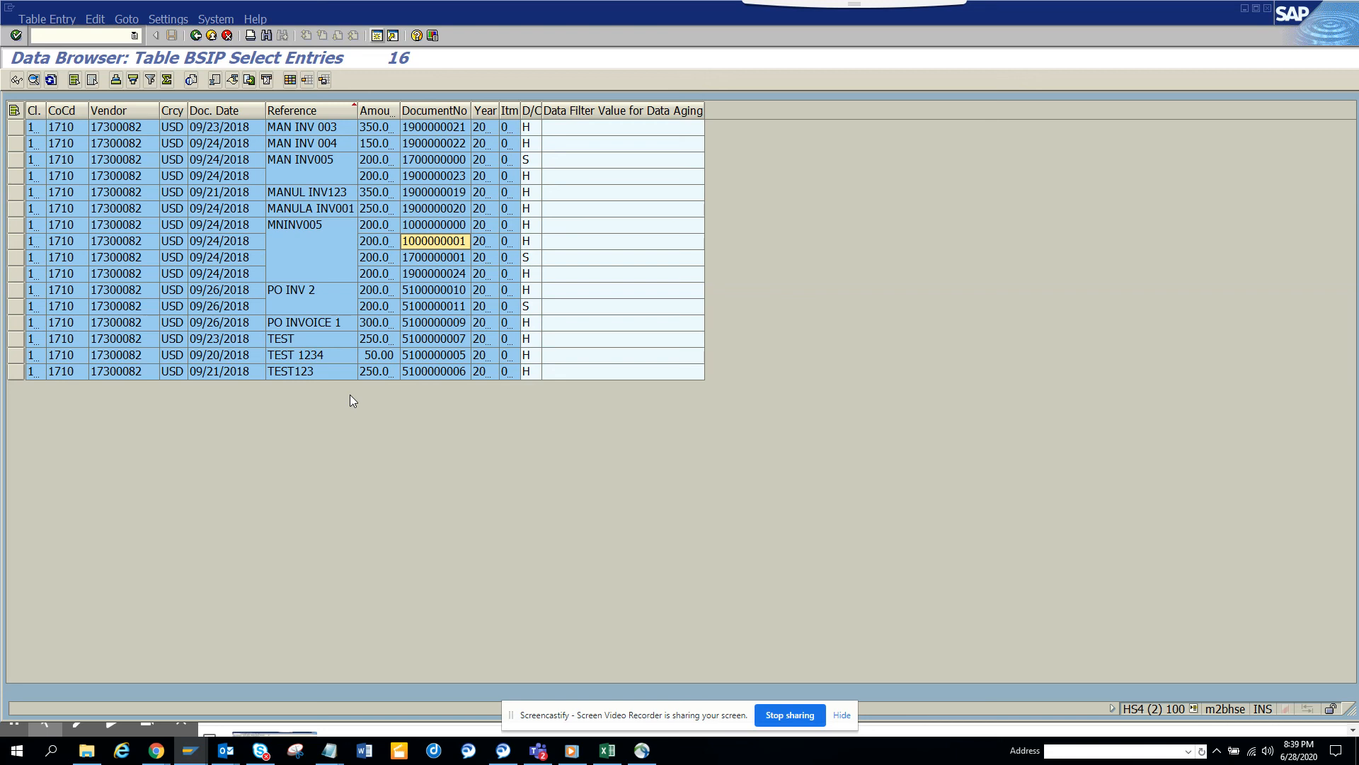
pyautogui.moveTo(771, 541)
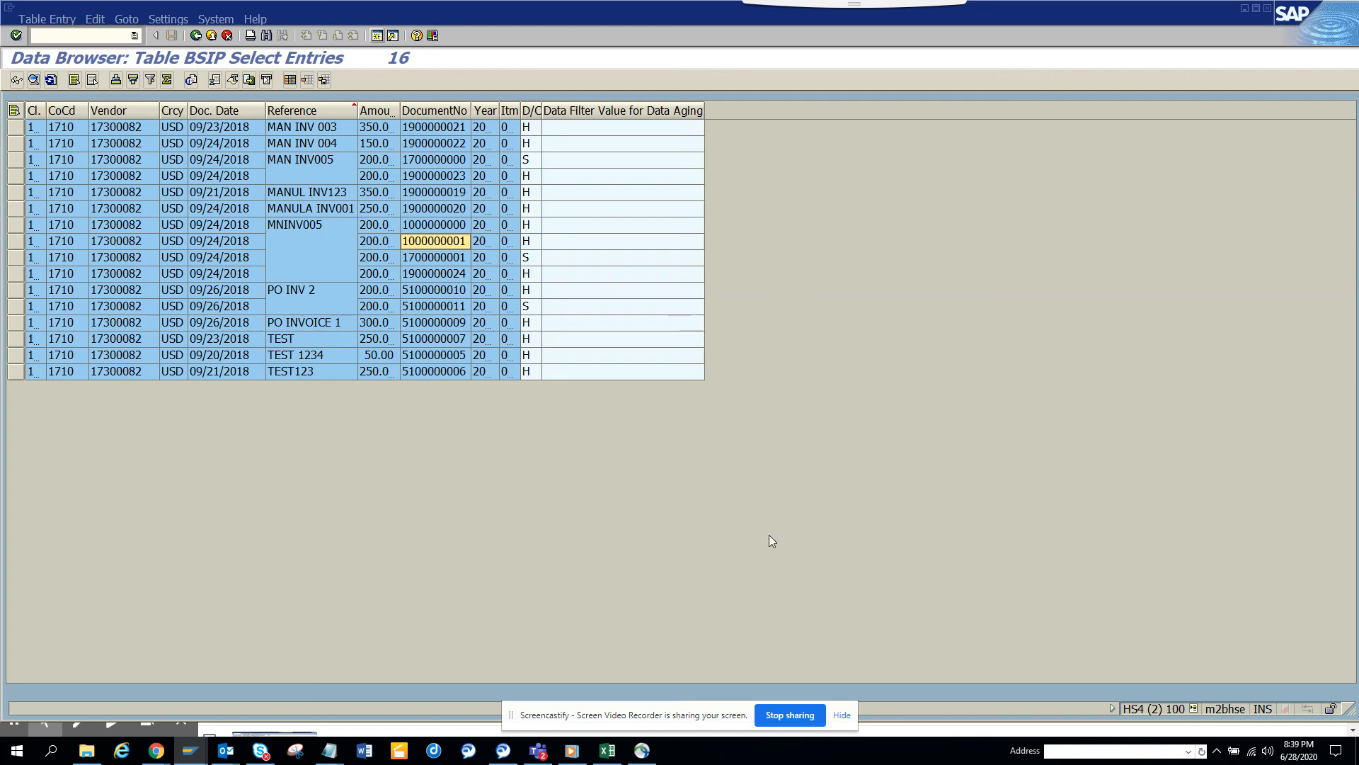